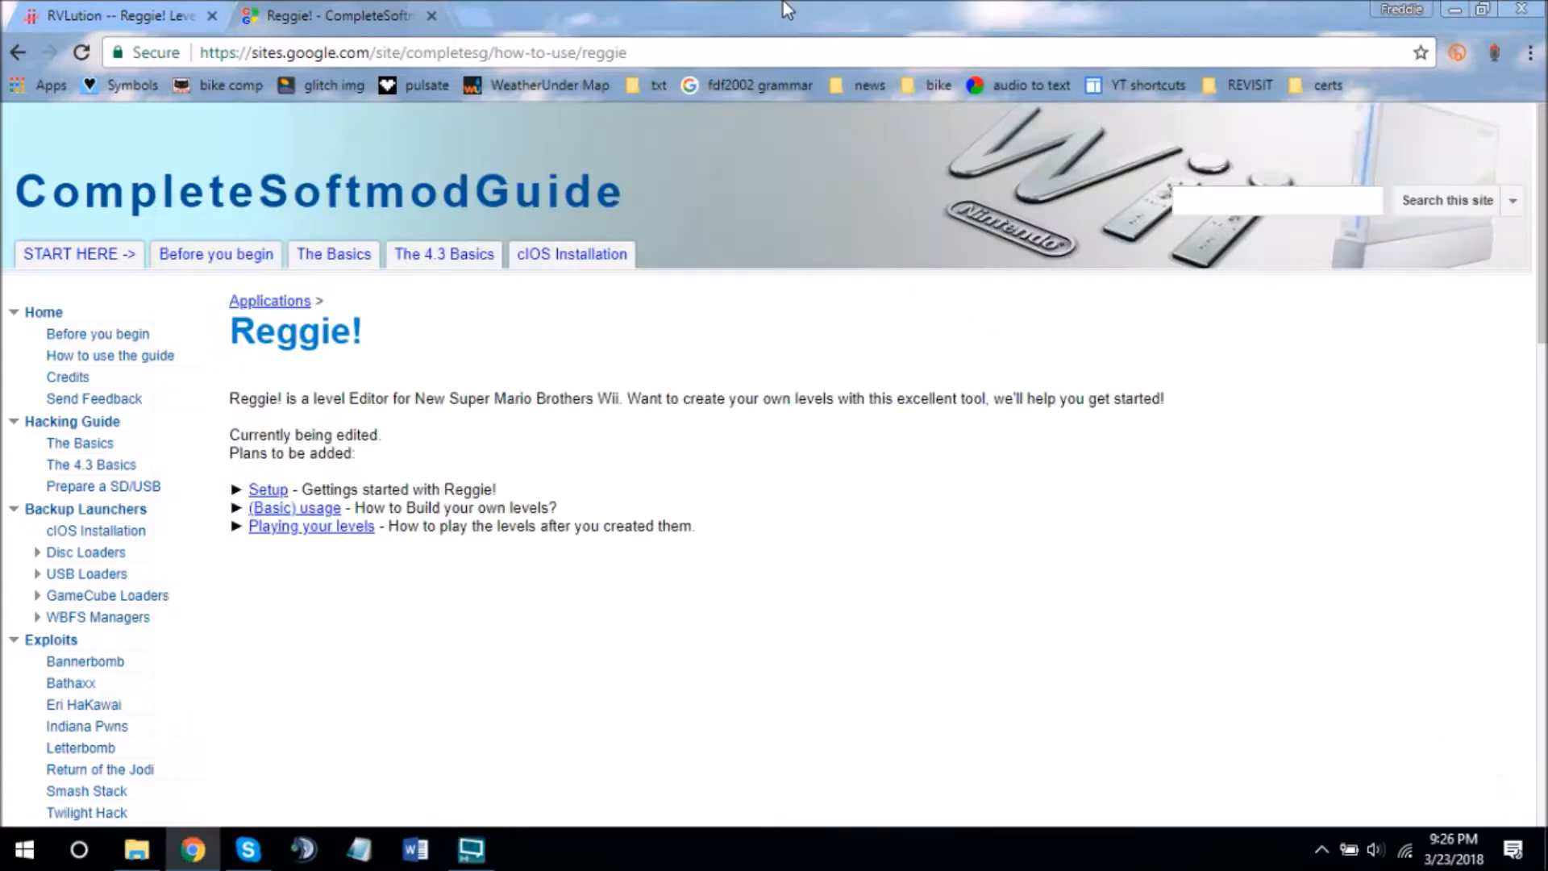
mouse_move(799, 667)
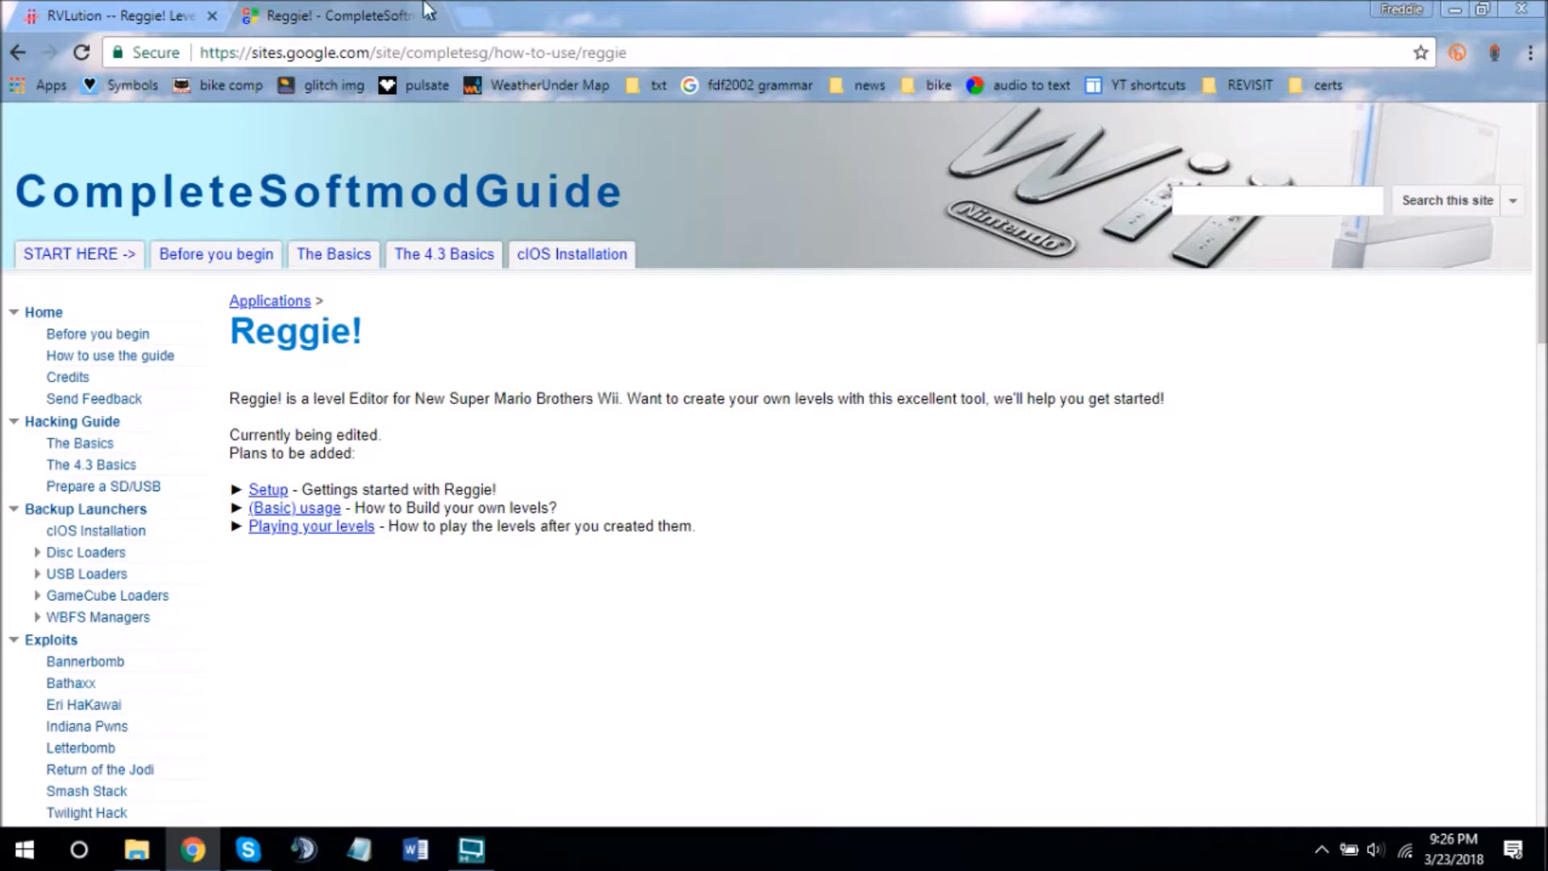
- Switch to the RVLution tab showing the Reggie! Level Editor release 3 page
left_click(109, 16)
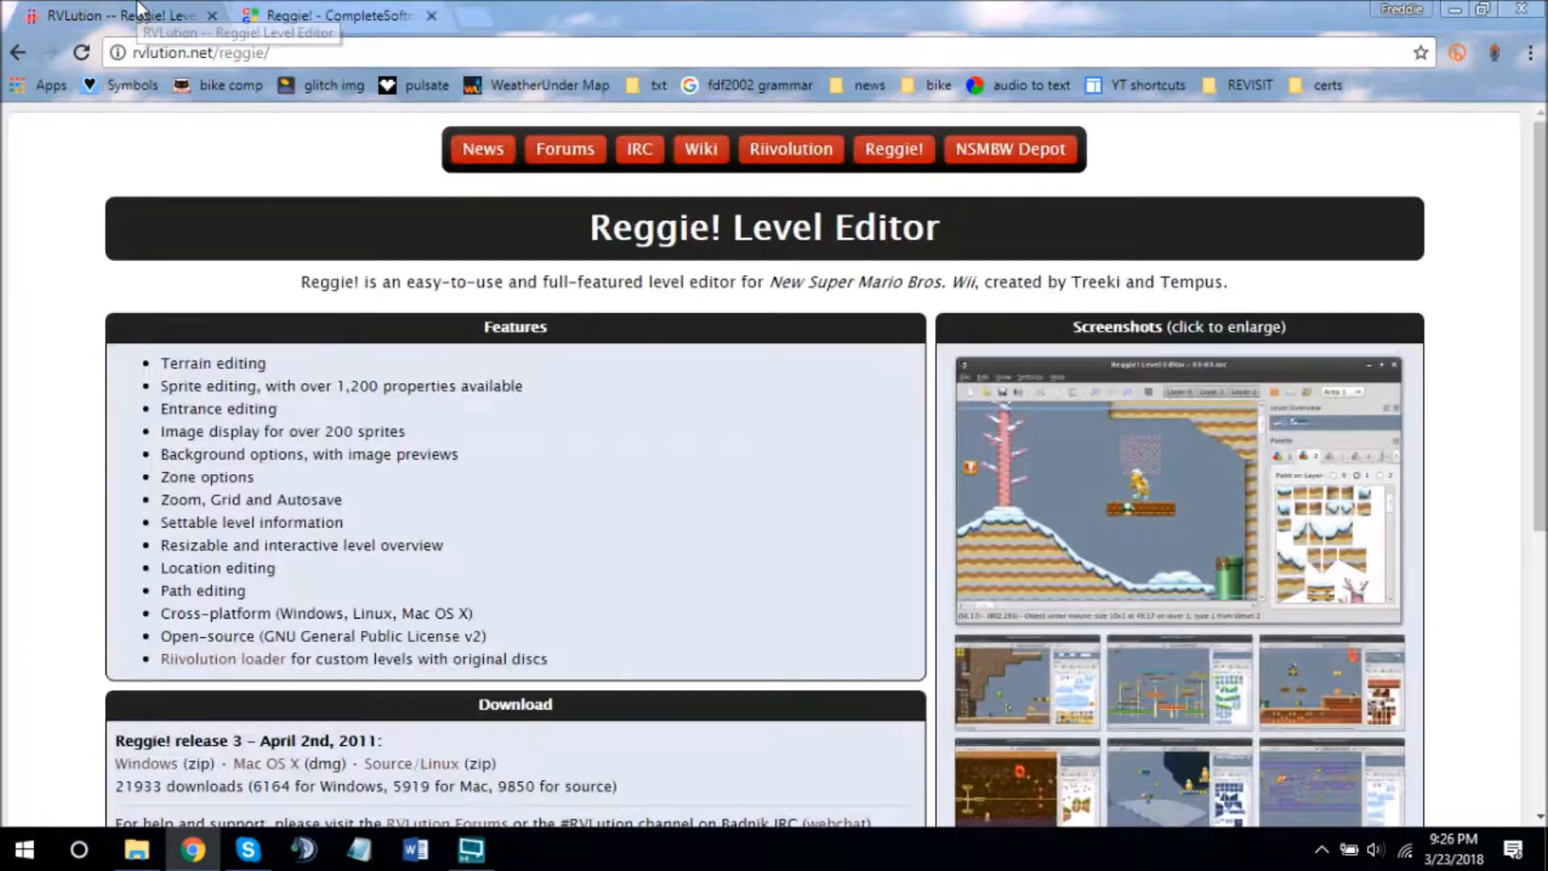
mouse_move(494, 549)
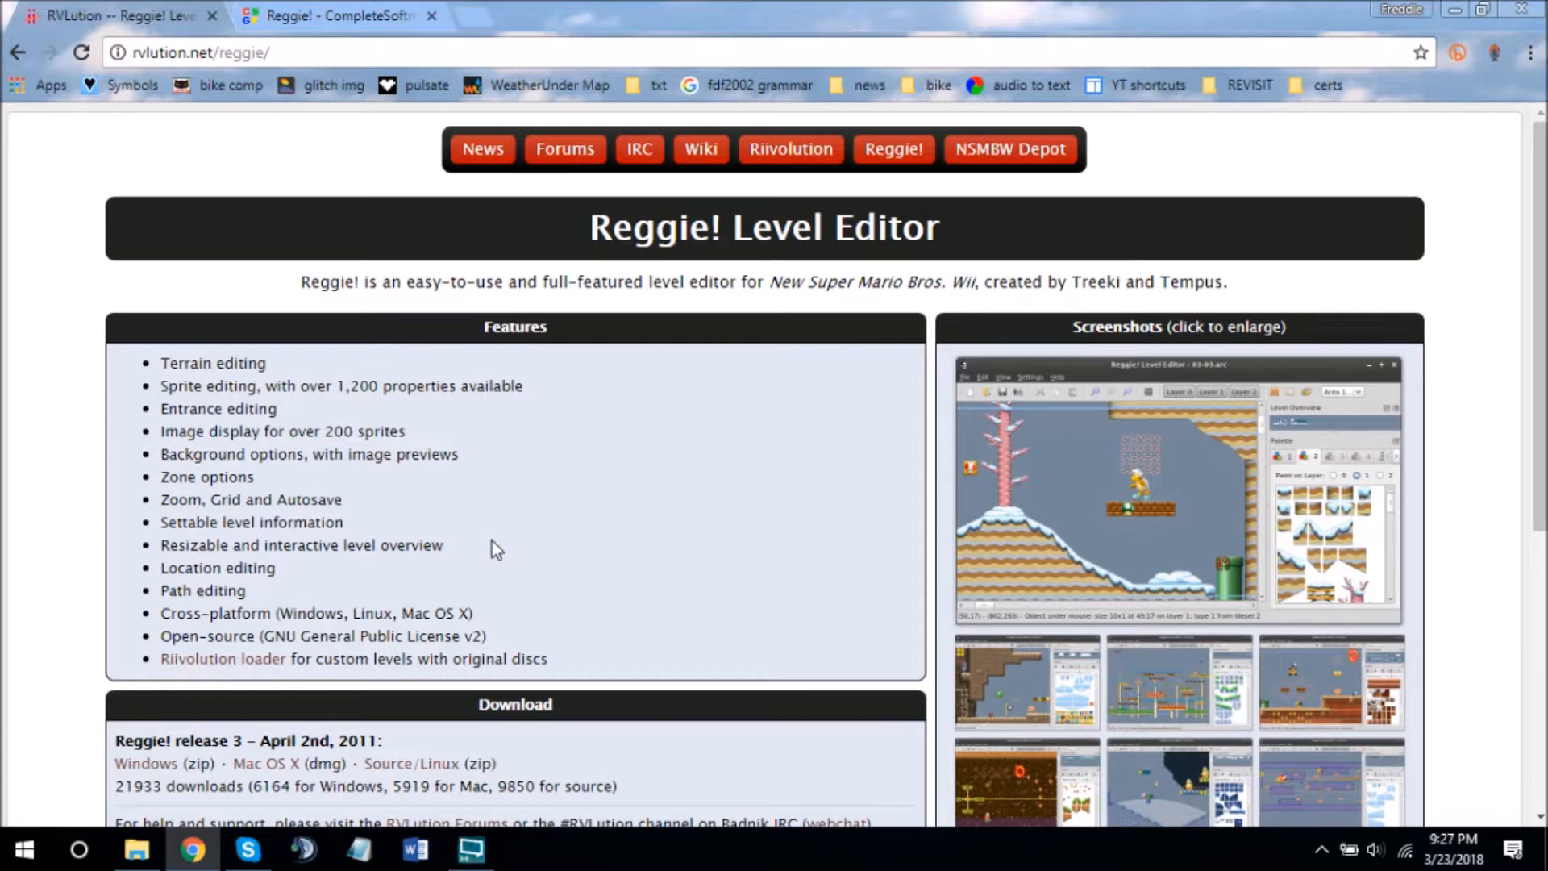
mouse_move(959, 522)
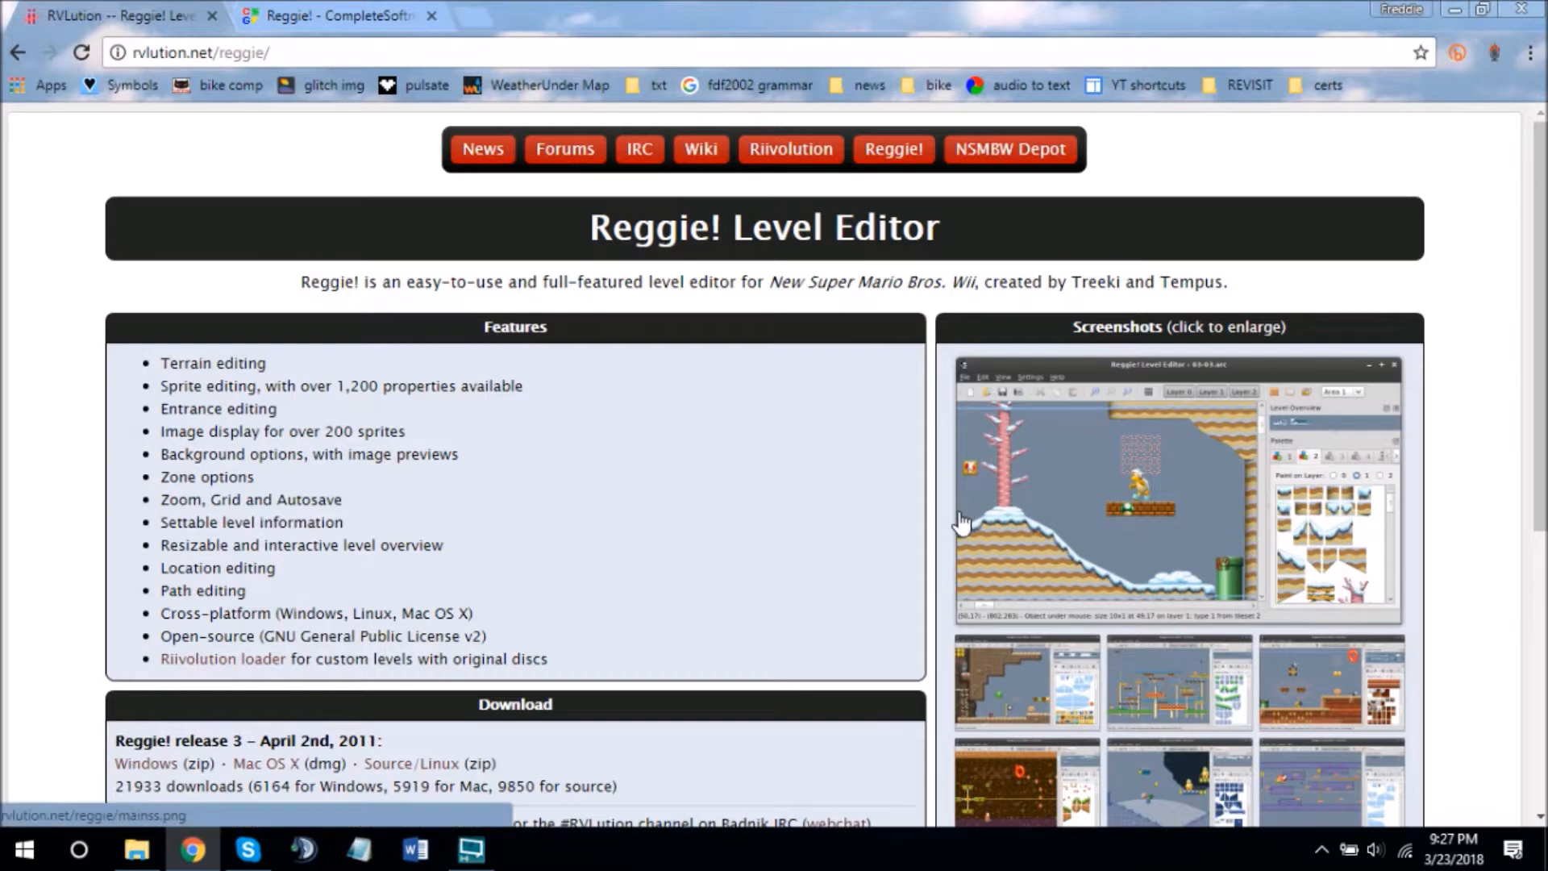
mouse_move(370, 735)
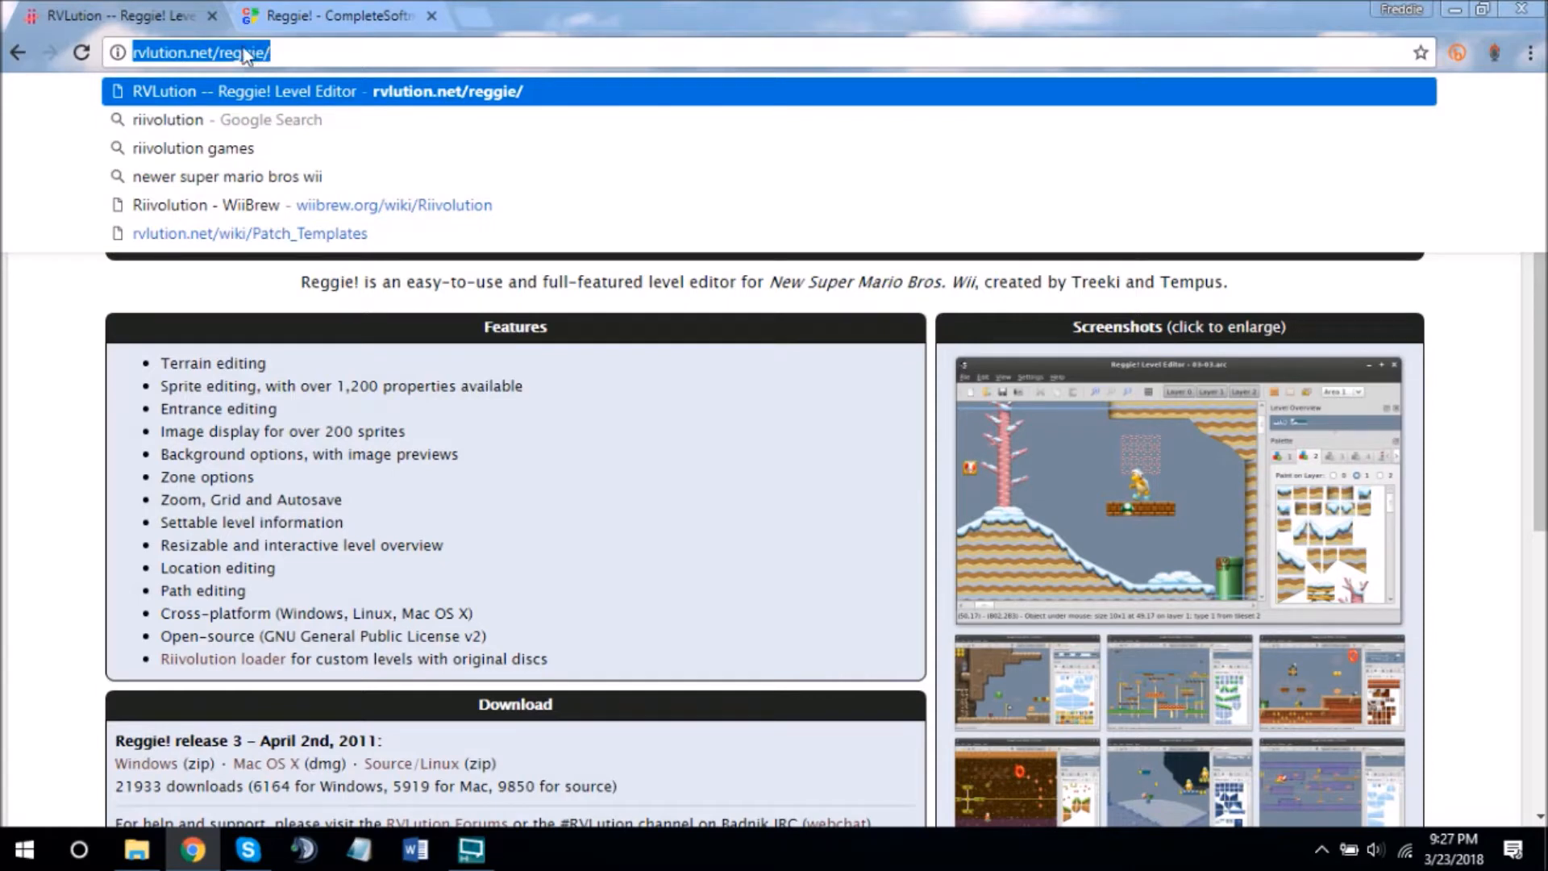
mouse_move(110, 361)
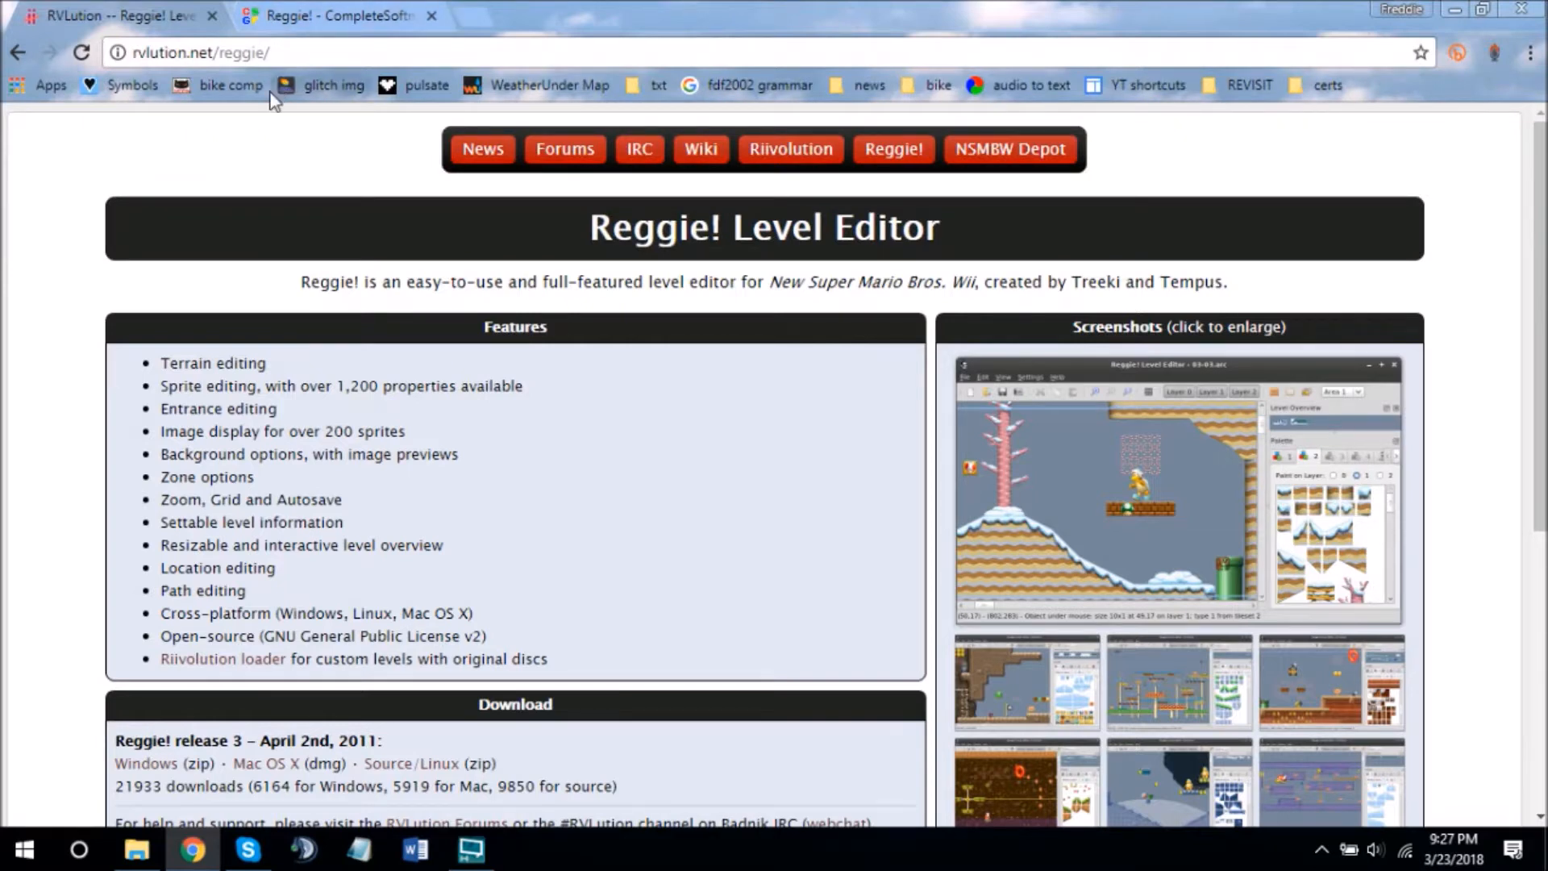
mouse_move(230, 85)
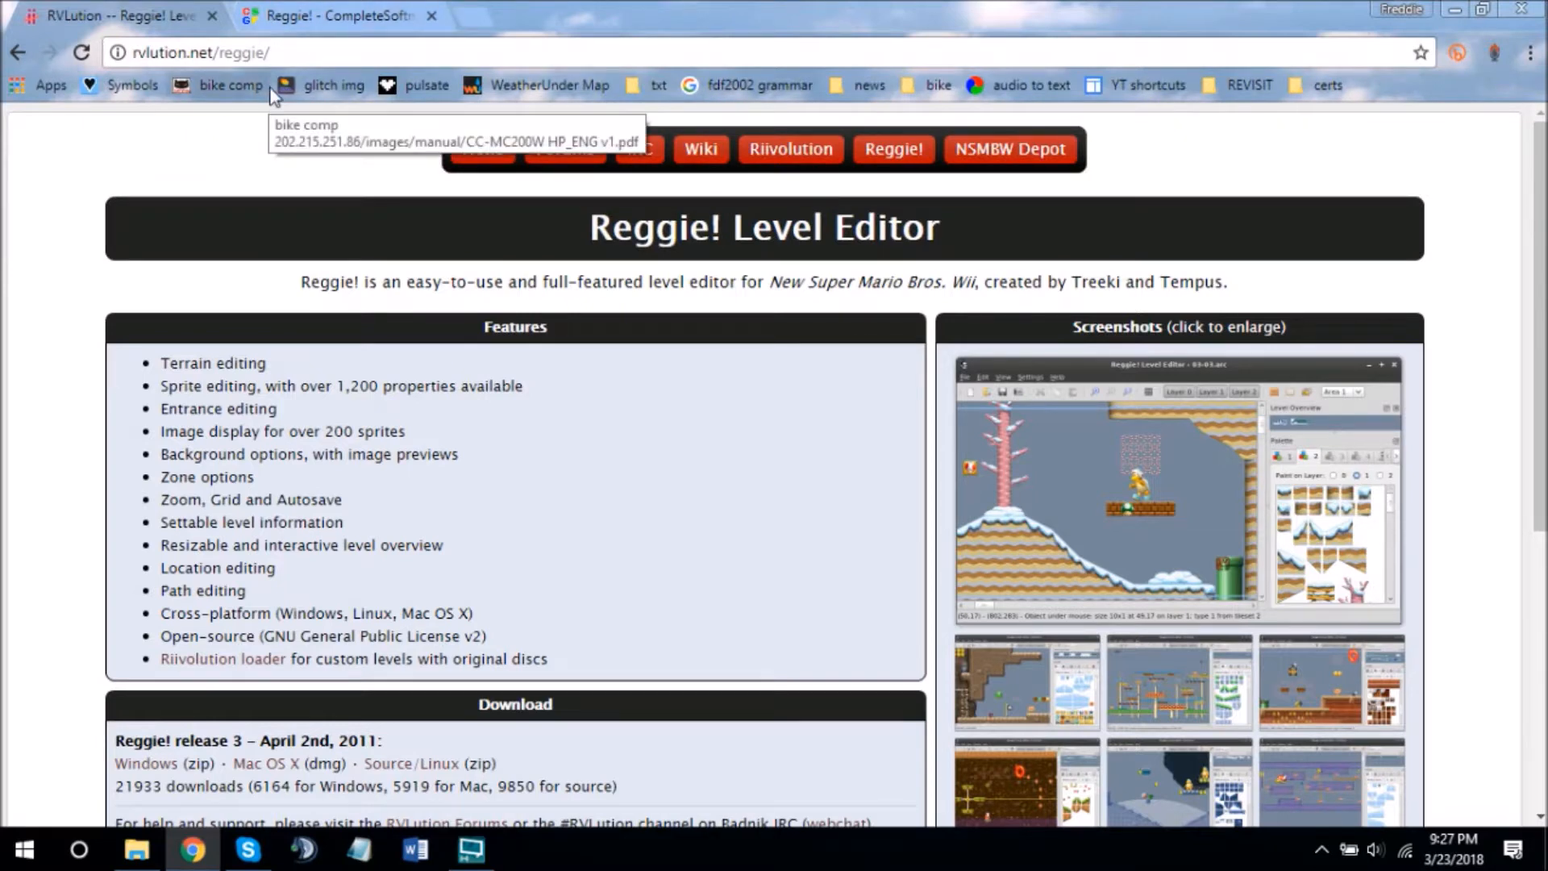
mouse_move(282, 52)
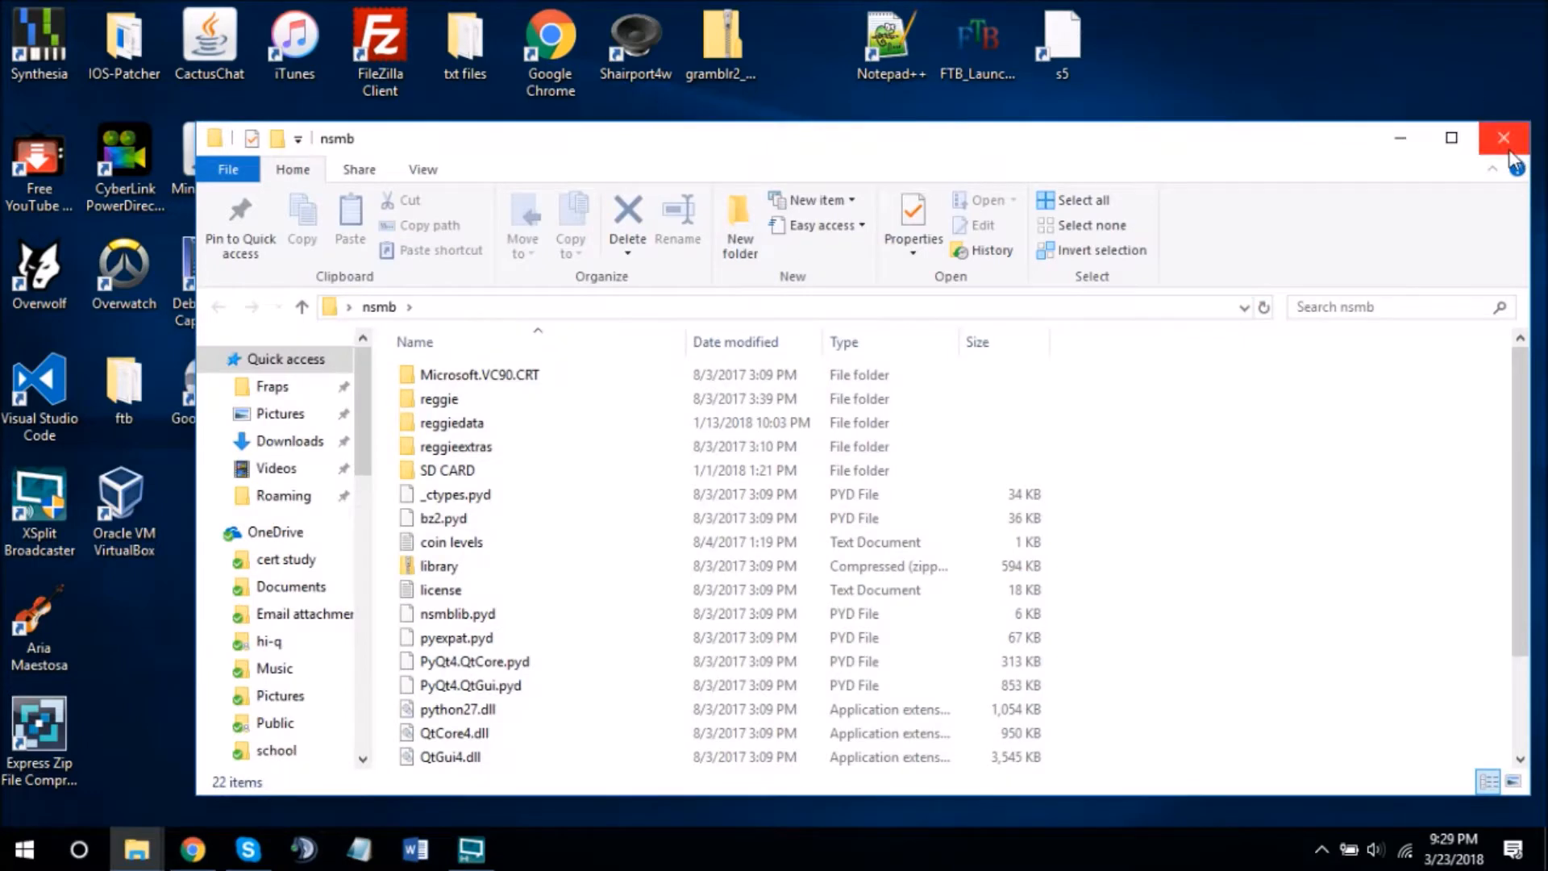
mouse_move(1495, 178)
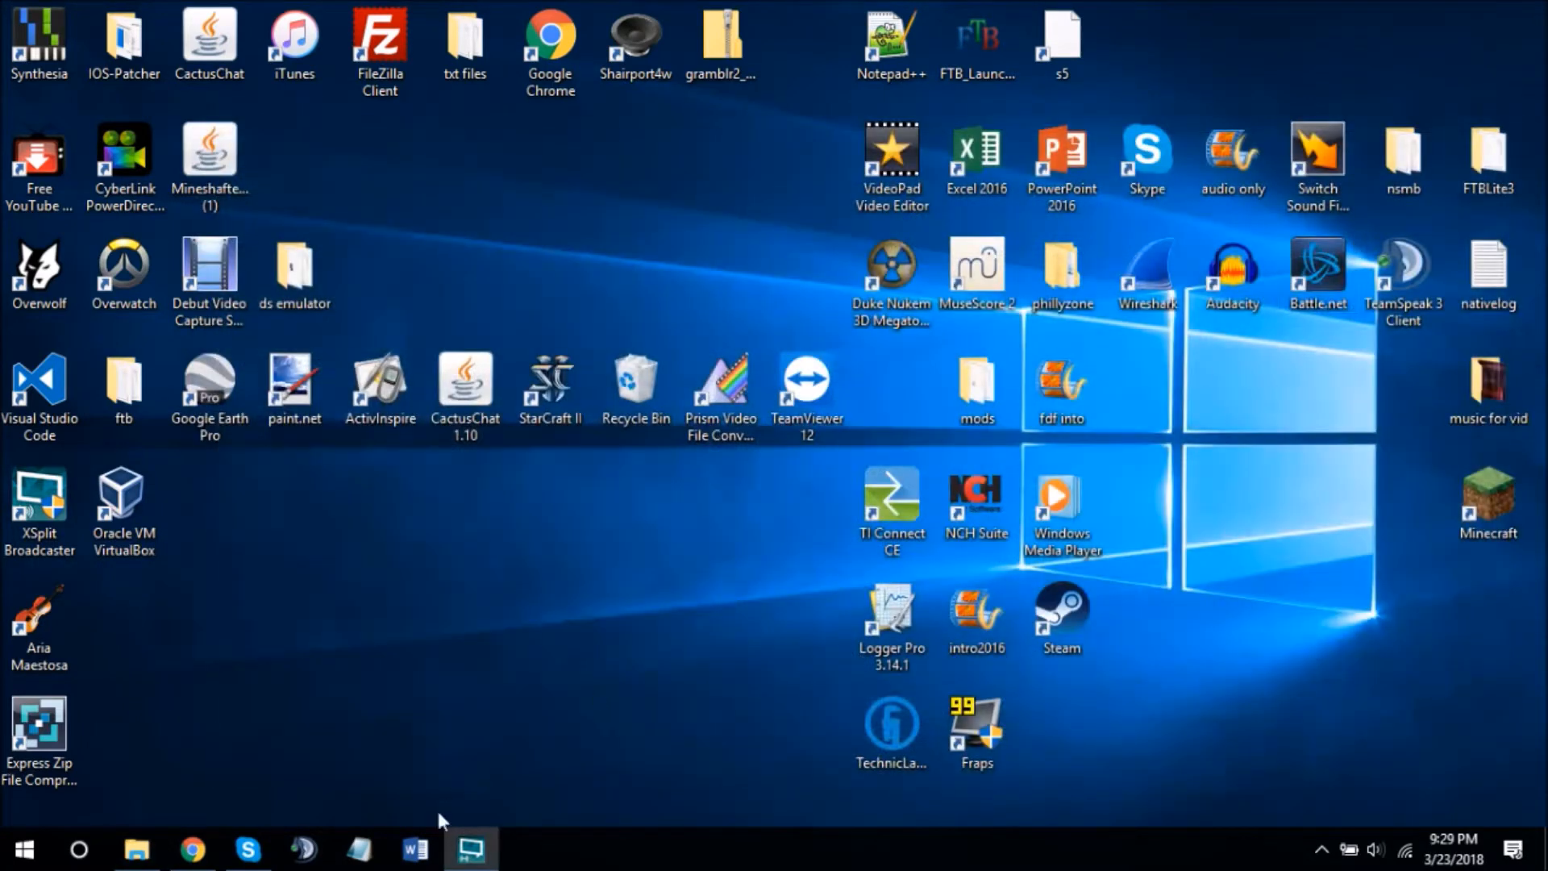
- Bring up the SD card reggie and Reggie_r3_Win32 windows, then close the Explorer windows
left_click(136, 850)
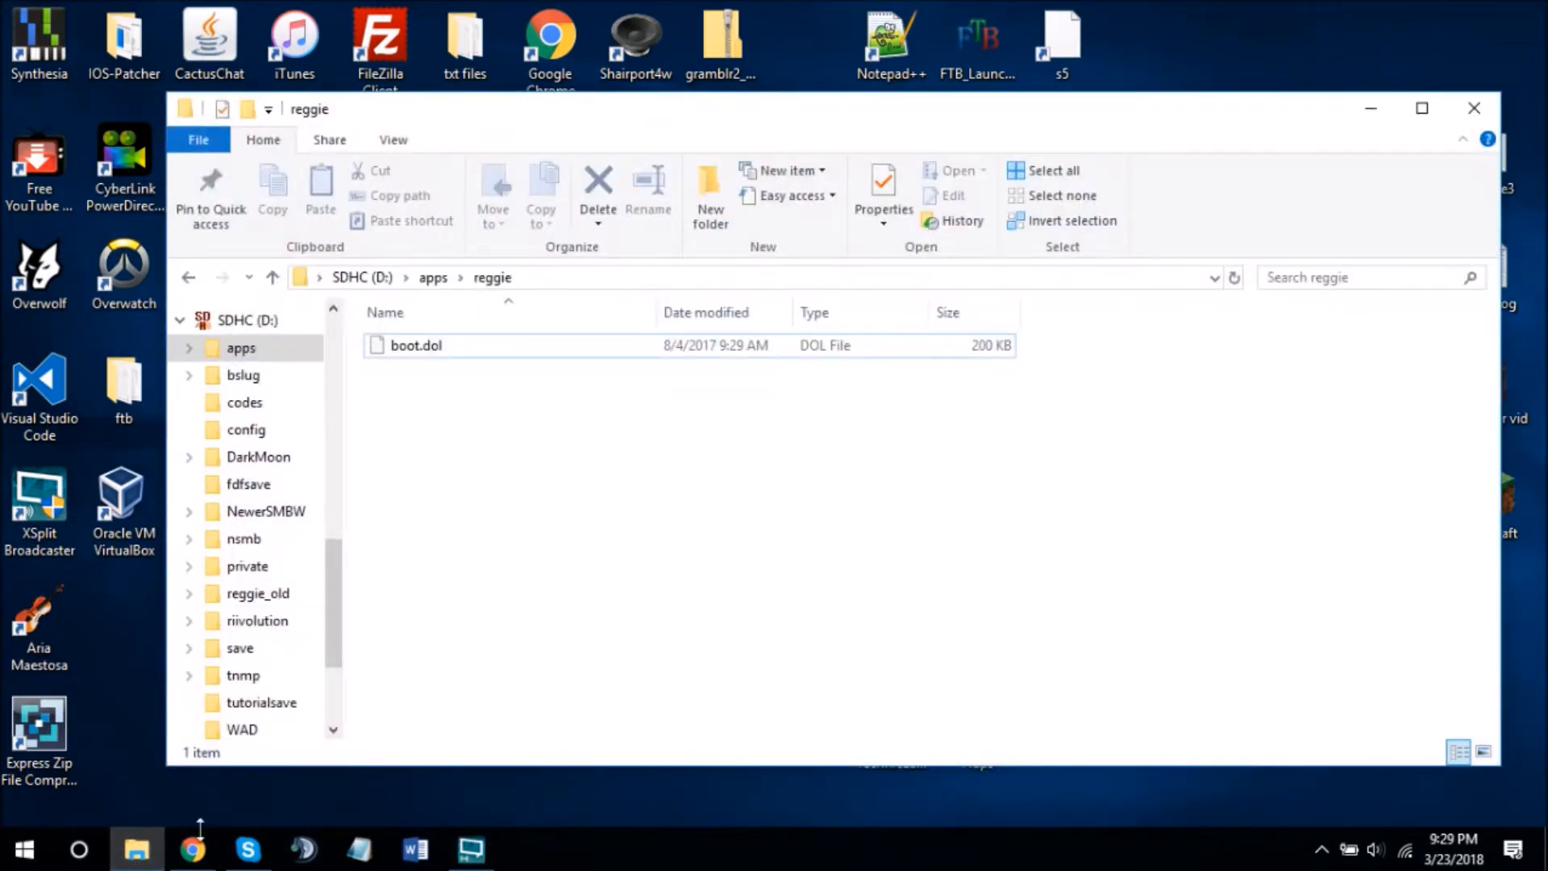
left_click(193, 849)
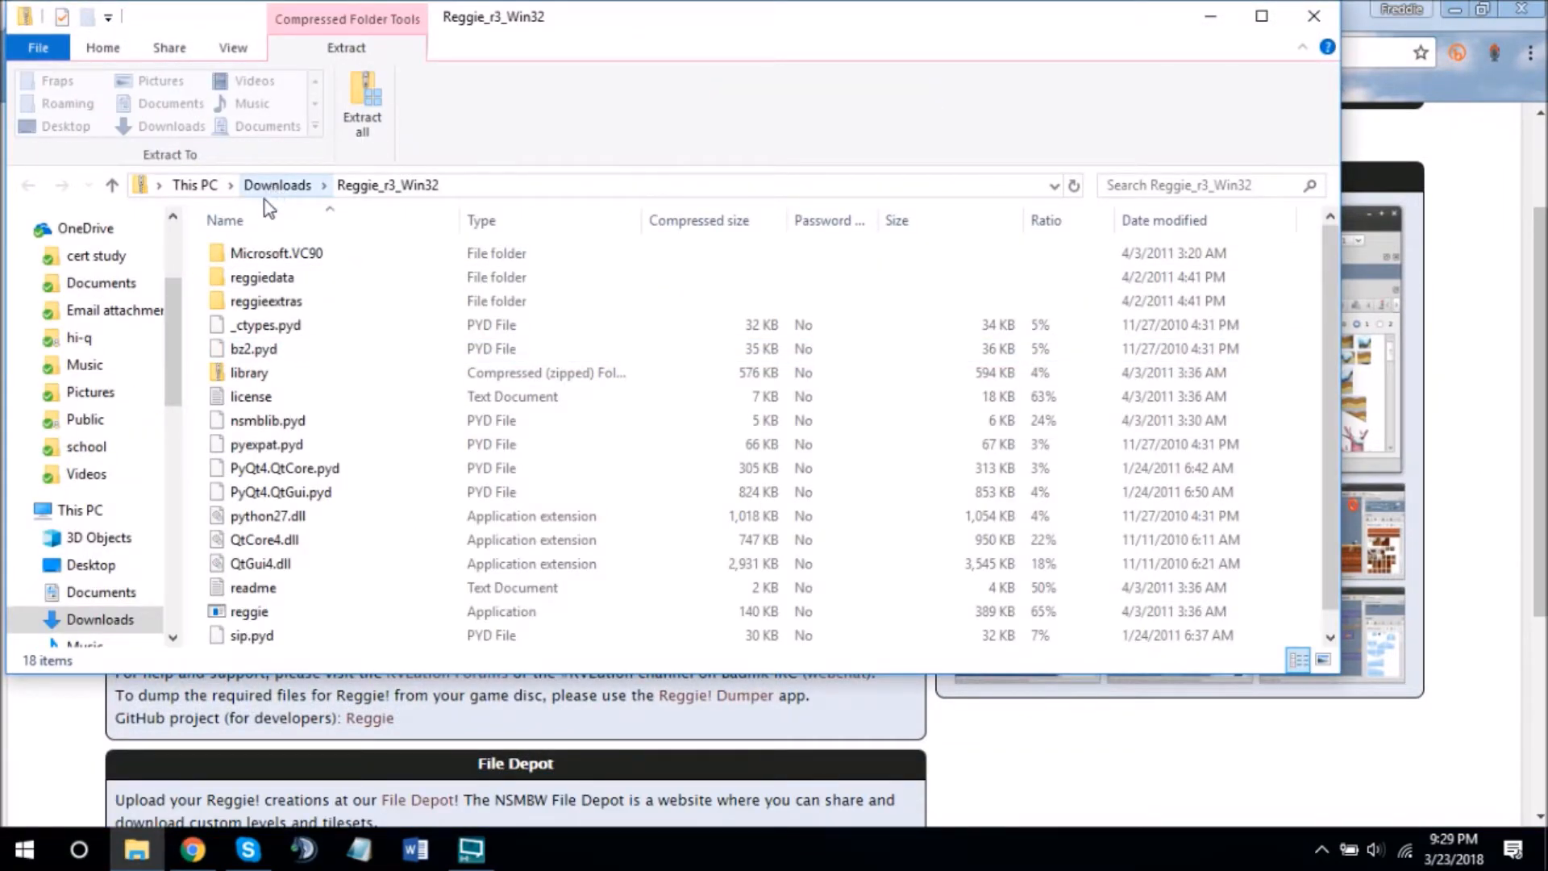
mouse_move(237, 247)
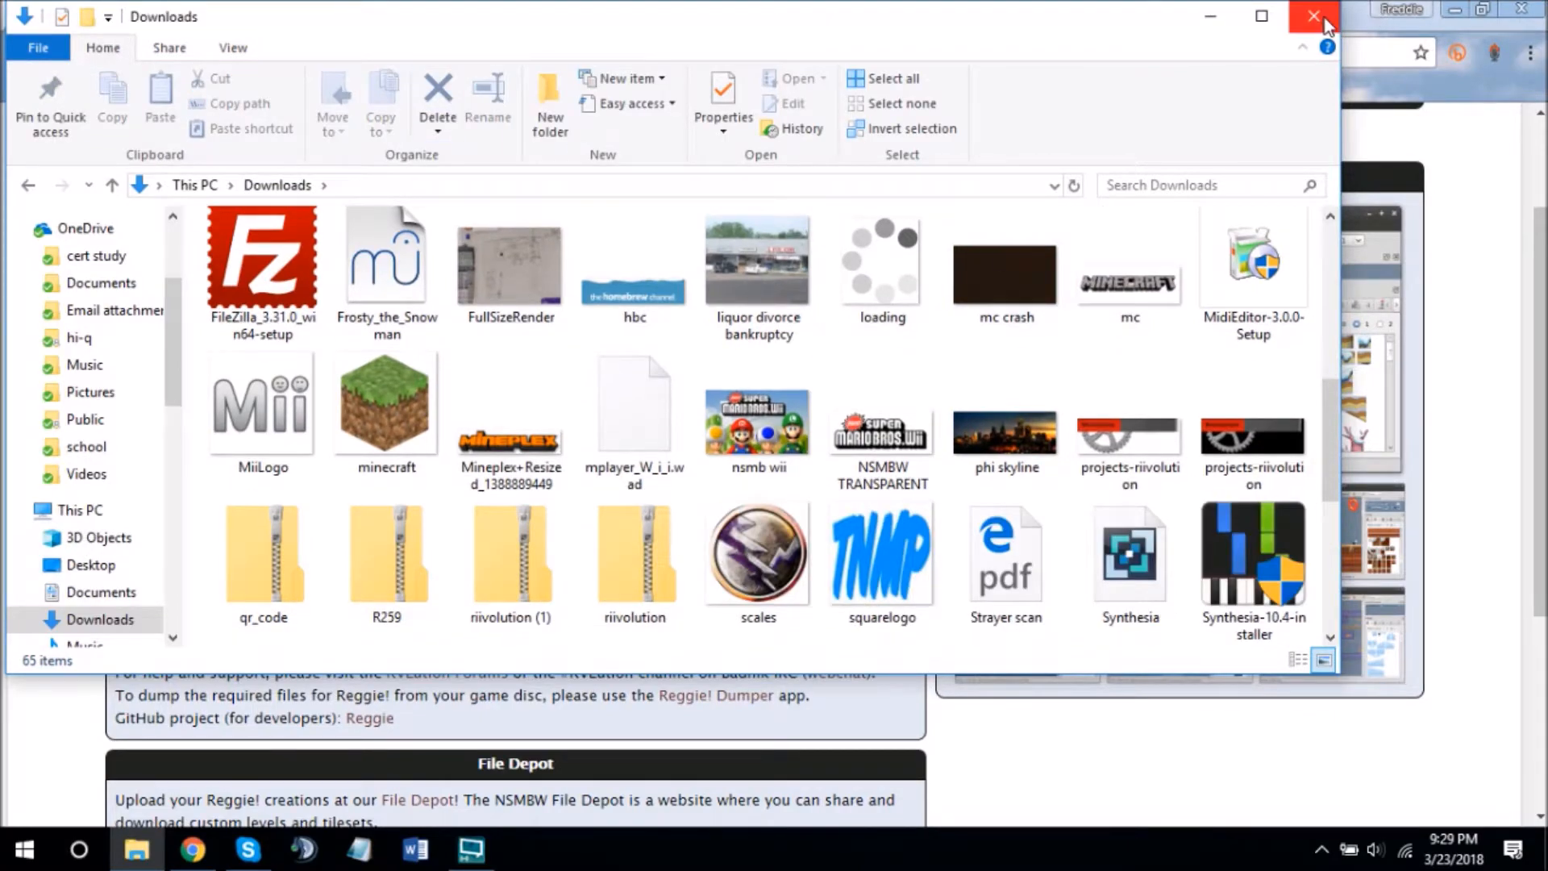
left_click(1314, 17)
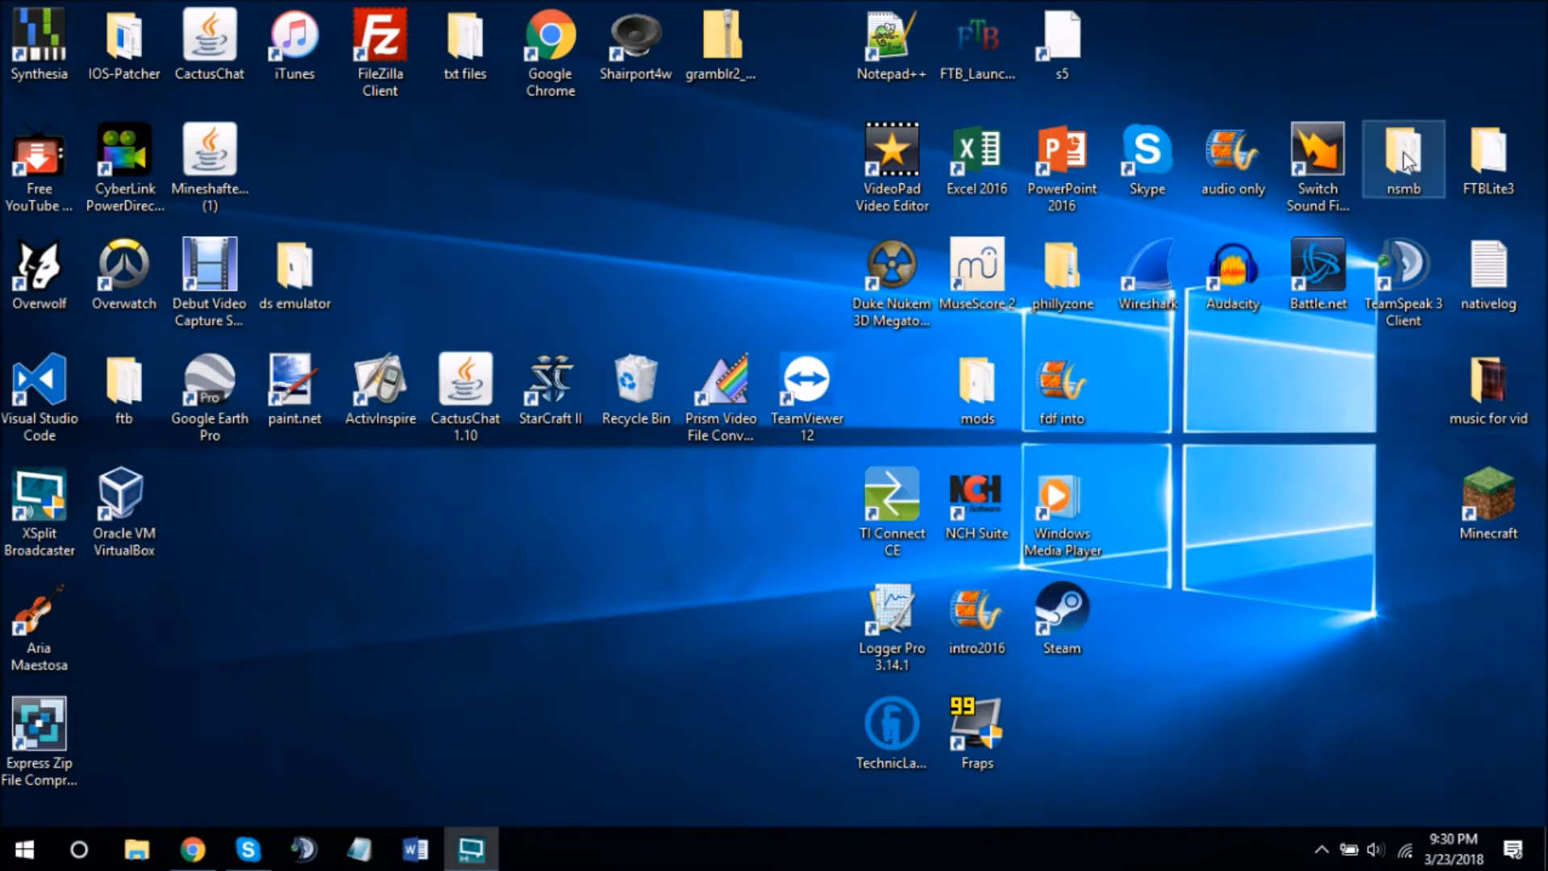
- Open the desktop nsmb folder and browse into reggieextras to find TrainingLevel
double_click(1402, 158)
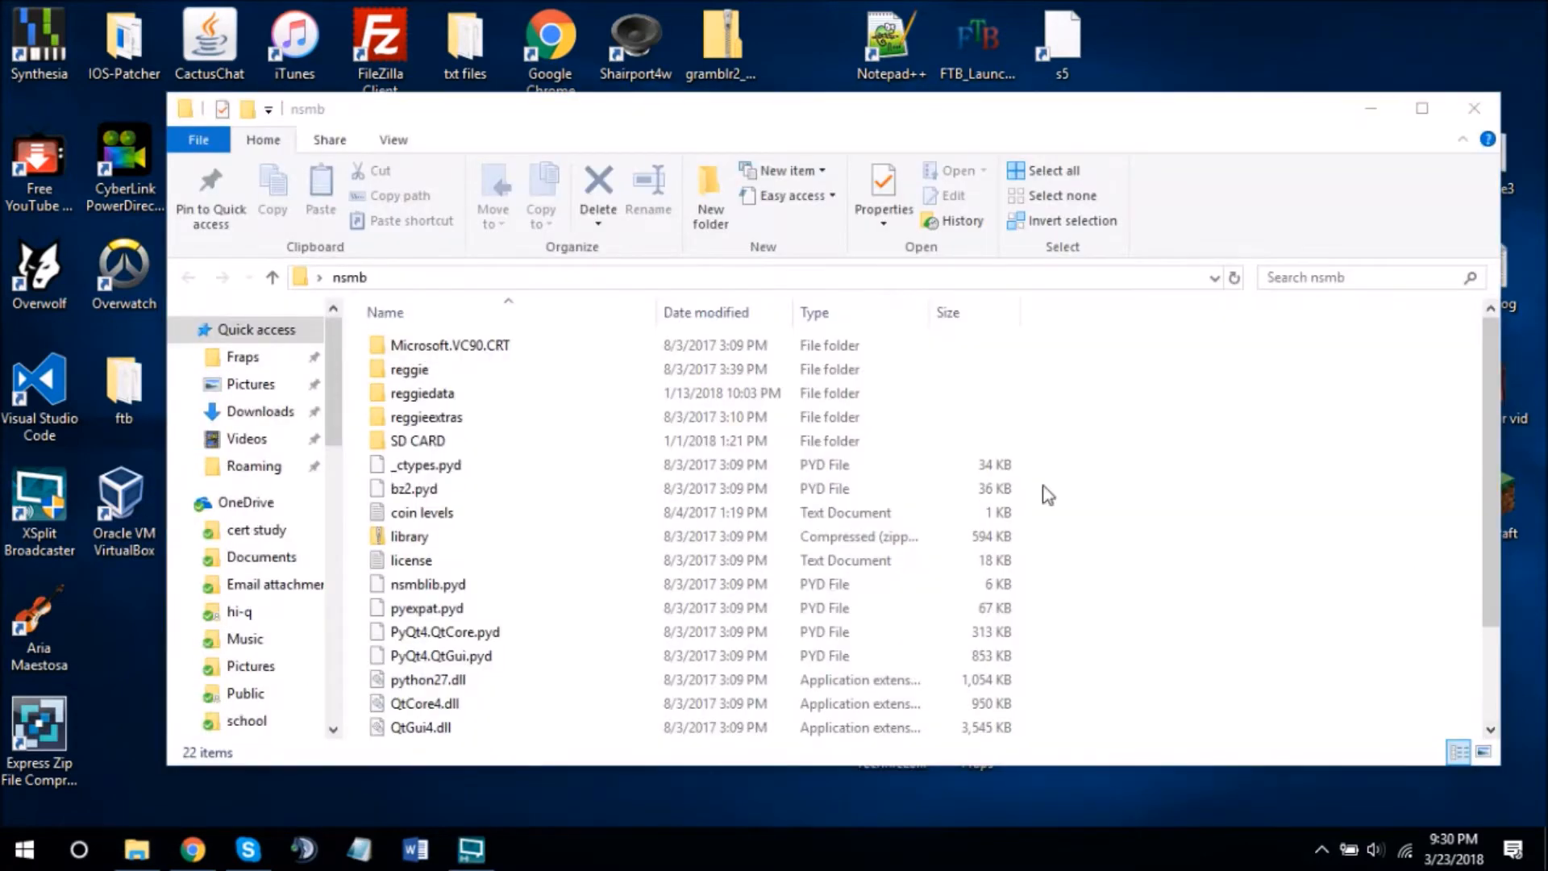
left_click(425, 465)
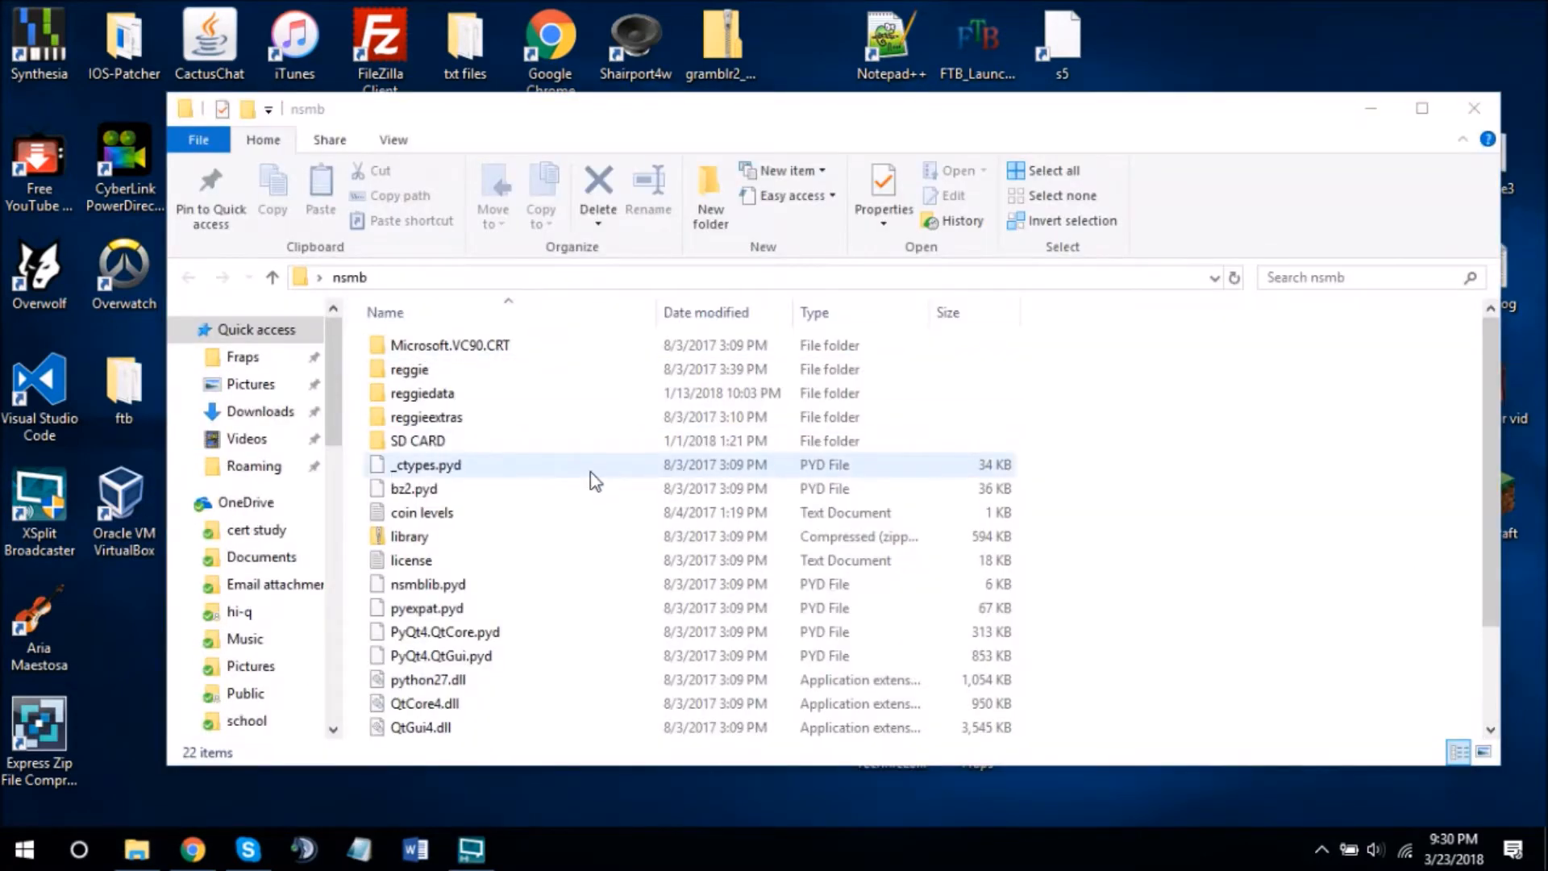
scroll("down", 3)
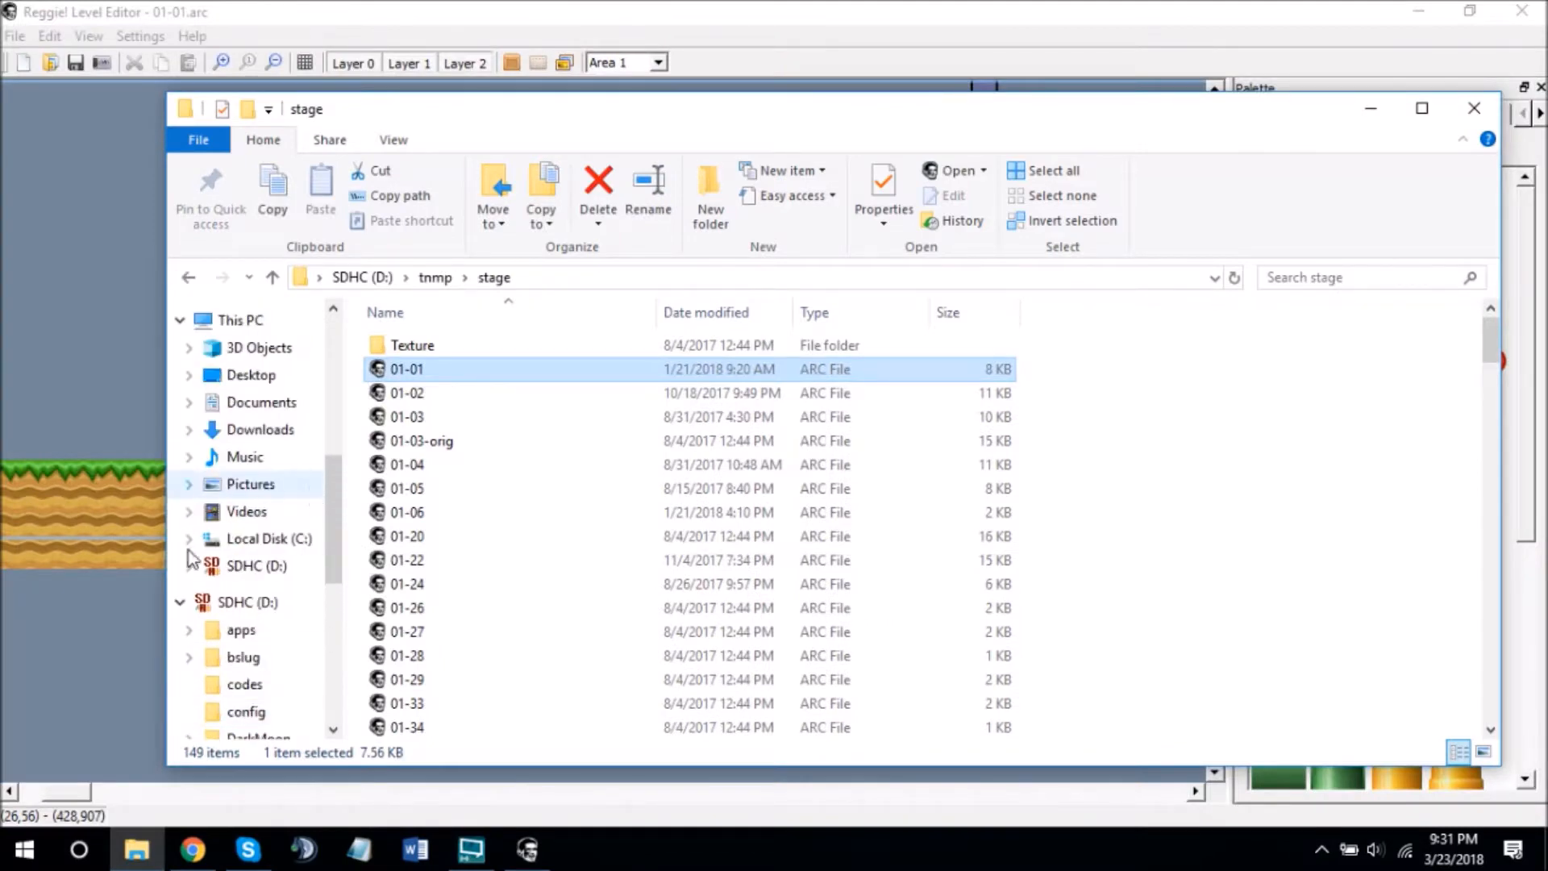
mouse_move(234, 570)
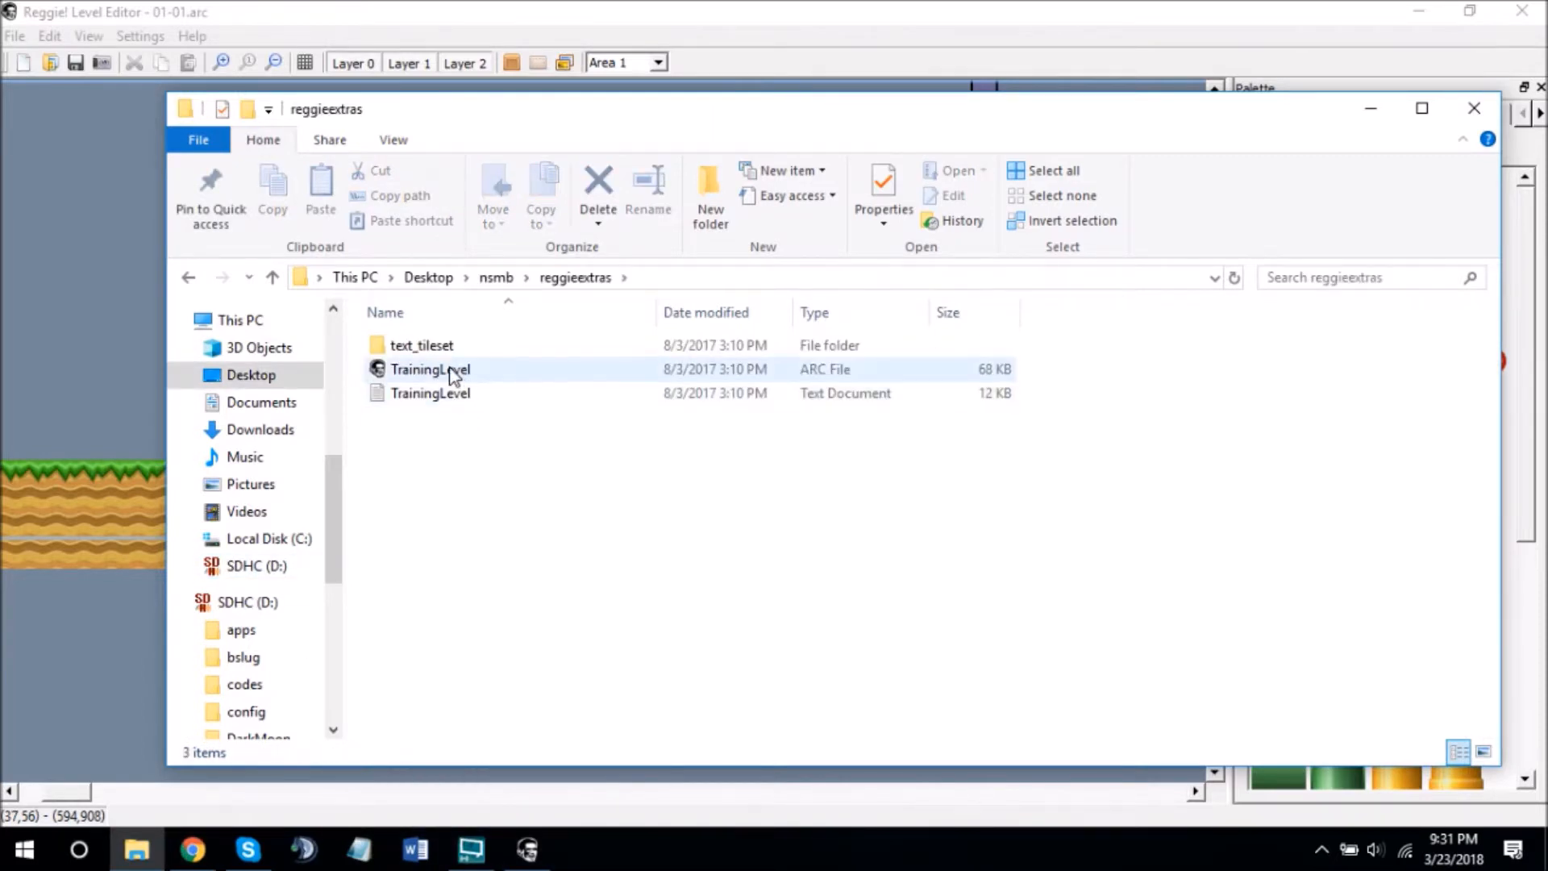
- Load TrainingLevel.arc in Reggie and scroll the tileset 1 palette to the pipe pieces
double_click(430, 368)
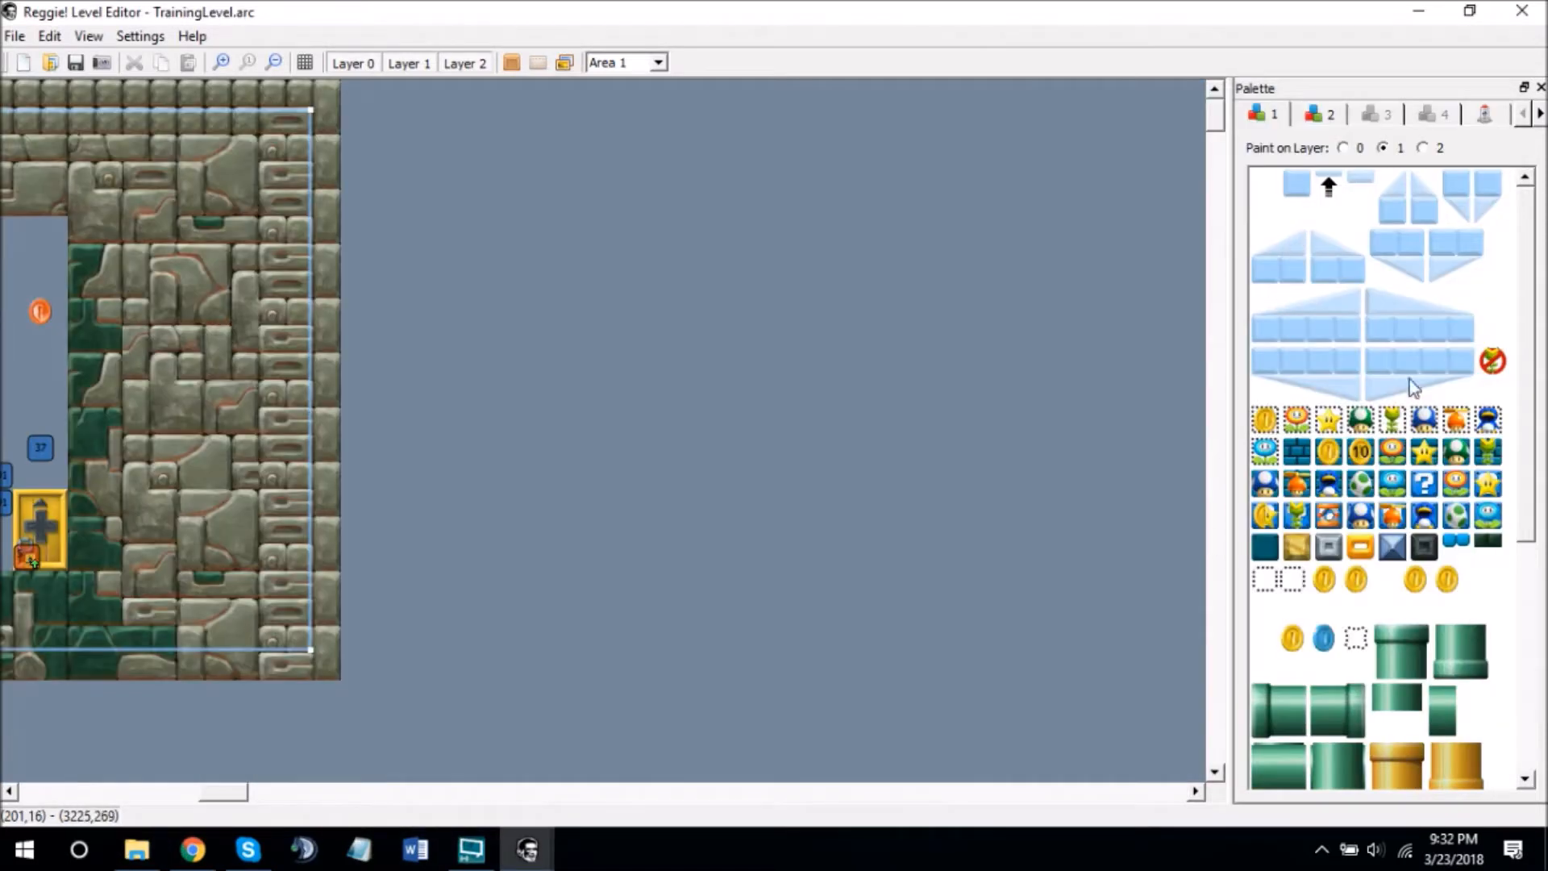
scroll("down", 3)
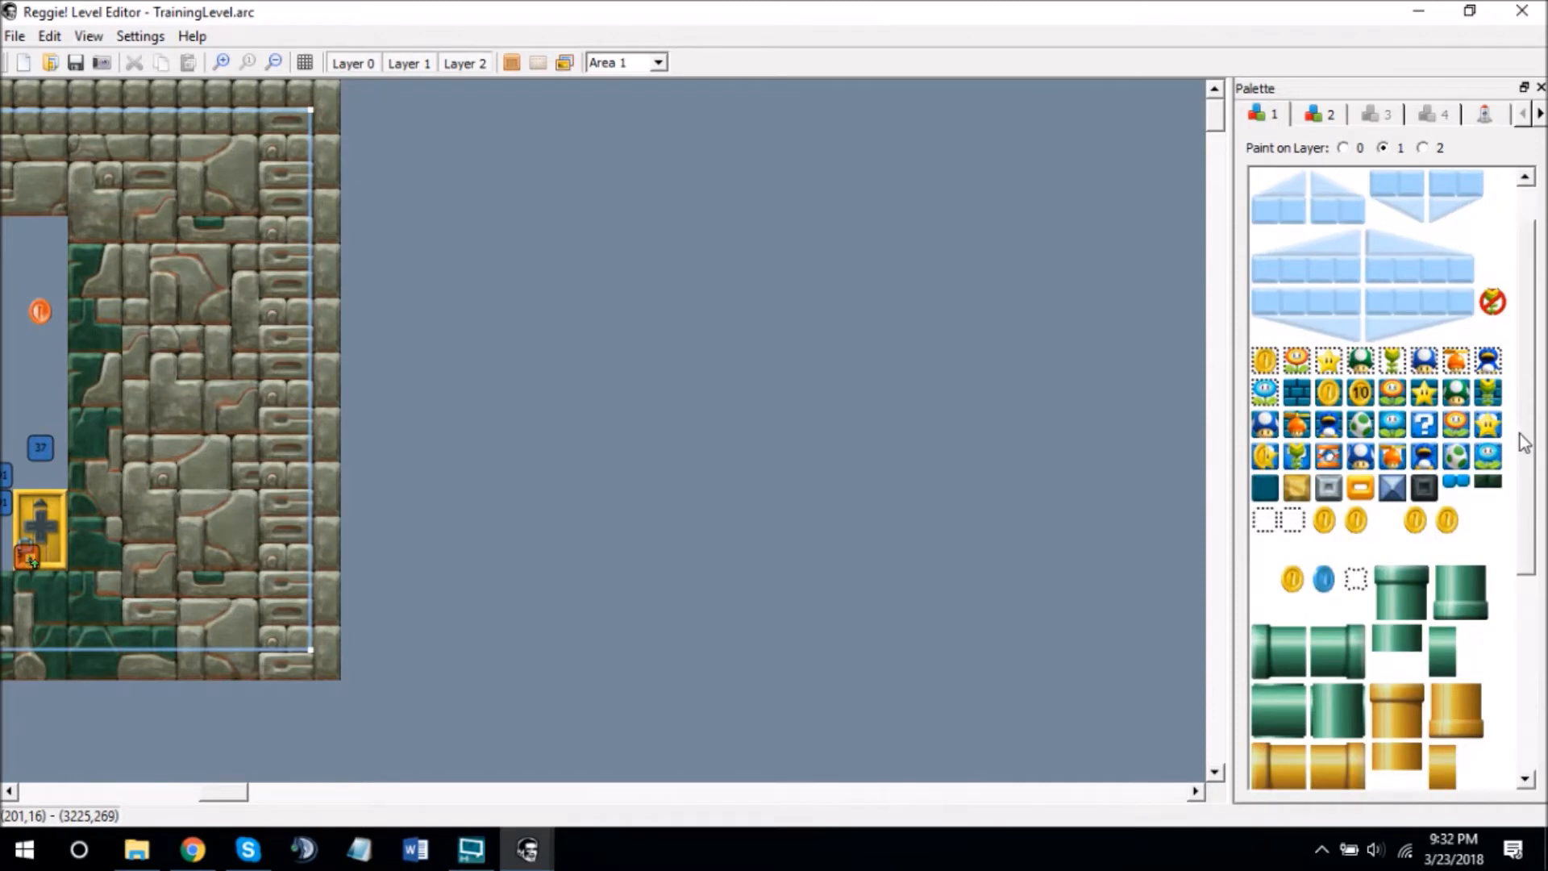
scroll("down", 3)
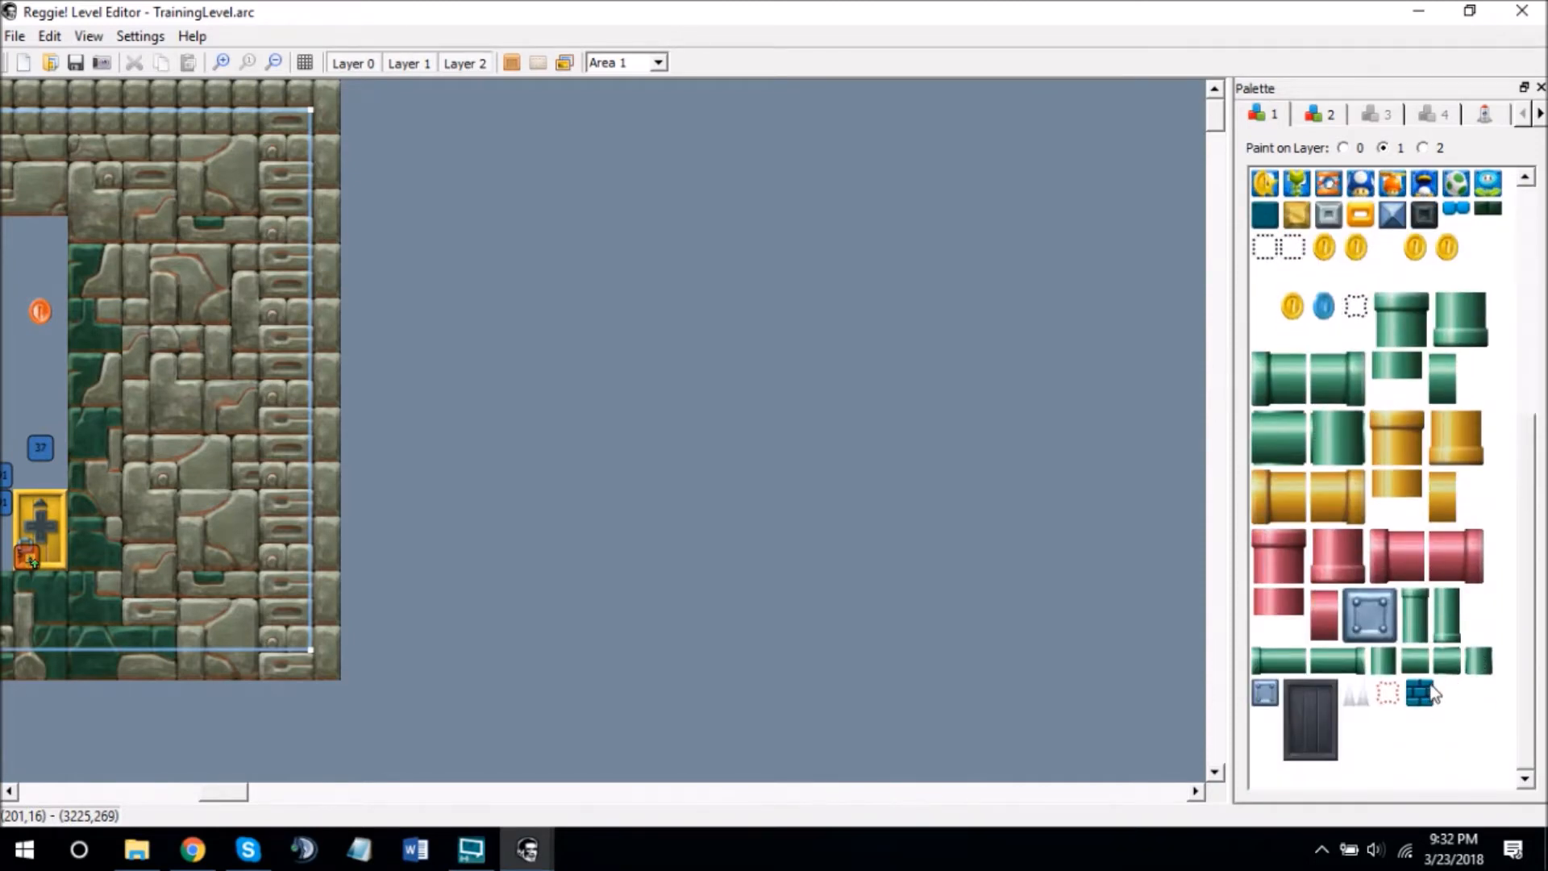
mouse_move(1386, 731)
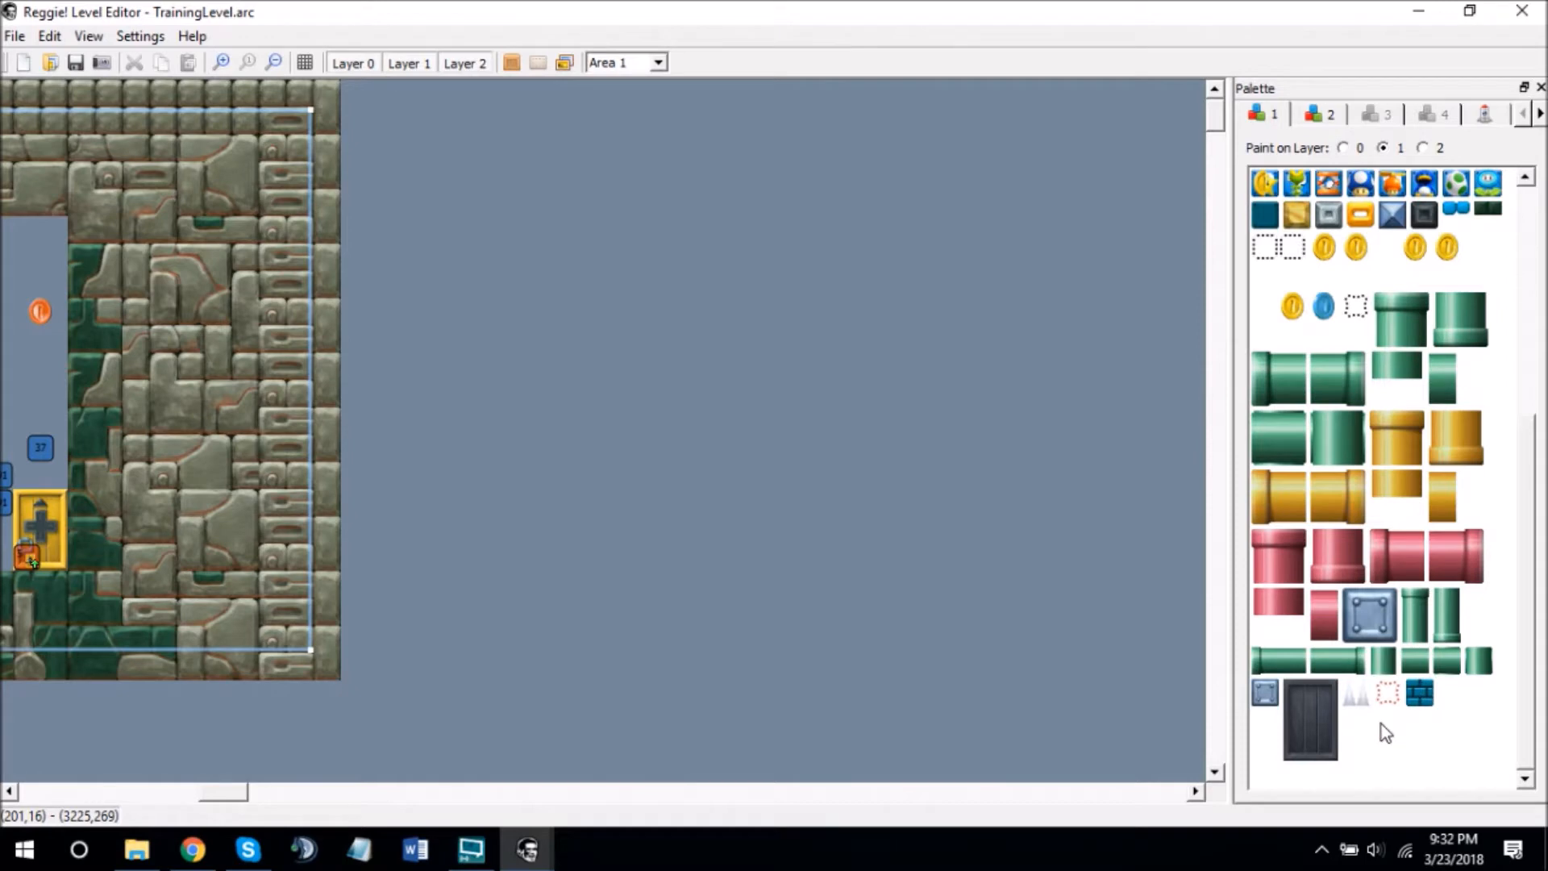
mouse_move(1361, 703)
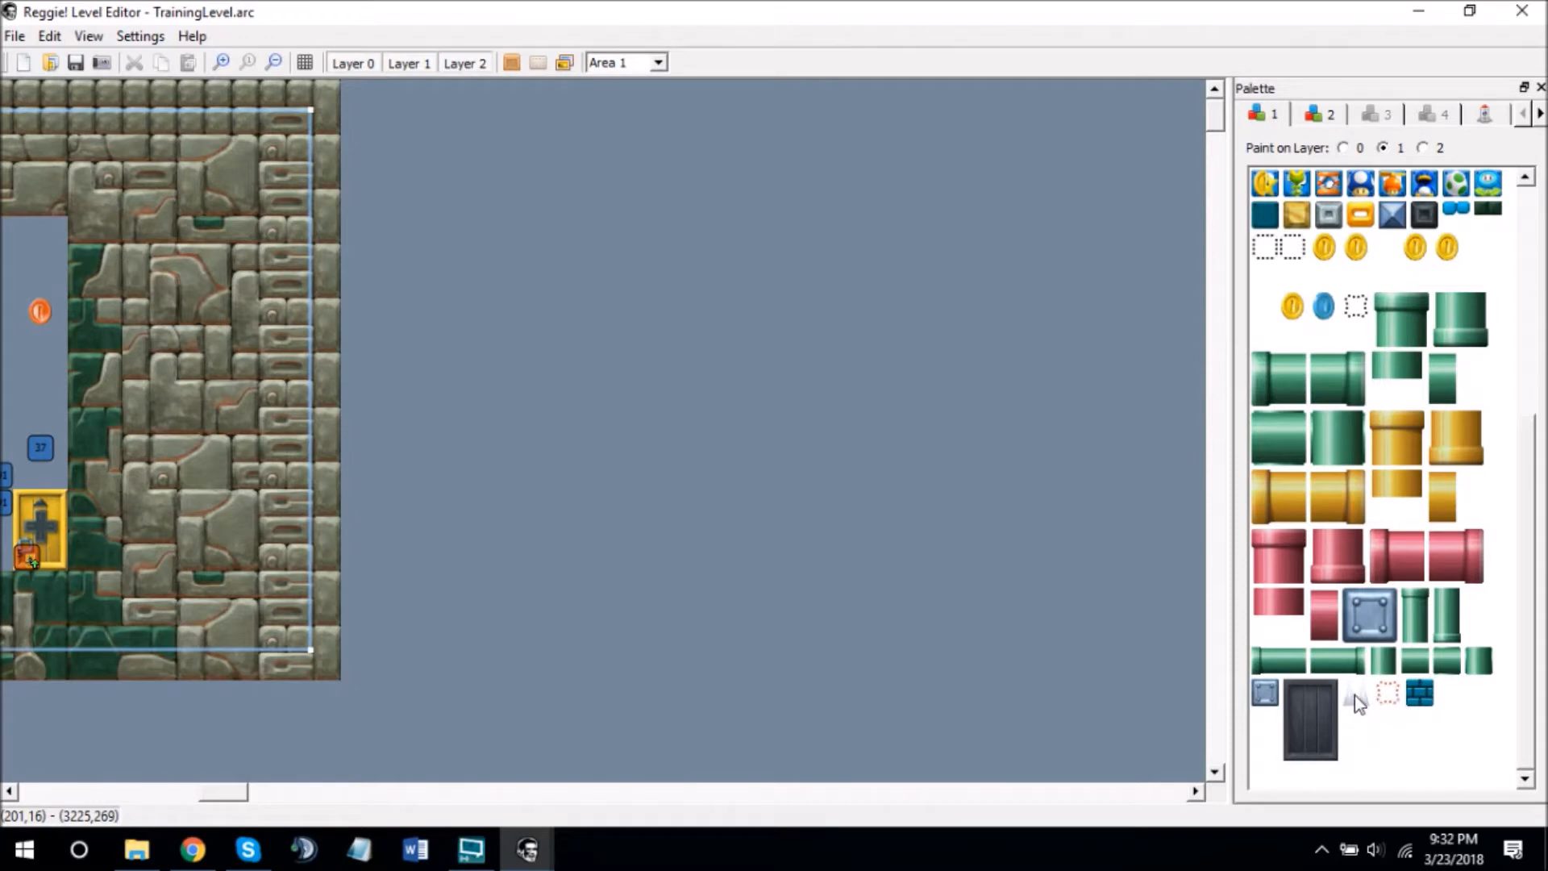
mouse_move(1388, 693)
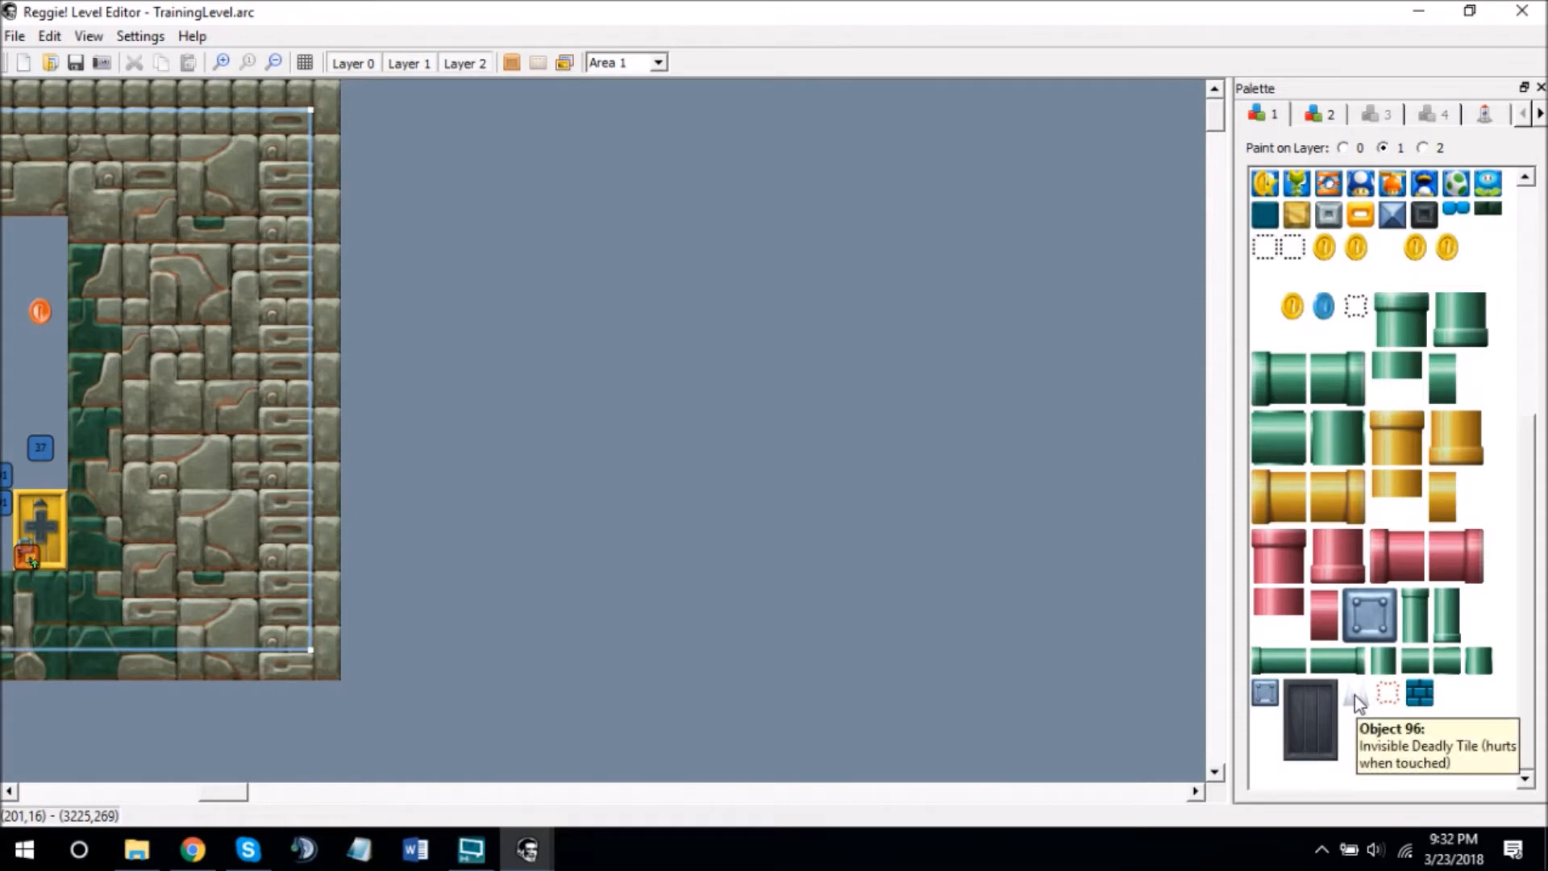
mouse_move(1363, 704)
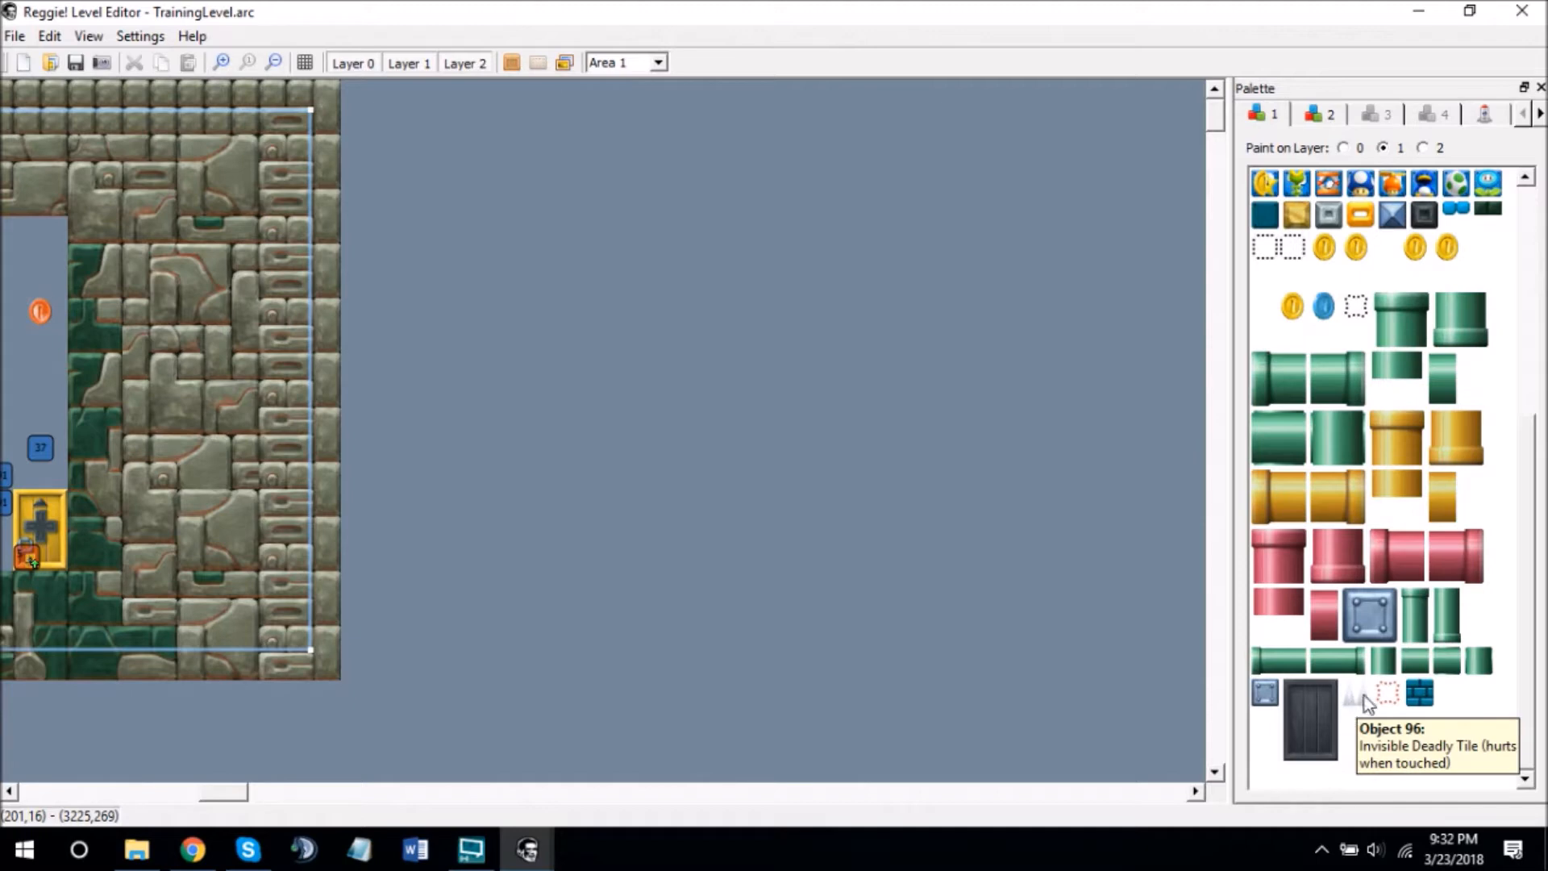
mouse_move(1256, 427)
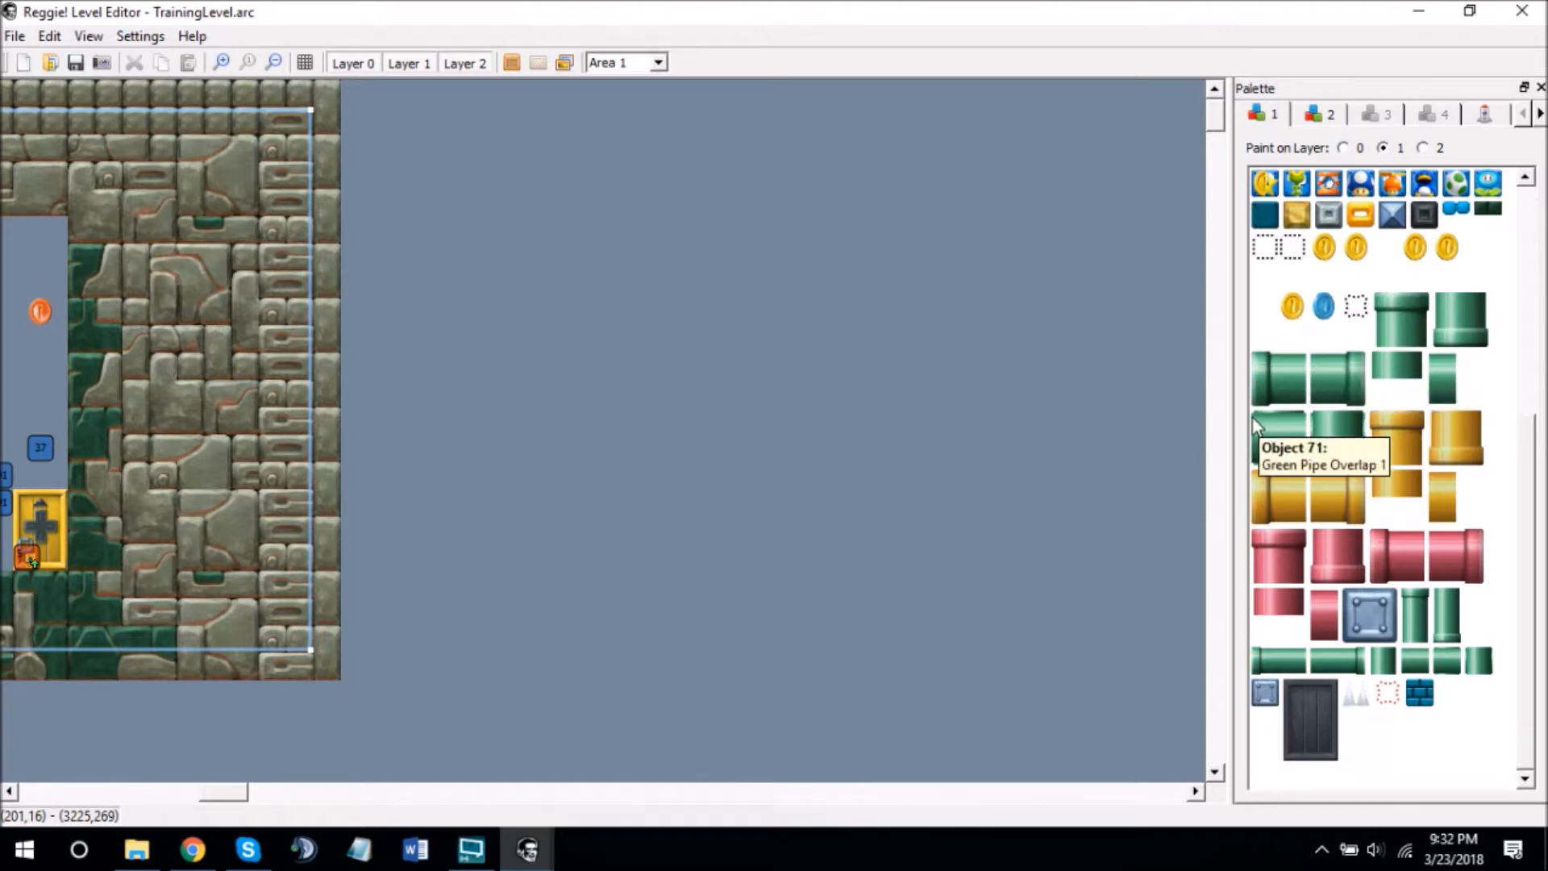
mouse_move(1372, 360)
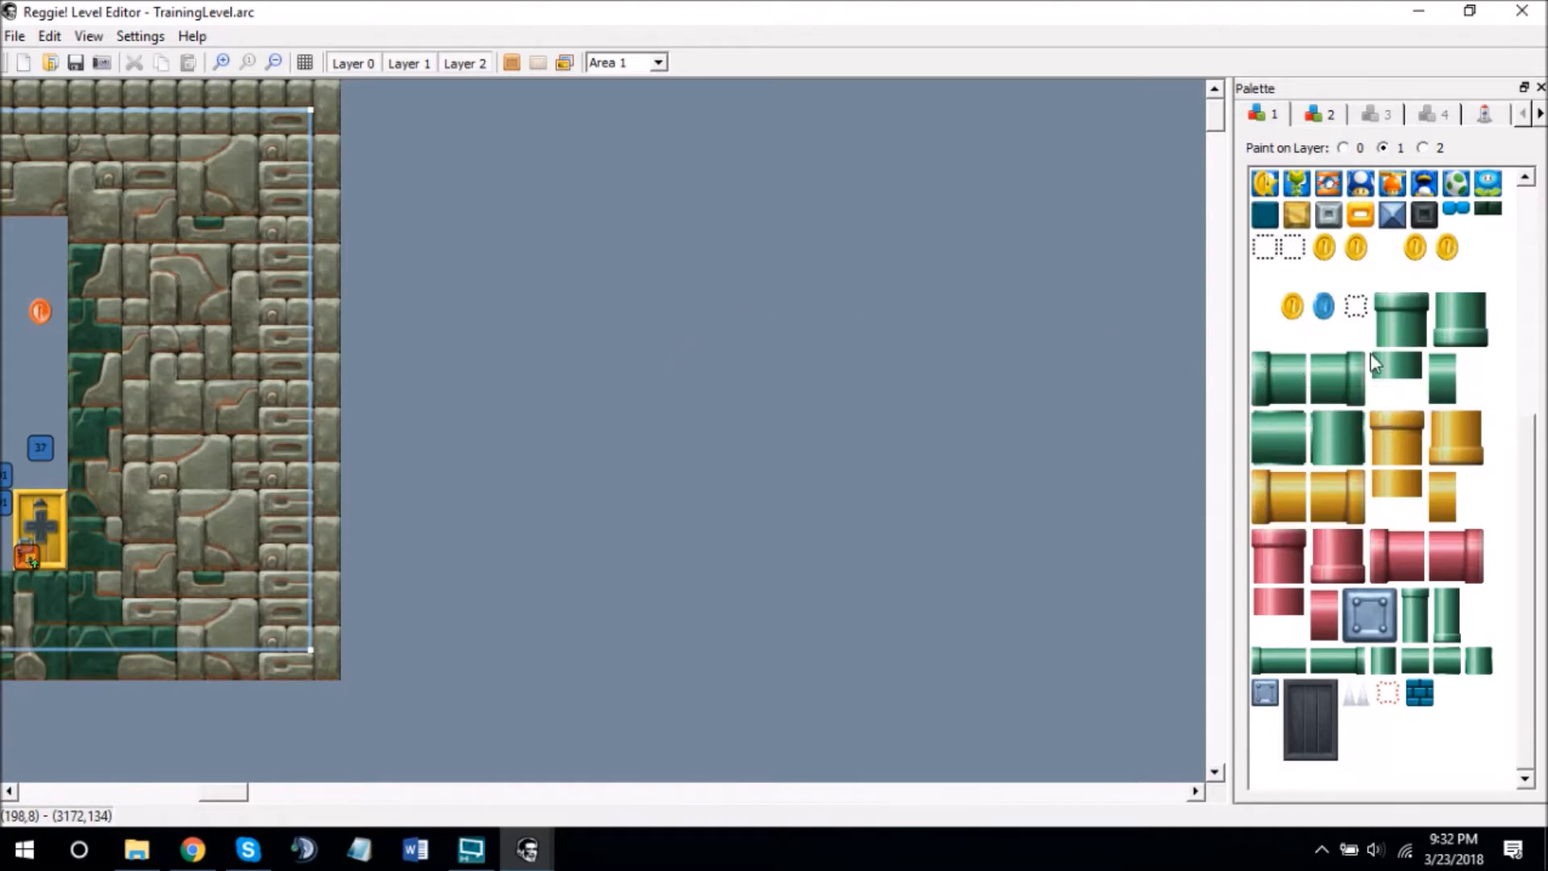
- Place a horizontal green pipe right of the stone wall, then show tileset 2
left_click(1278, 377)
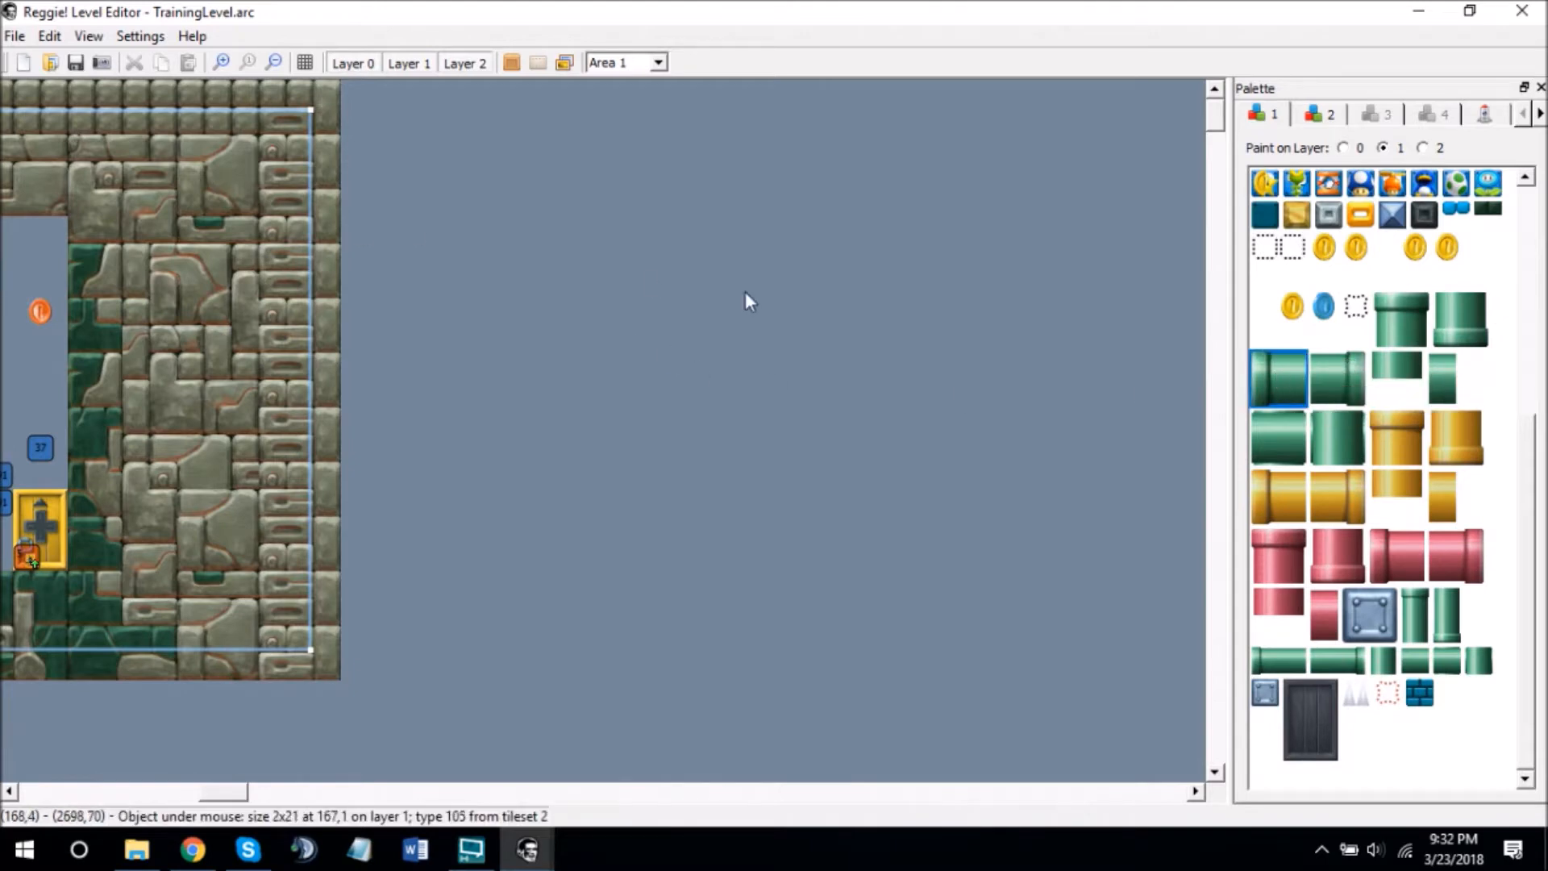
mouse_move(1303, 388)
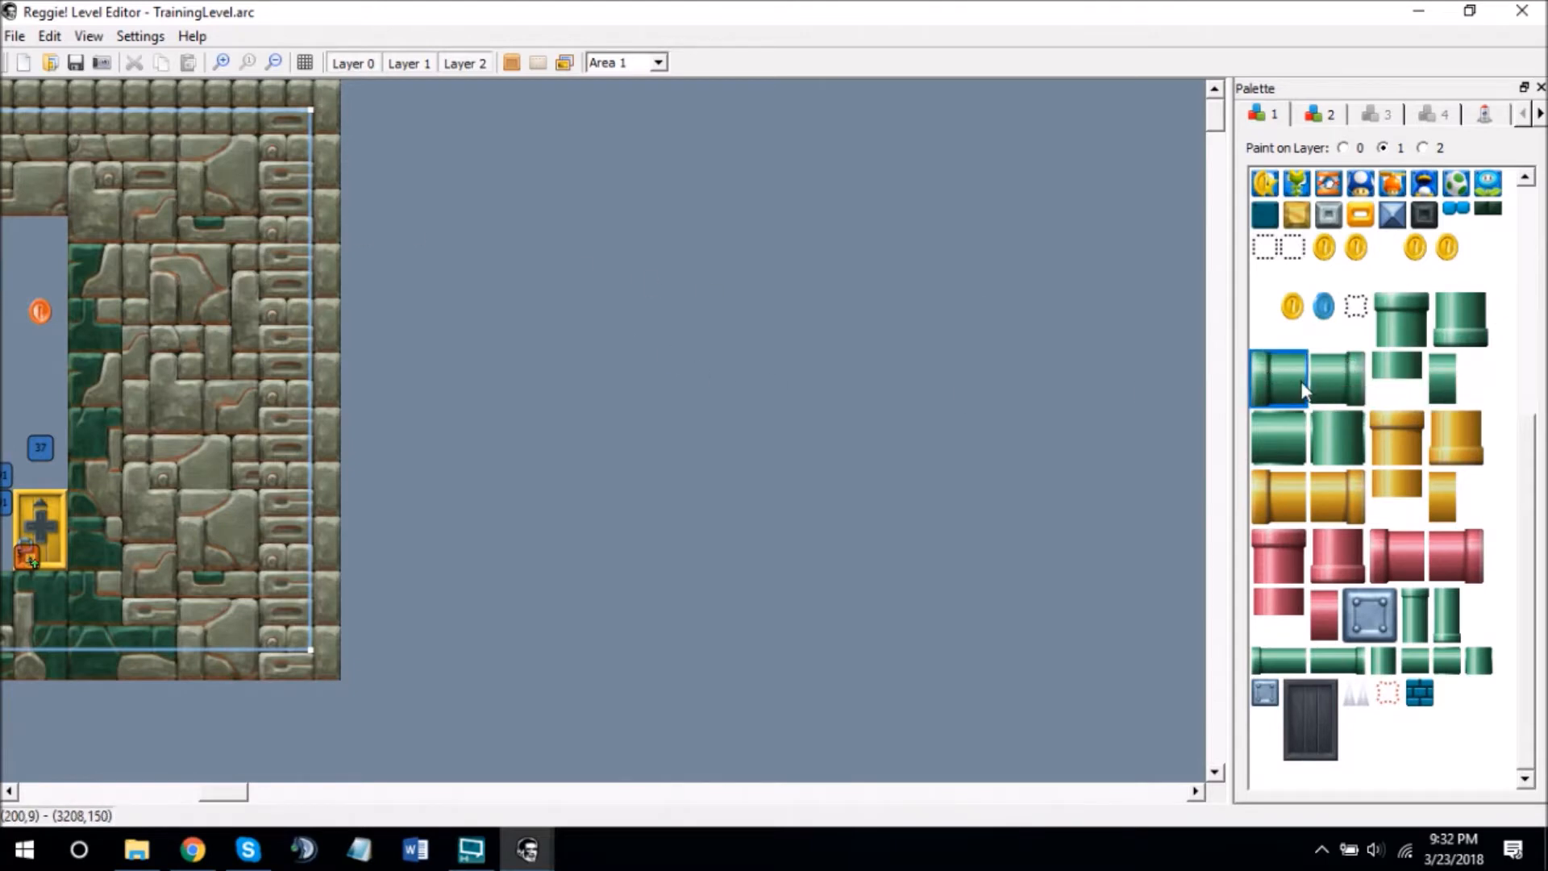
mouse_move(553, 257)
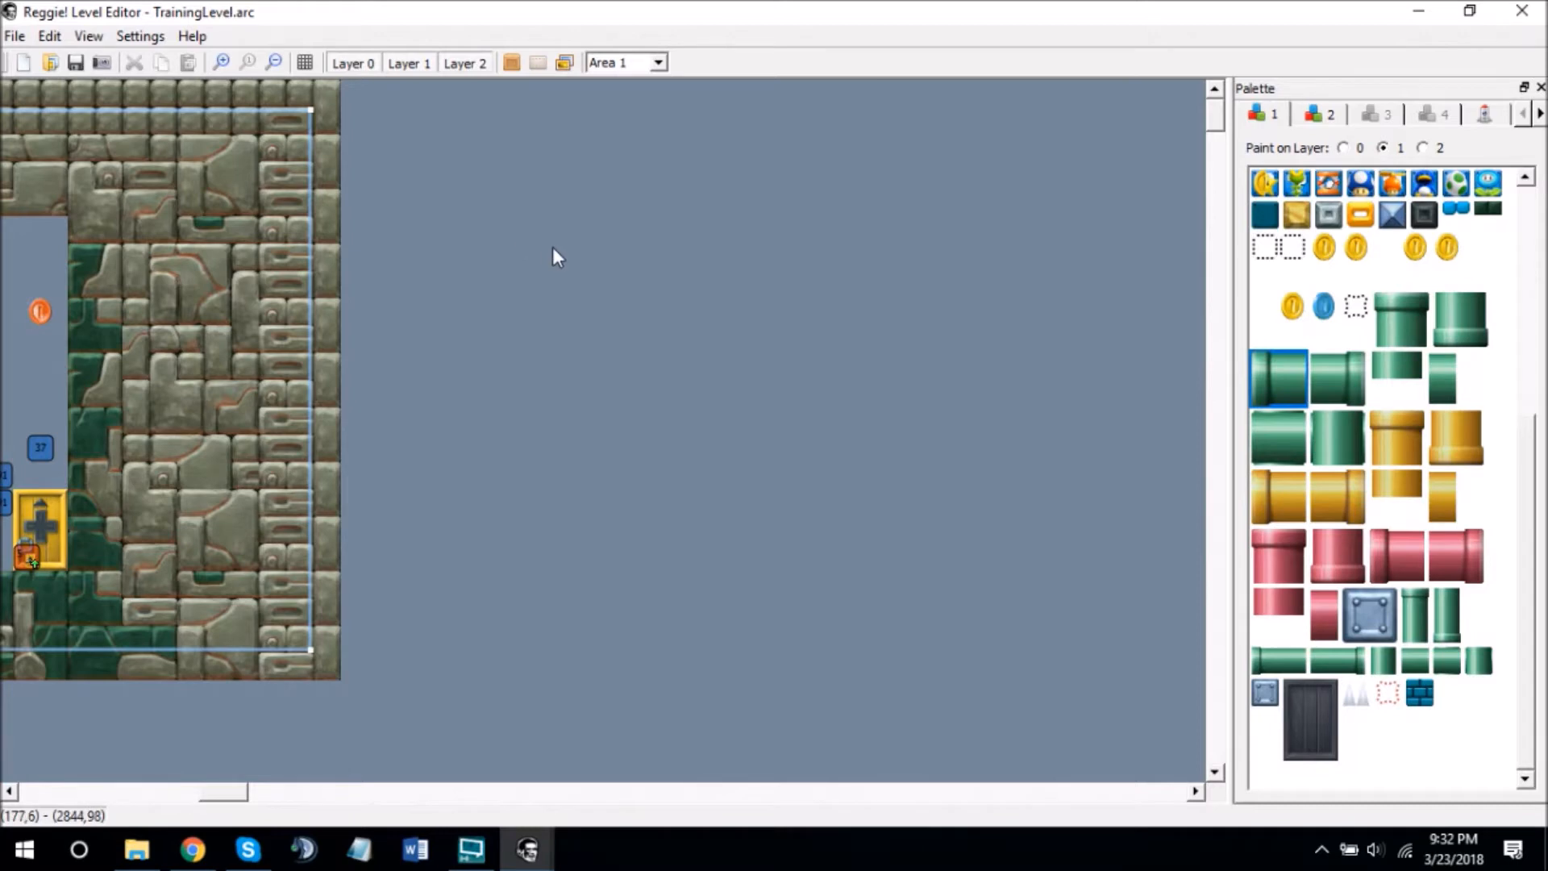
left_click(546, 215)
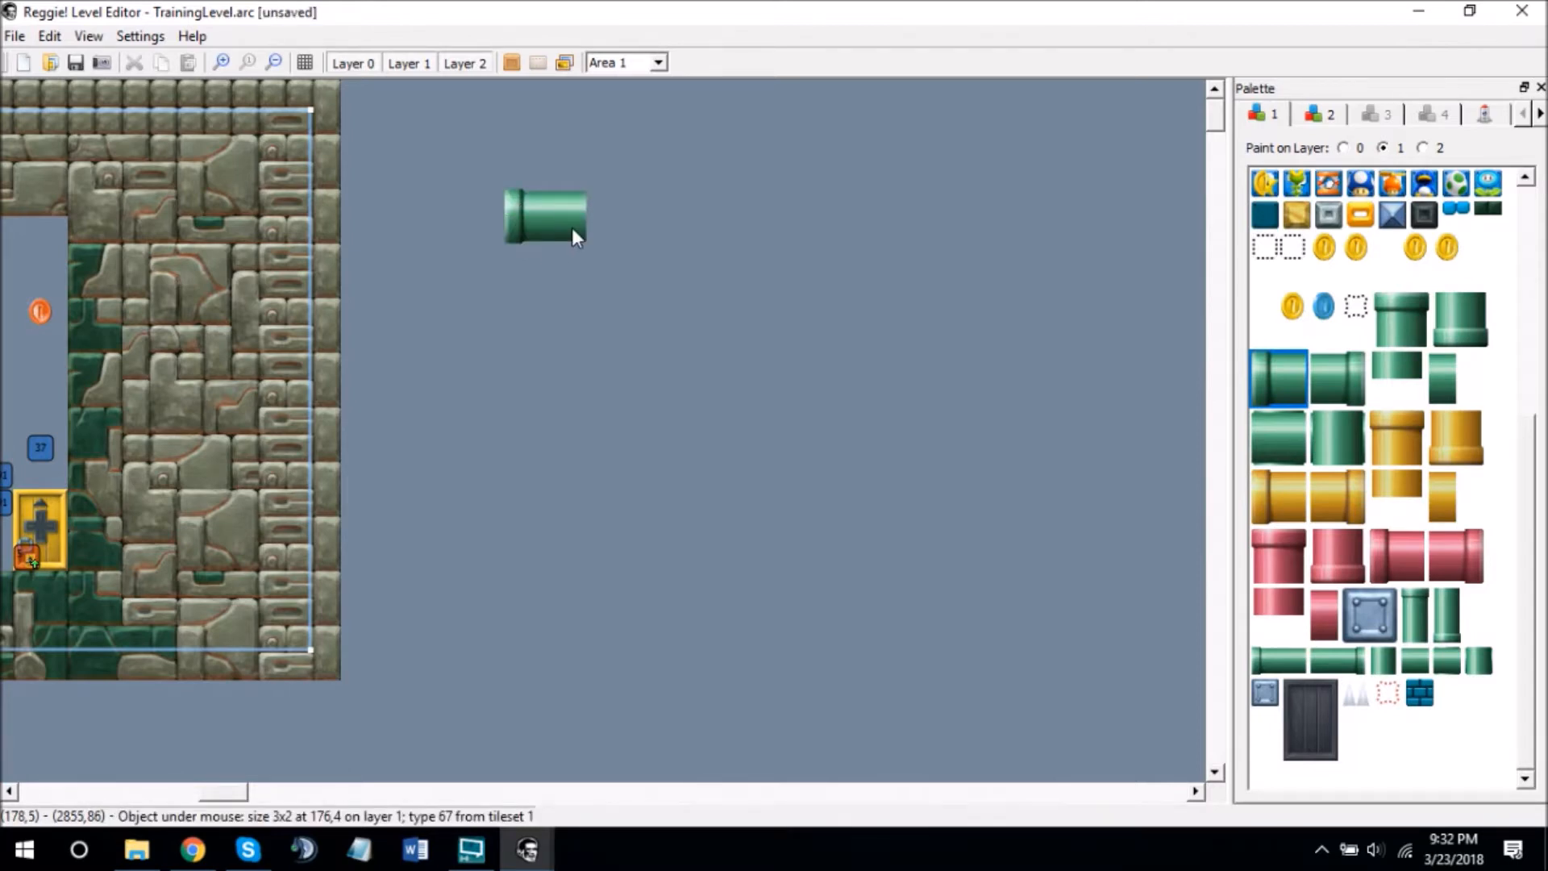
mouse_move(358, 153)
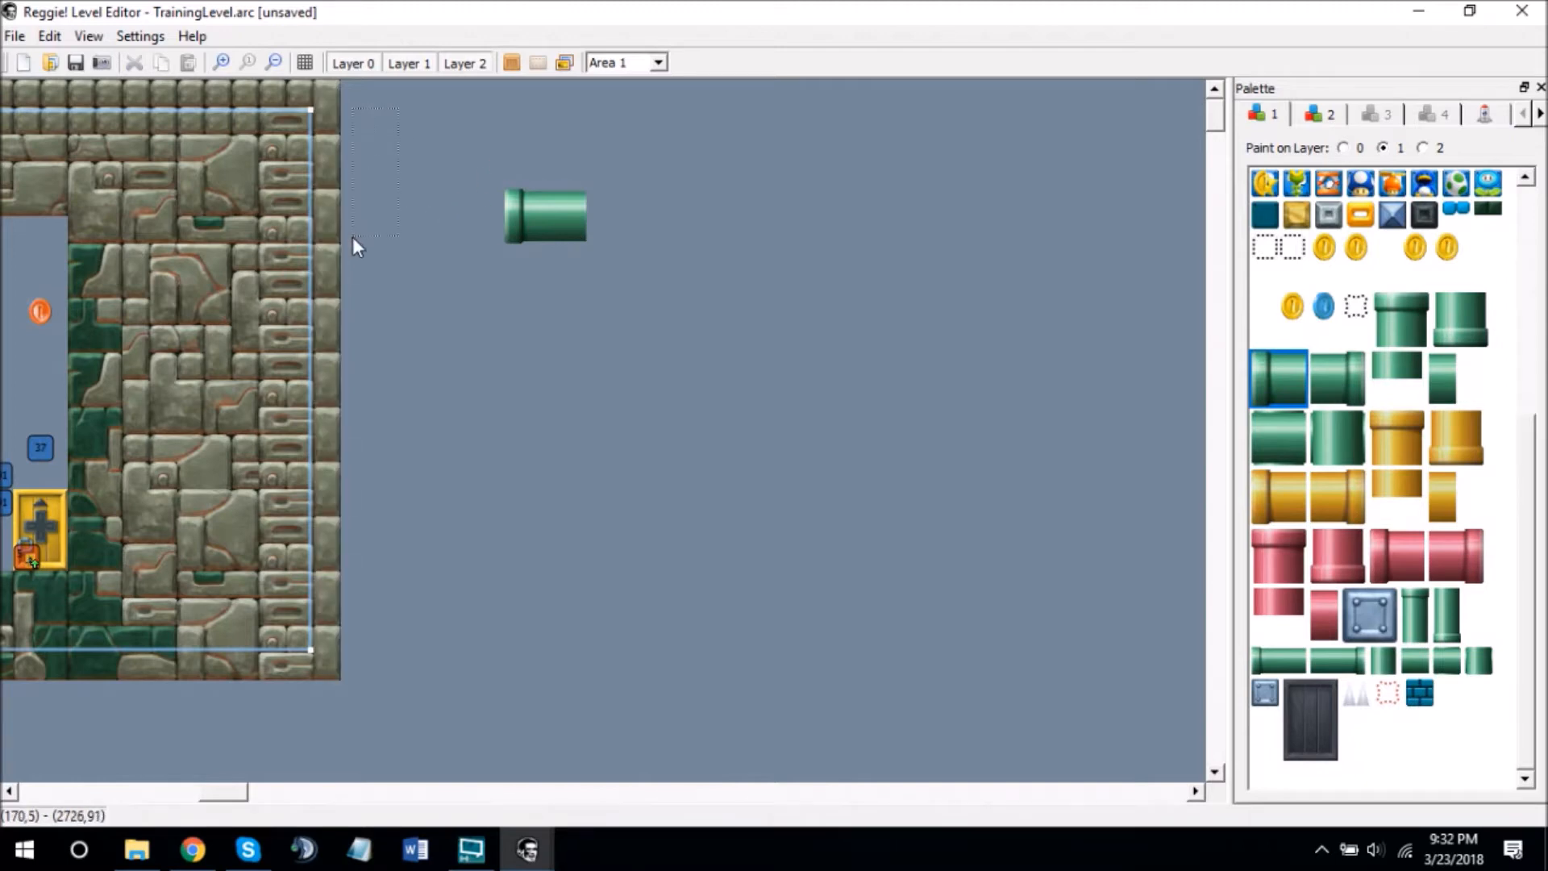
mouse_move(343, 318)
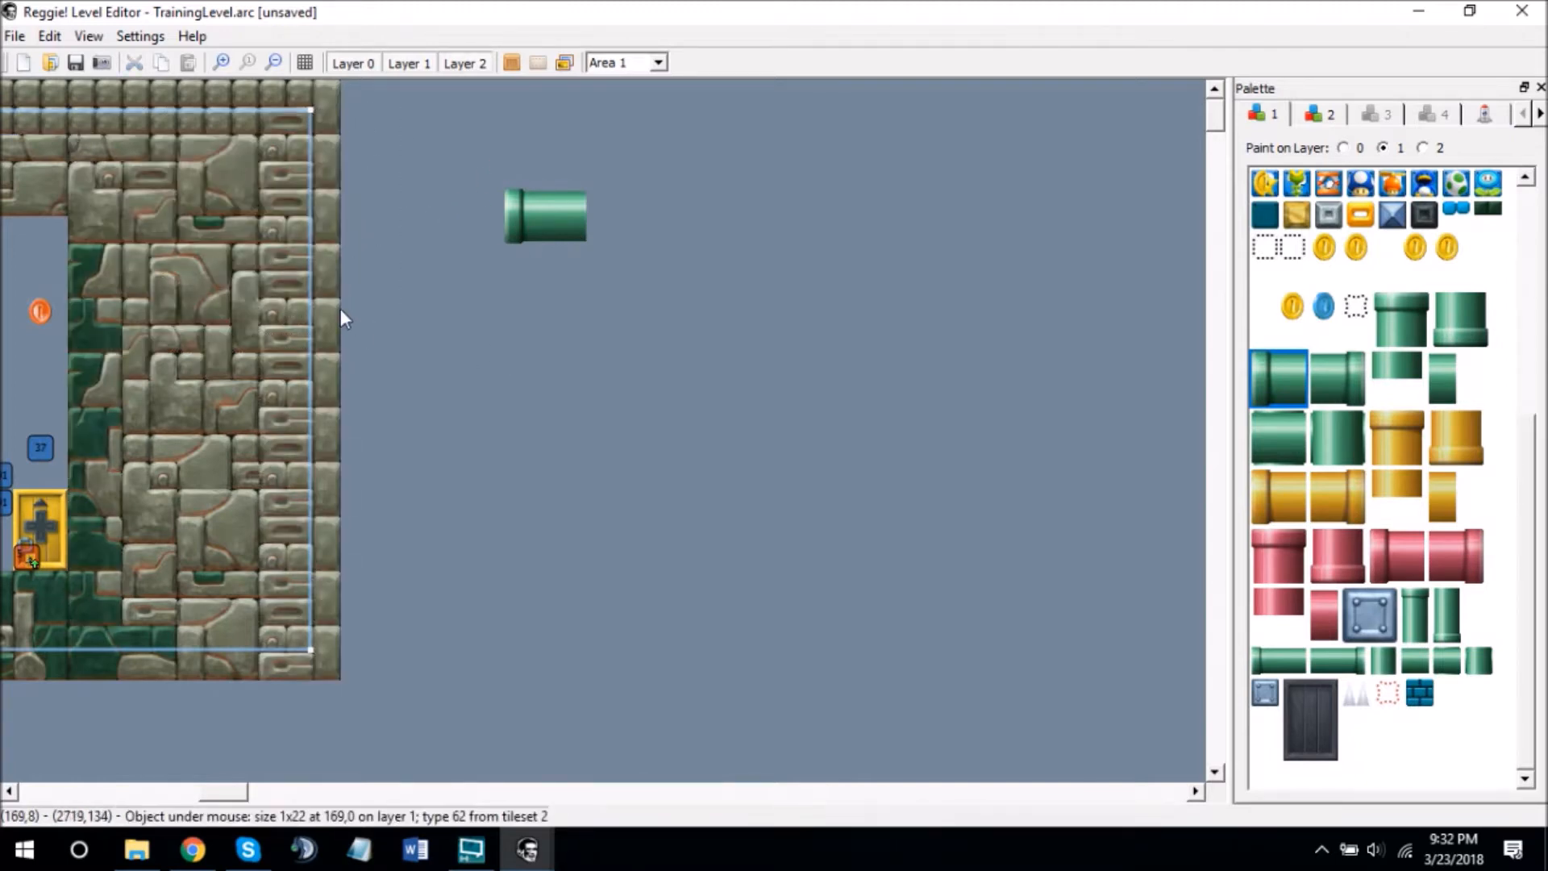
mouse_move(783, 387)
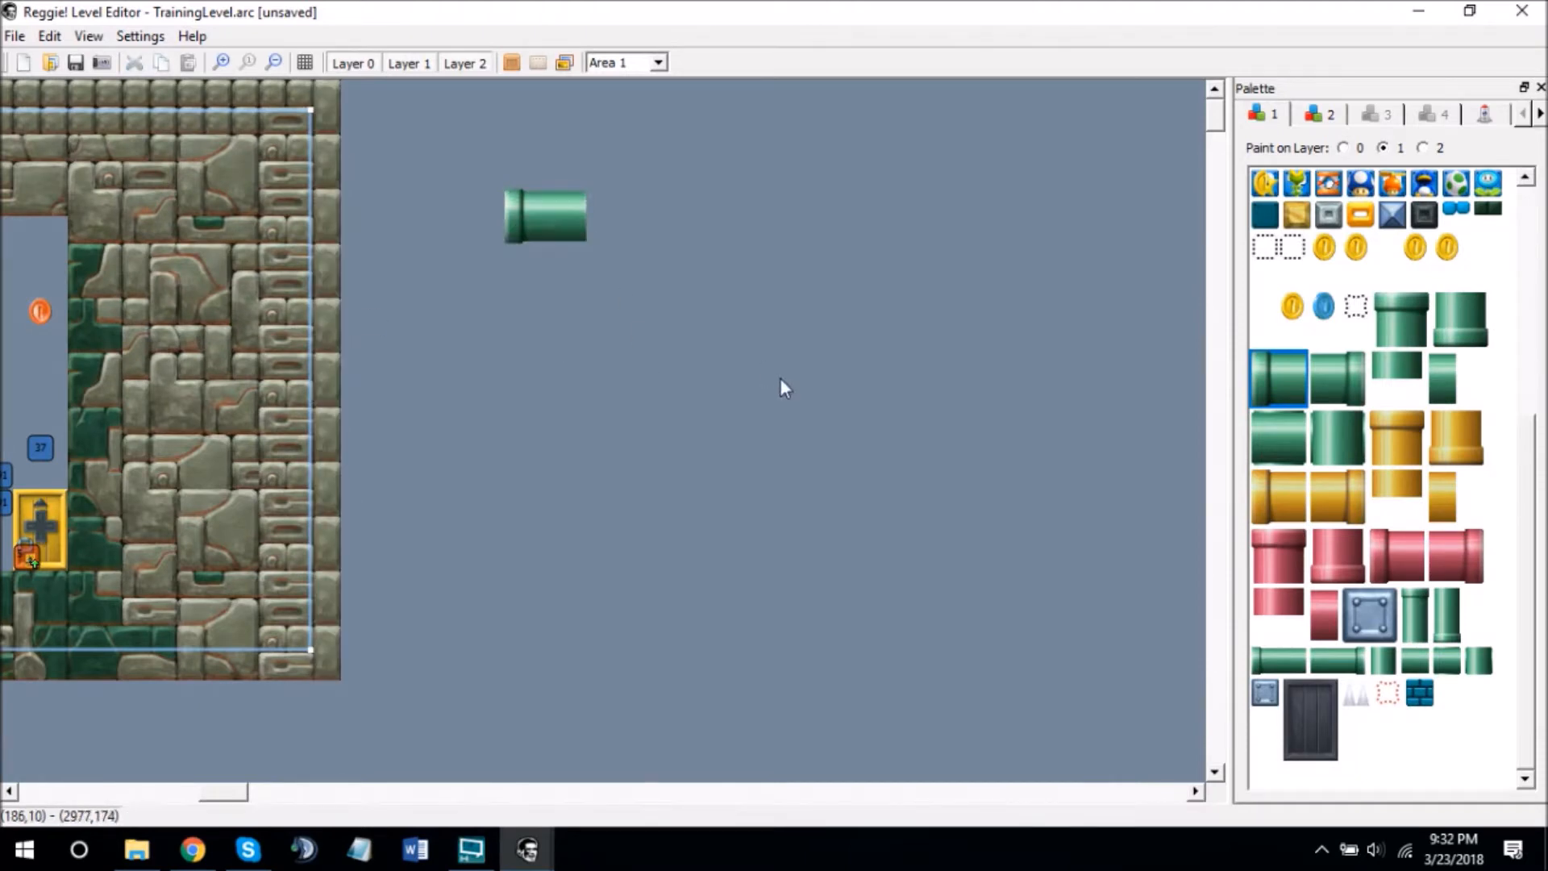
mouse_move(1432, 146)
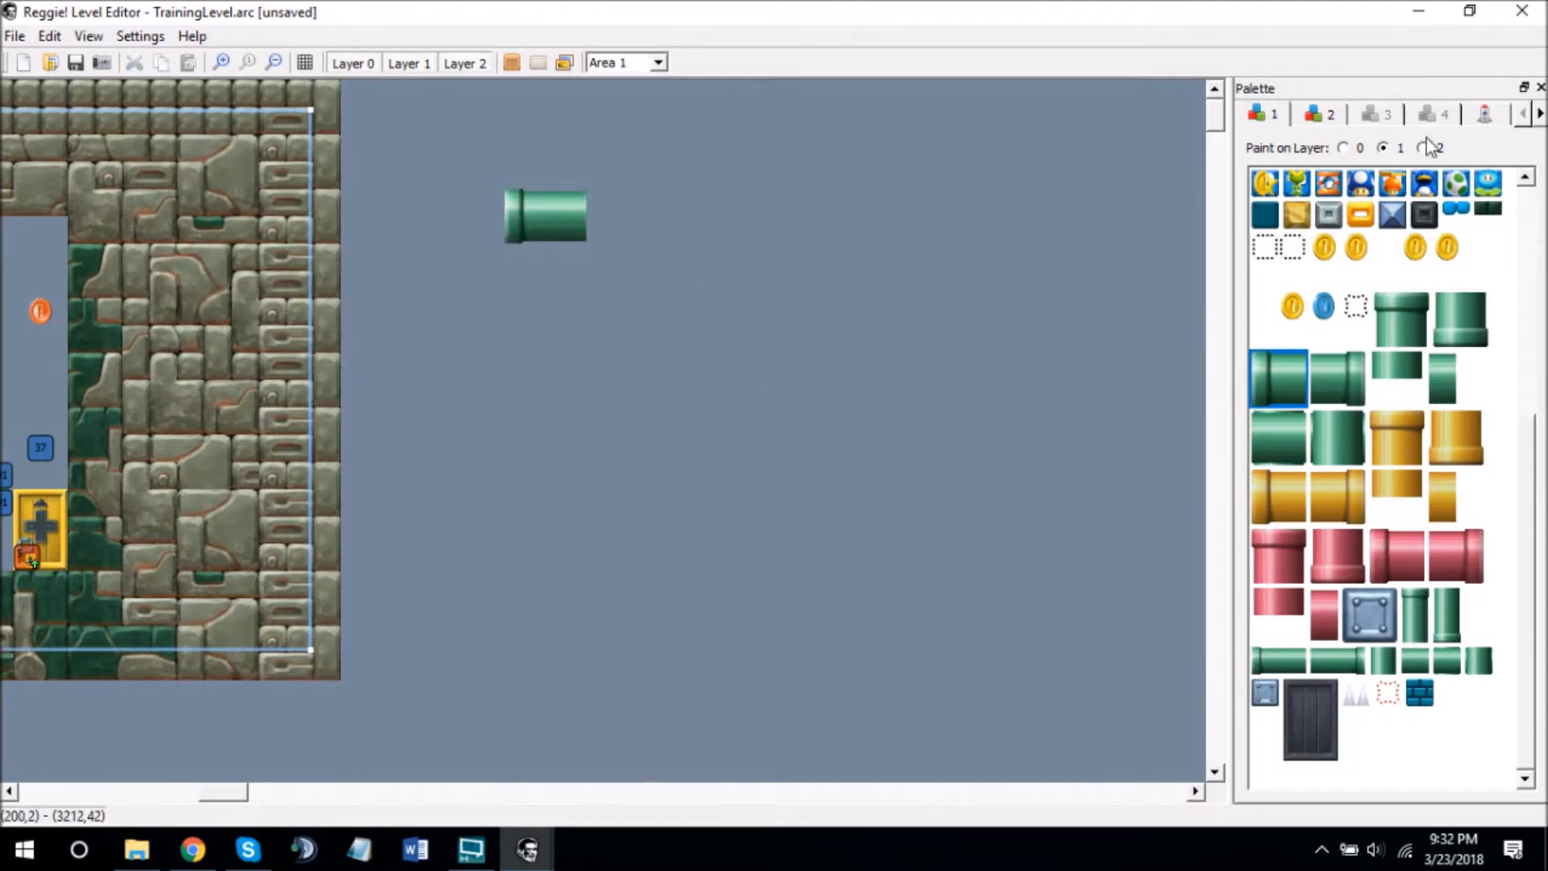
left_click(1320, 112)
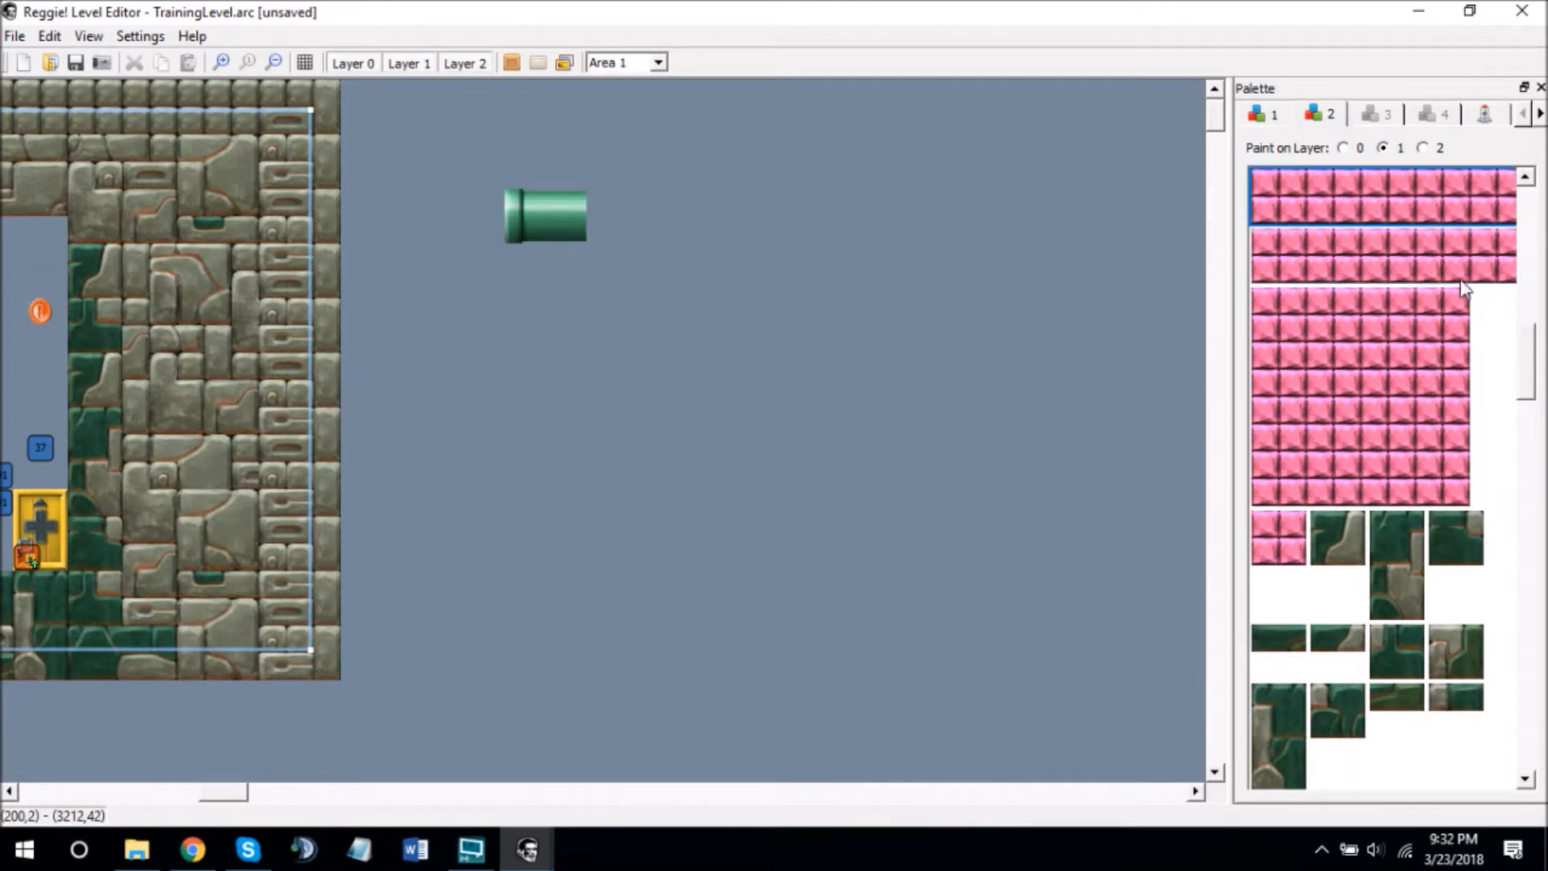
left_click(512, 63)
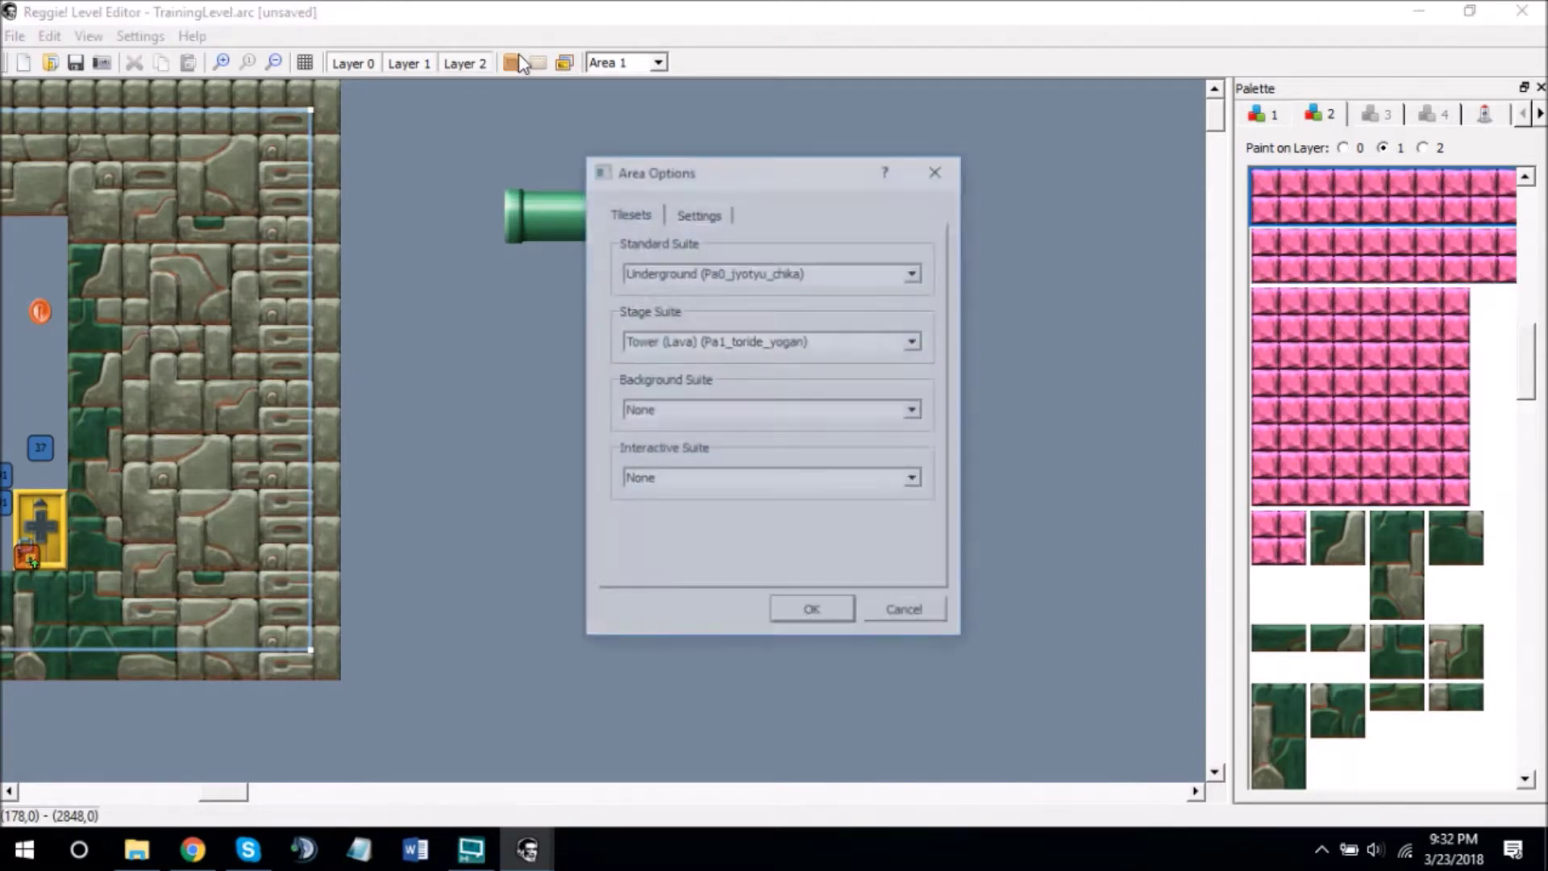
left_click(699, 215)
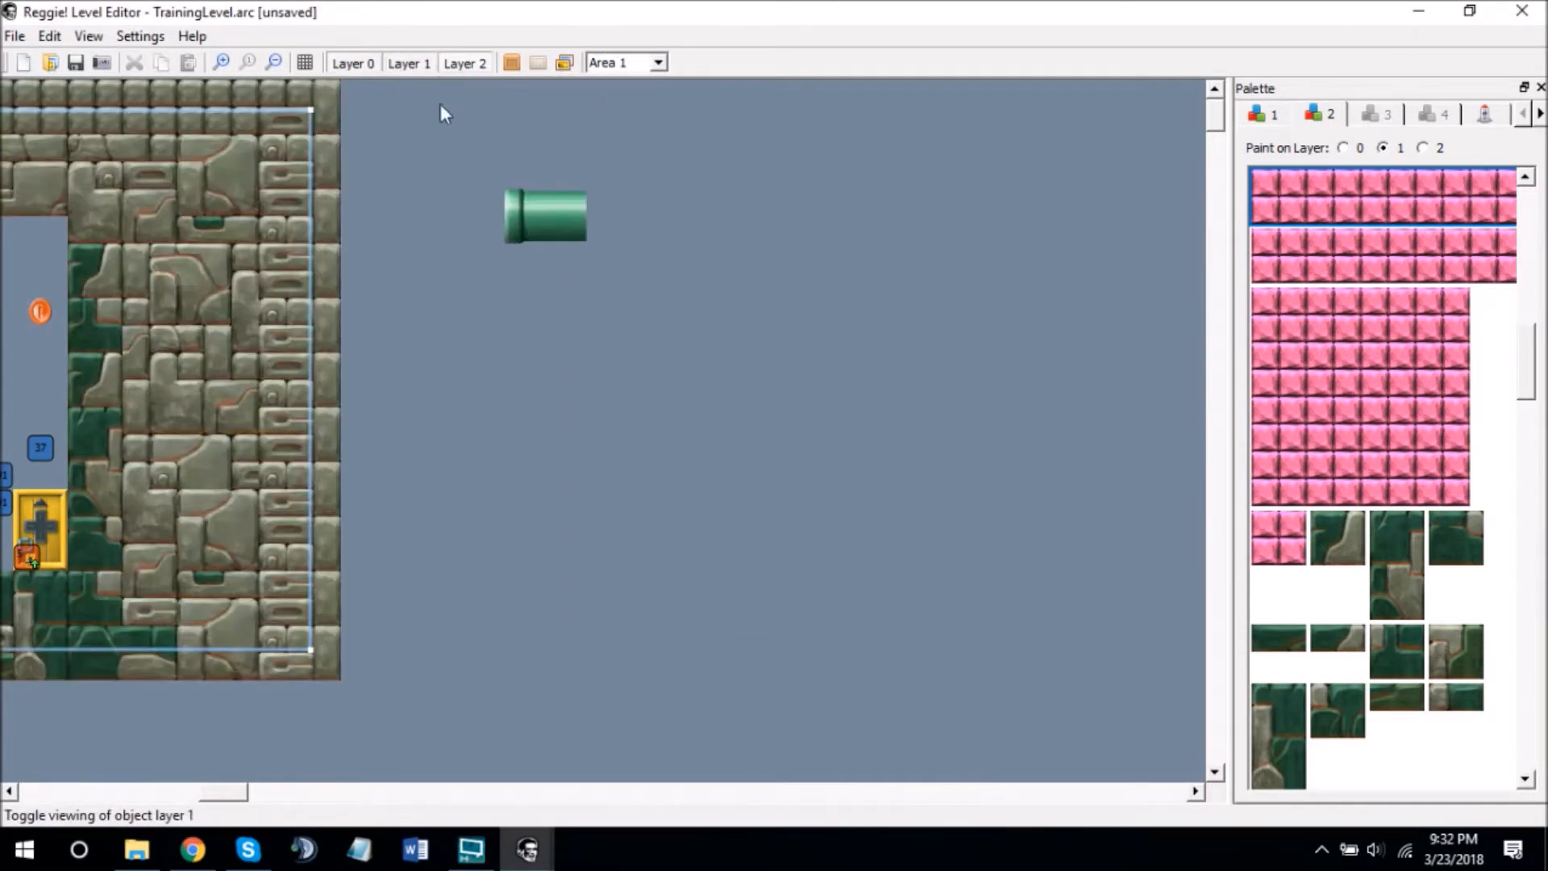
mouse_move(413, 136)
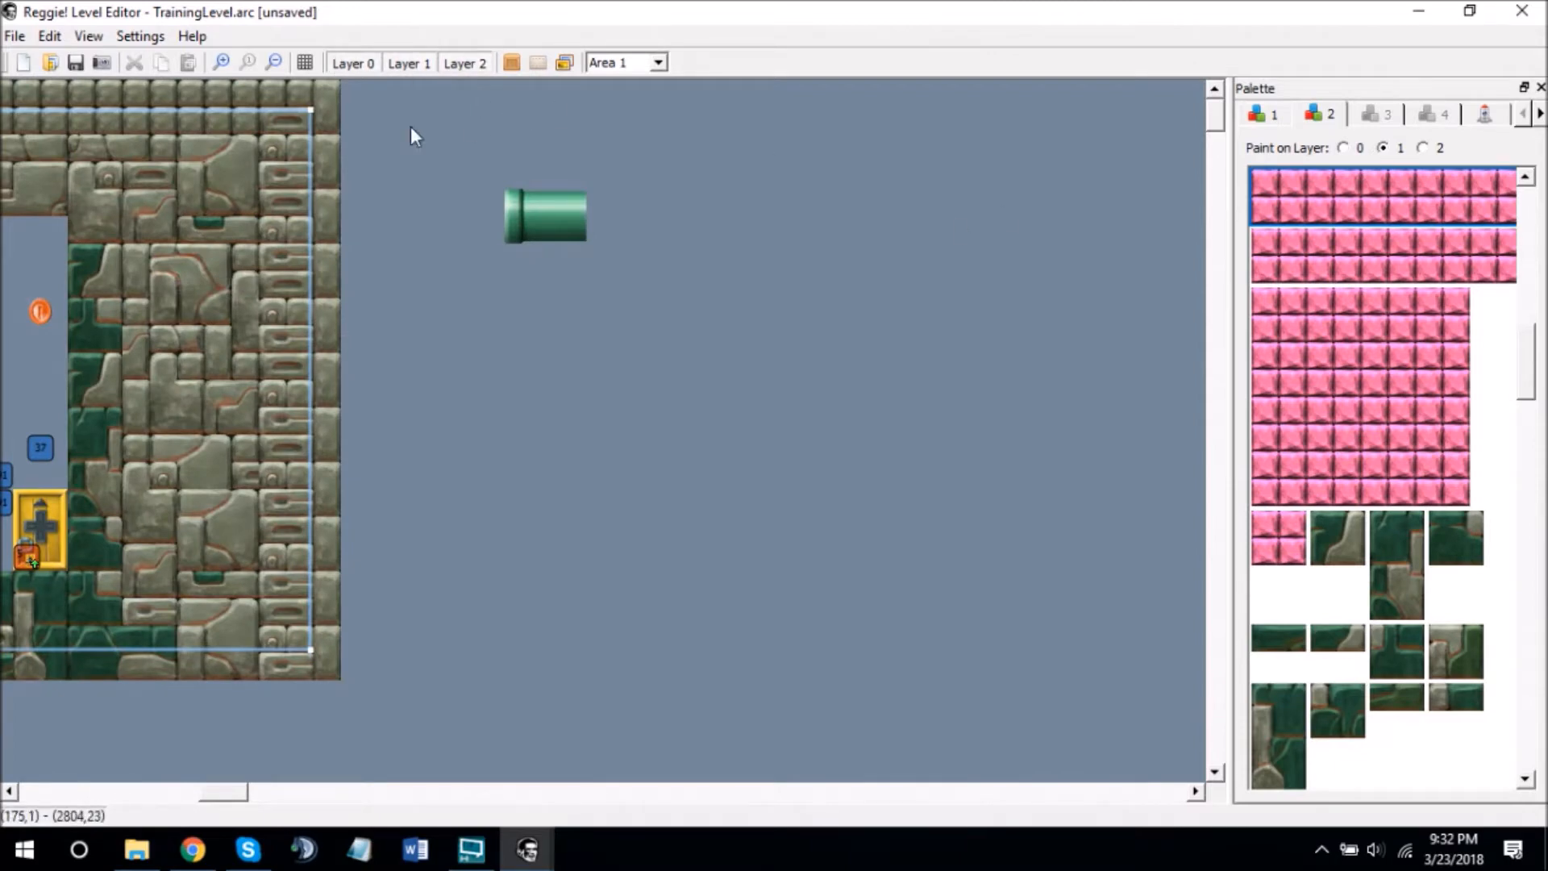
mouse_move(501, 303)
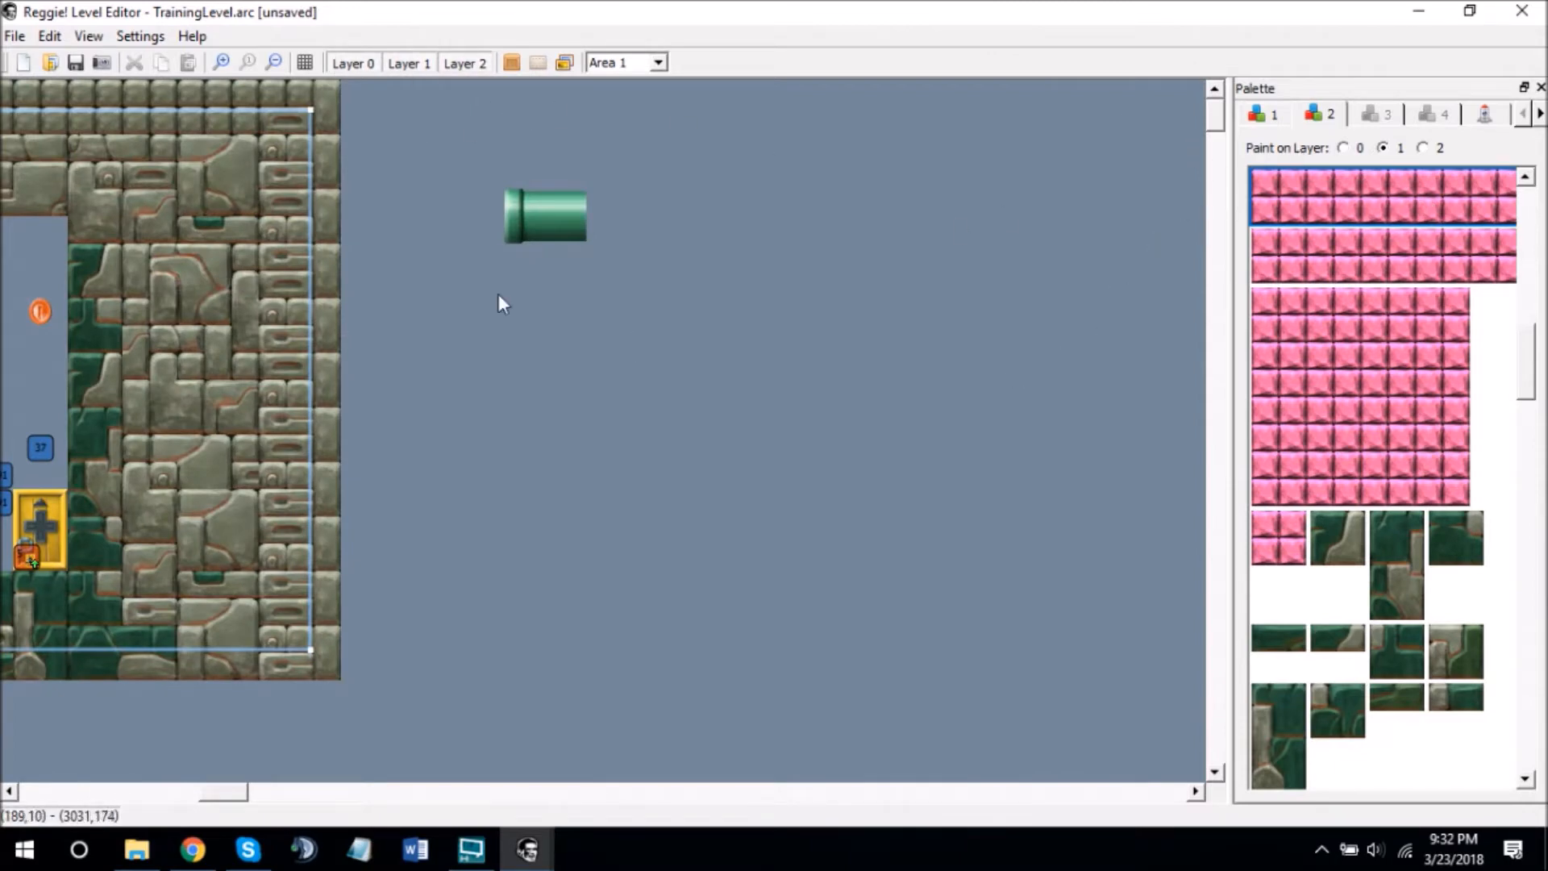
mouse_move(301, 304)
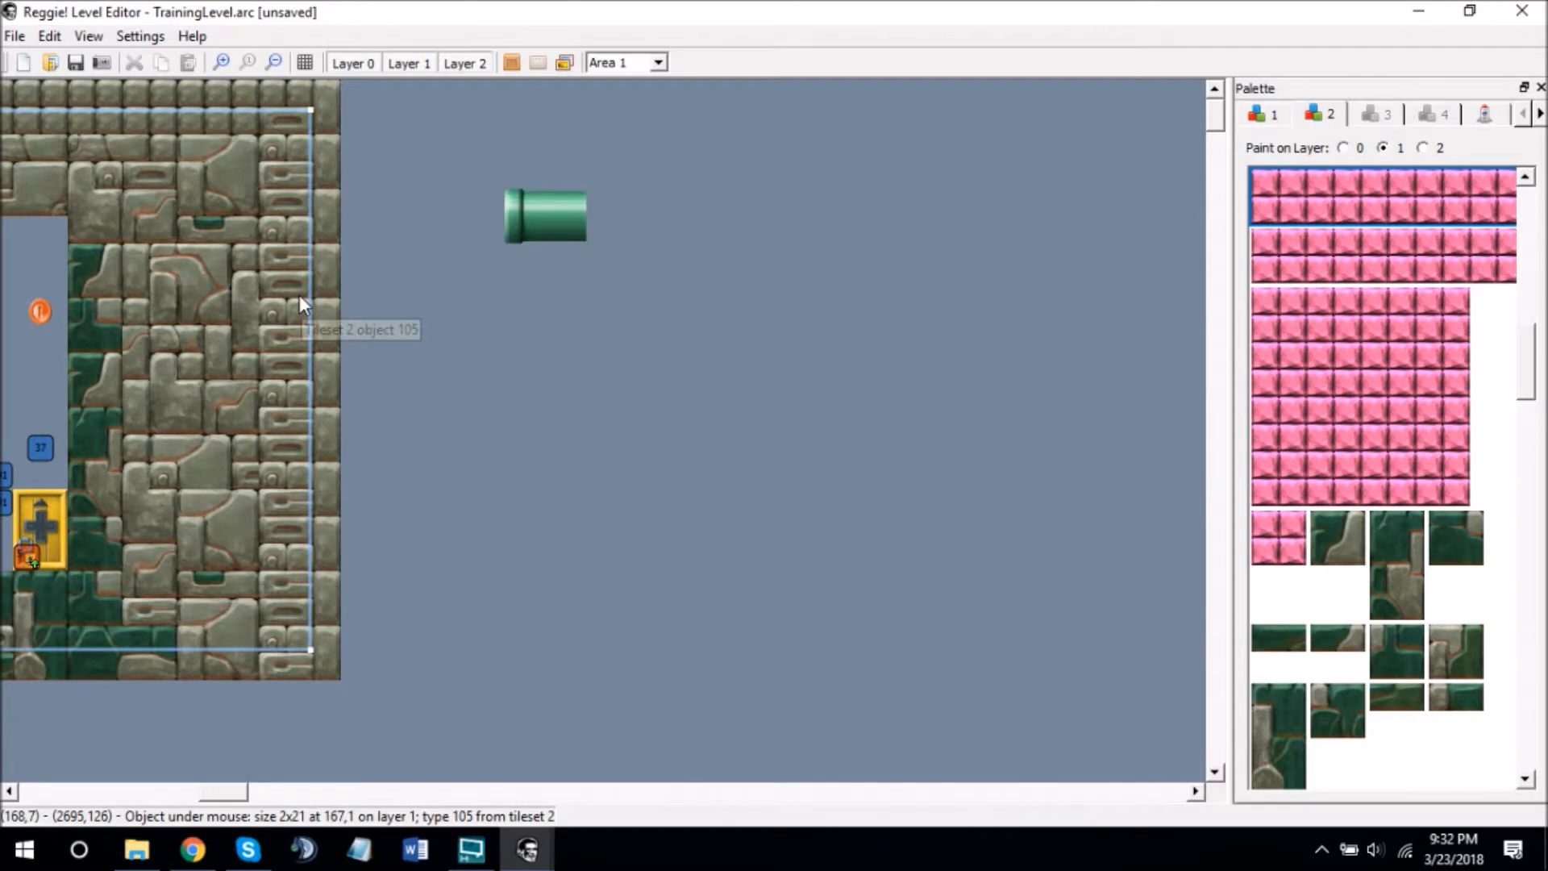
mouse_move(301, 304)
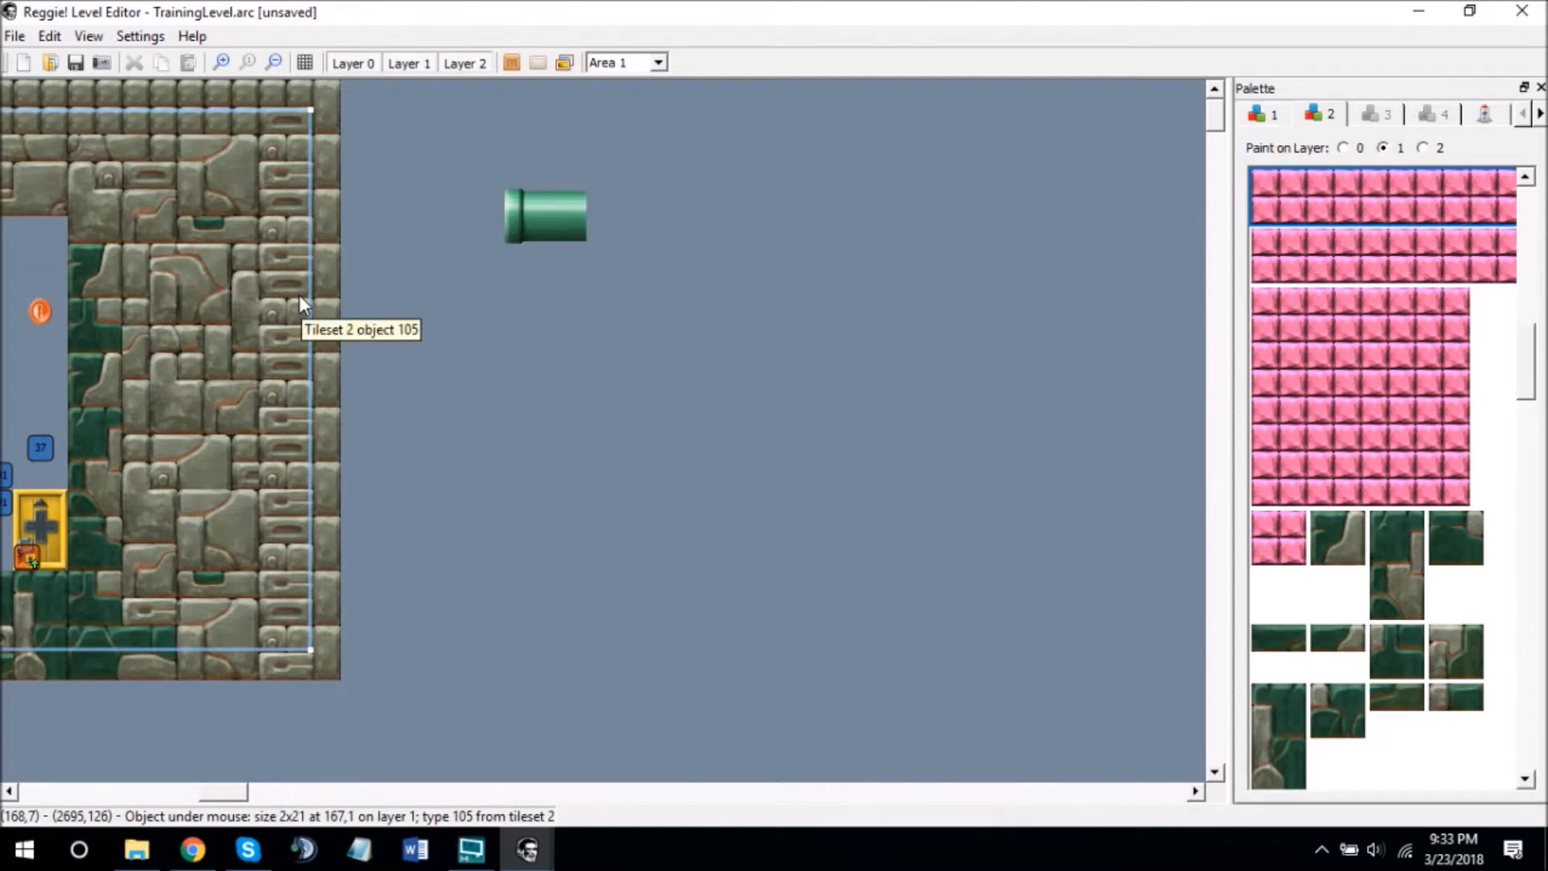
mouse_move(1499, 128)
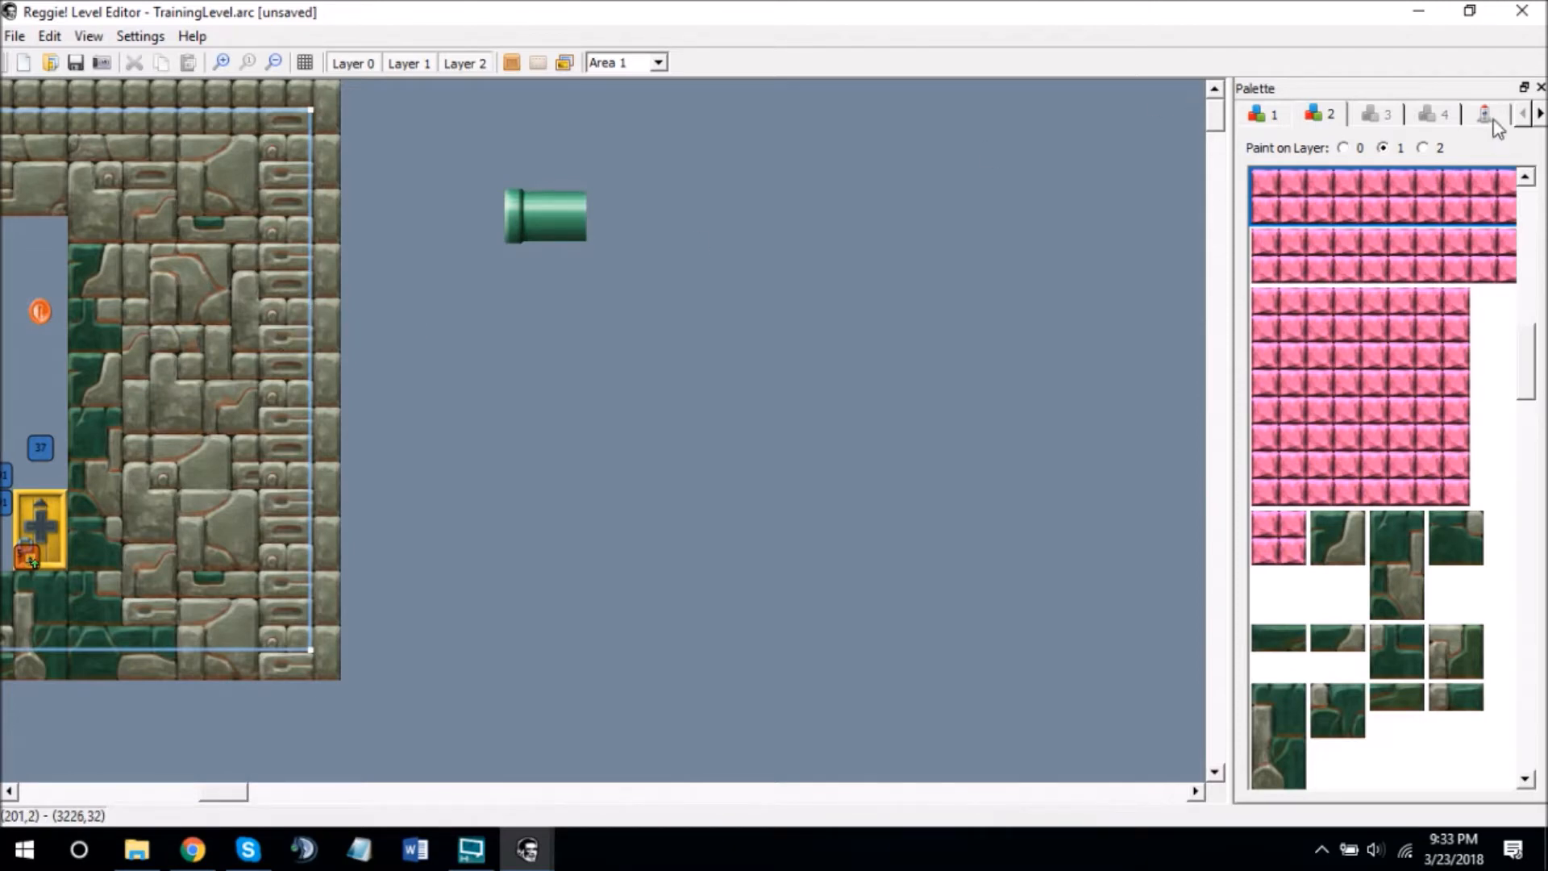
- Paint on layer 2 and set the background suite to Brown Rock (Pa2_doukutu)
left_click(1422, 147)
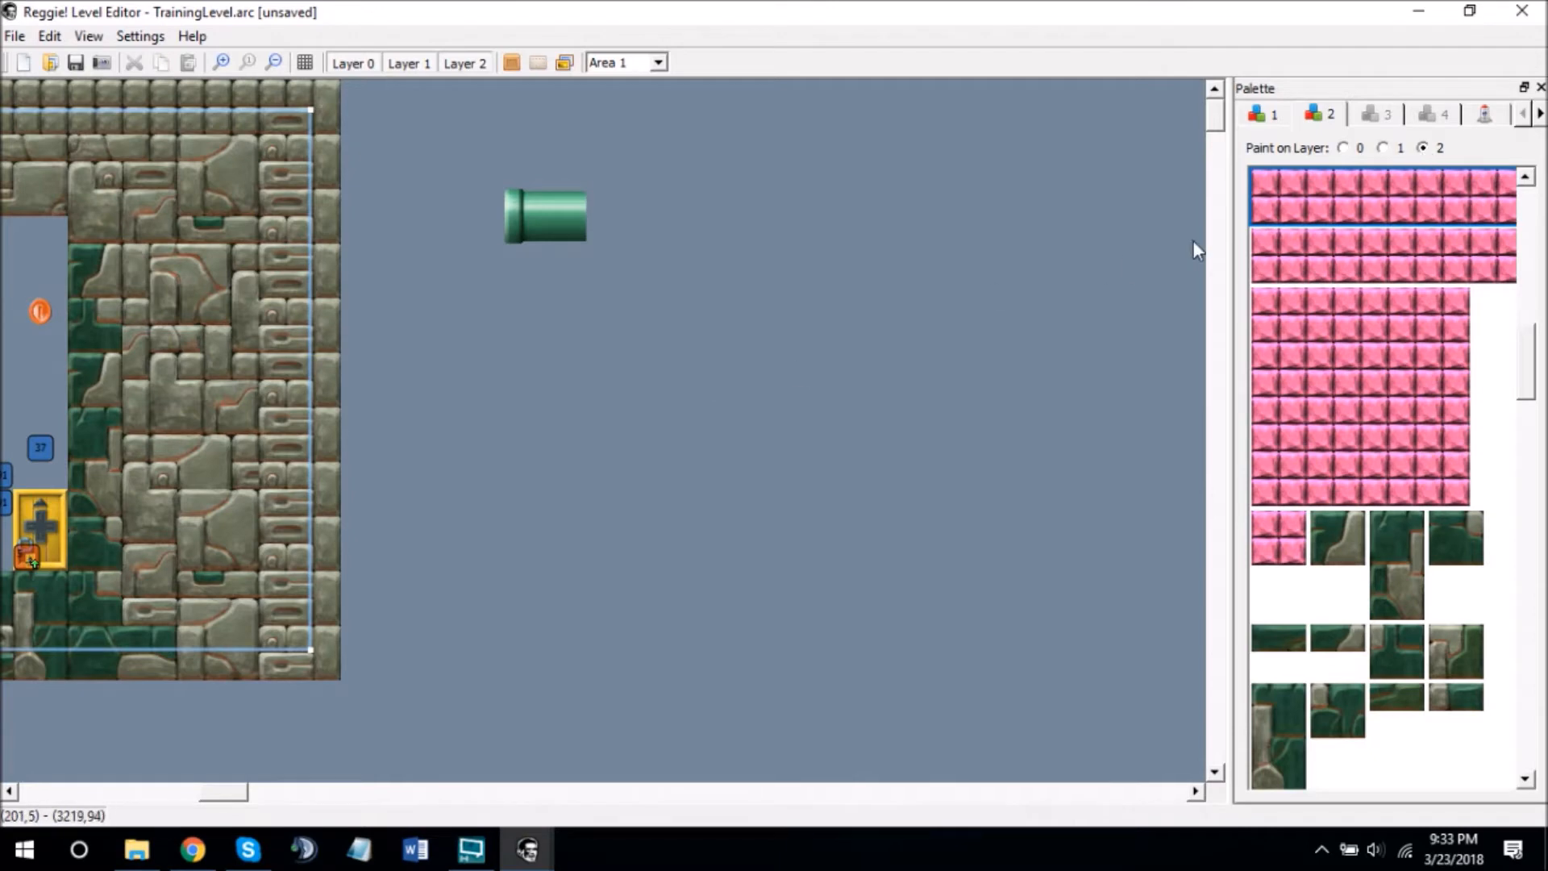
mouse_move(1329, 138)
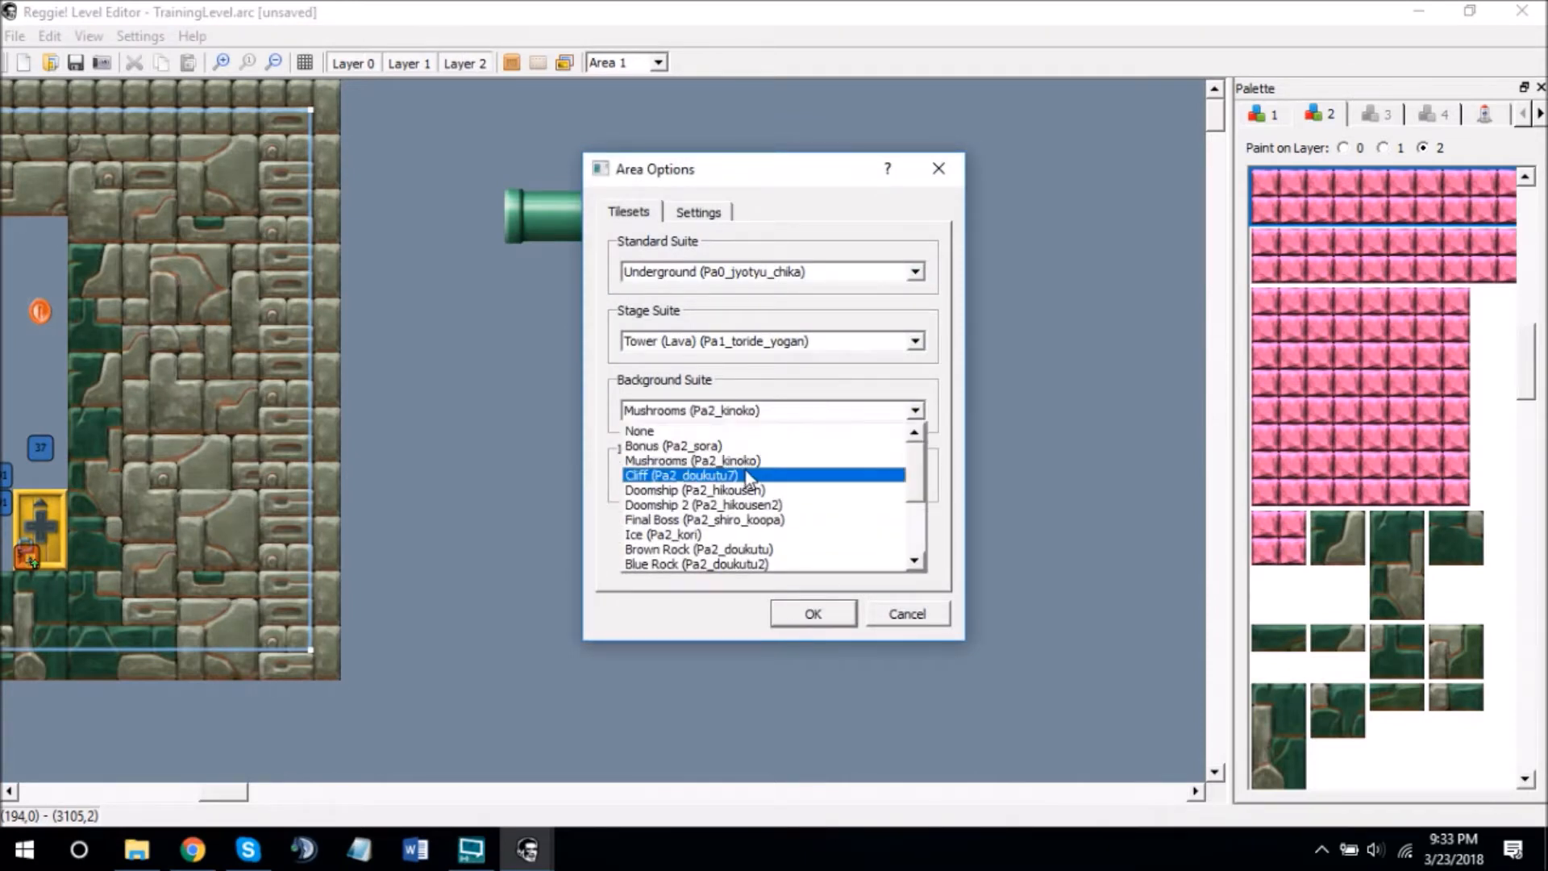
left_click(699, 549)
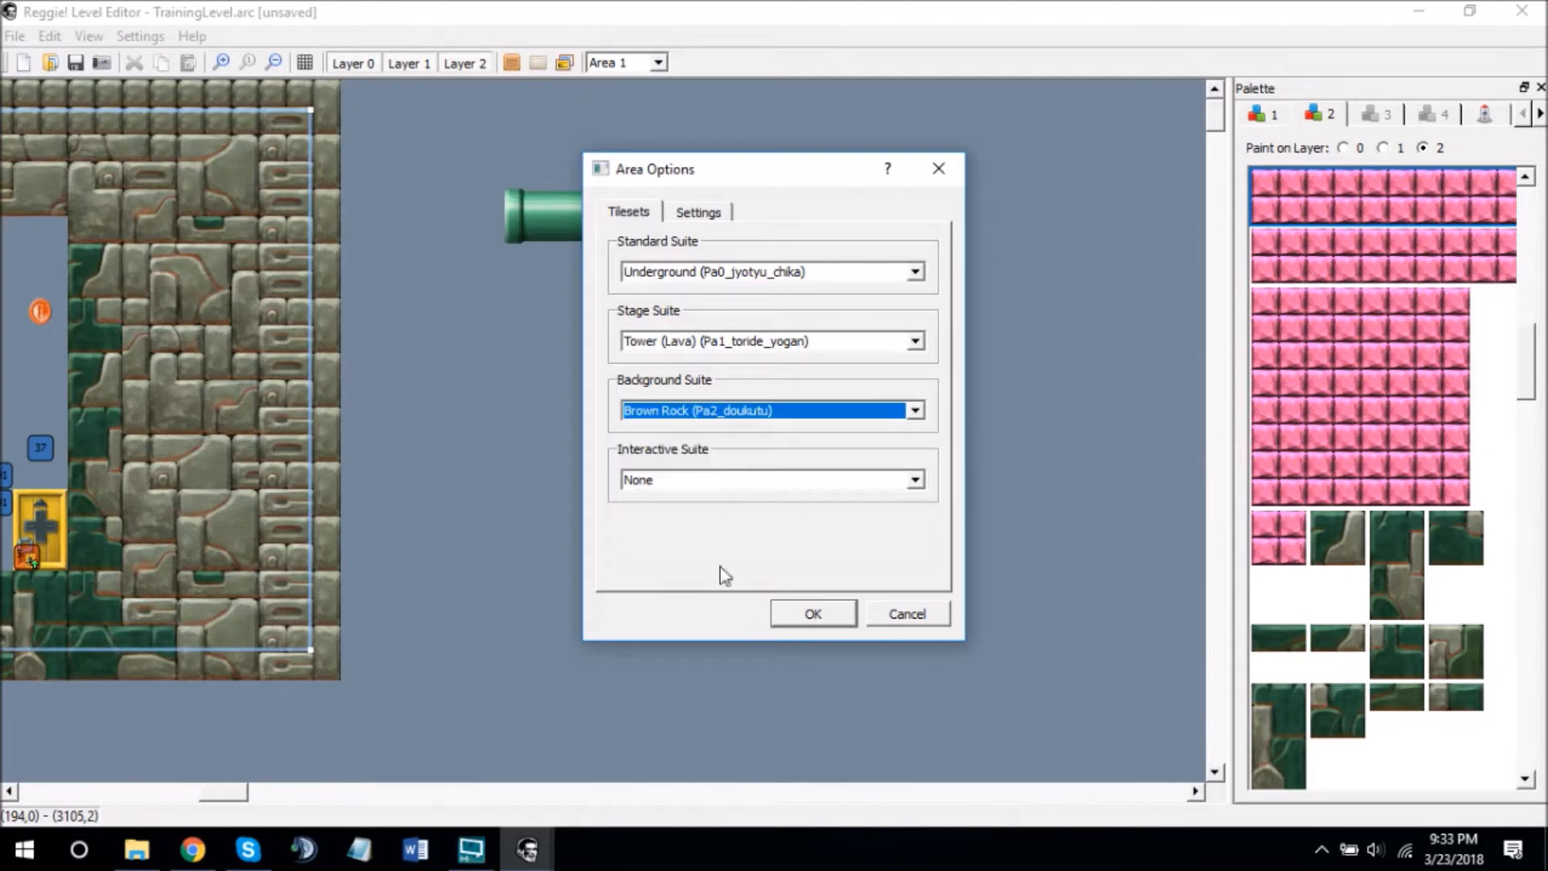
left_click(812, 613)
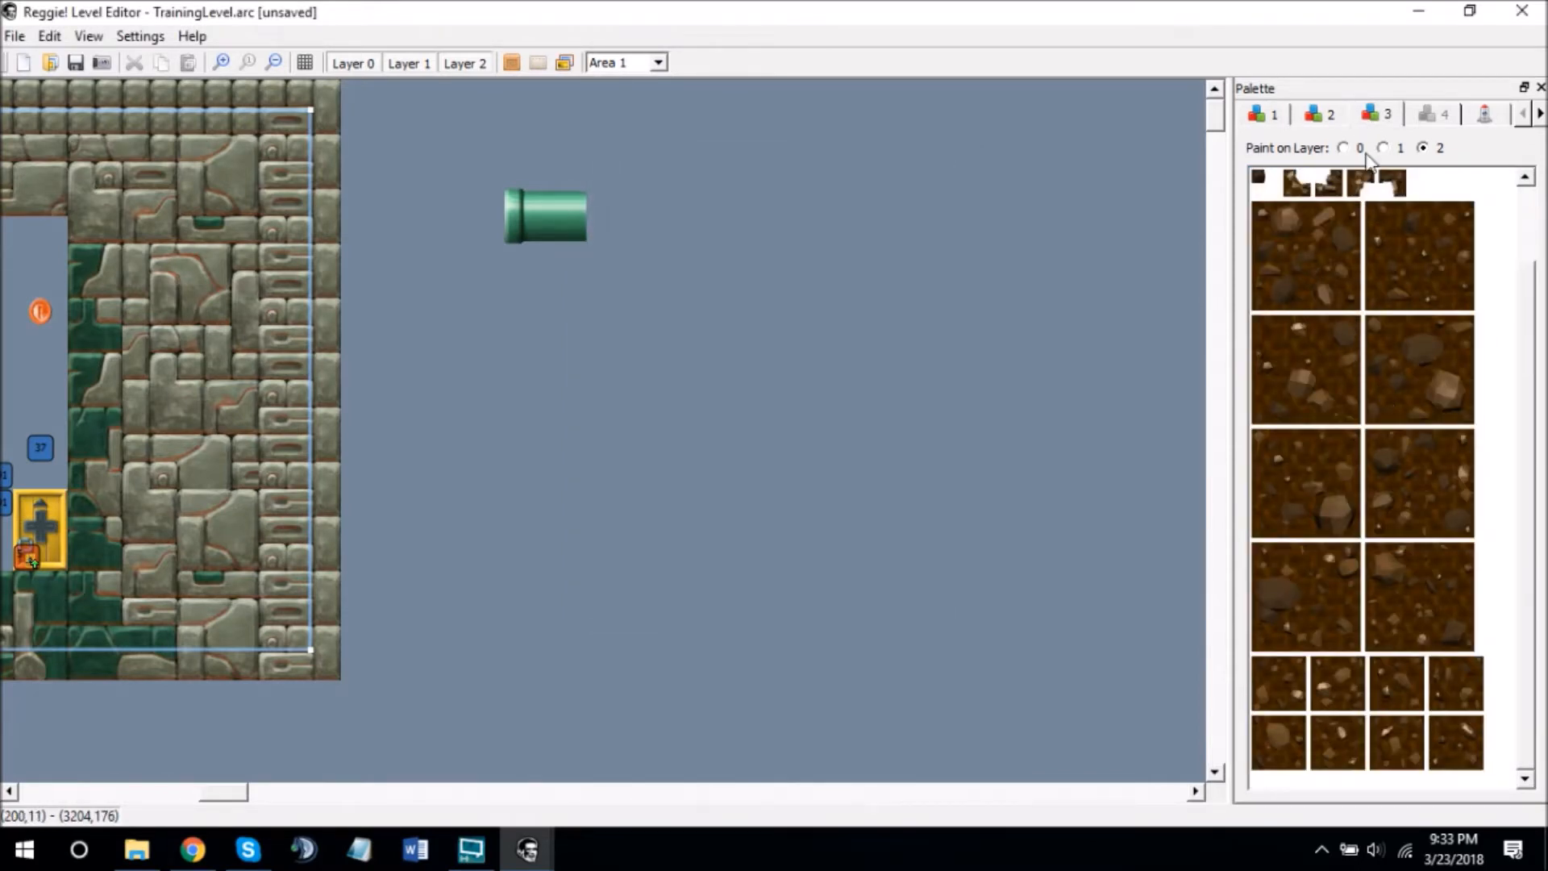
- Show tileset 2's pieces and switch painting from layer 1 to layer 0
left_click(1320, 114)
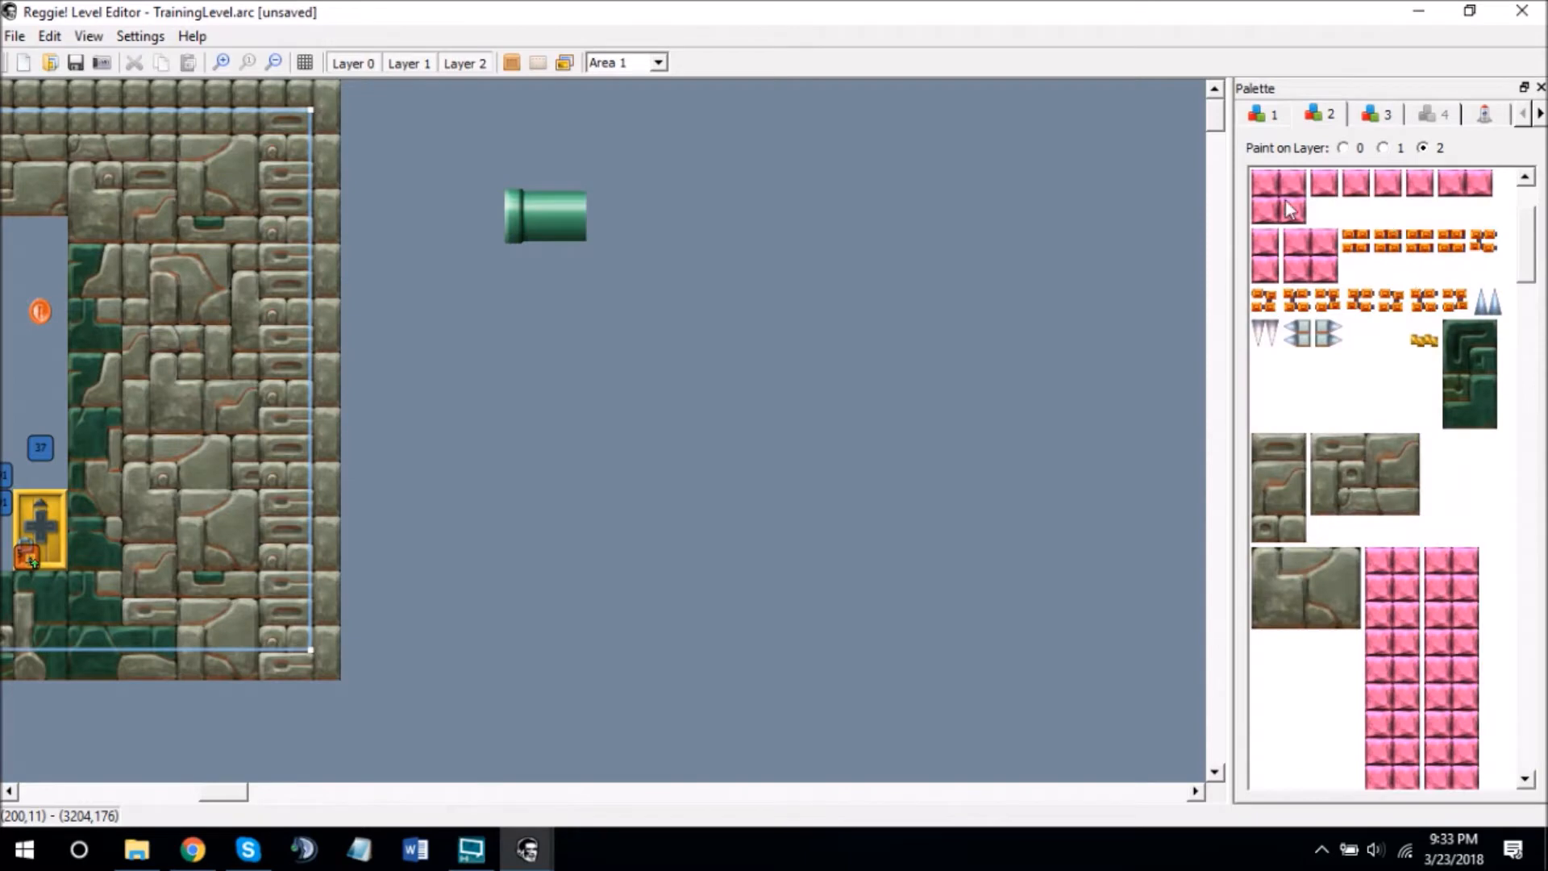
left_click(1382, 147)
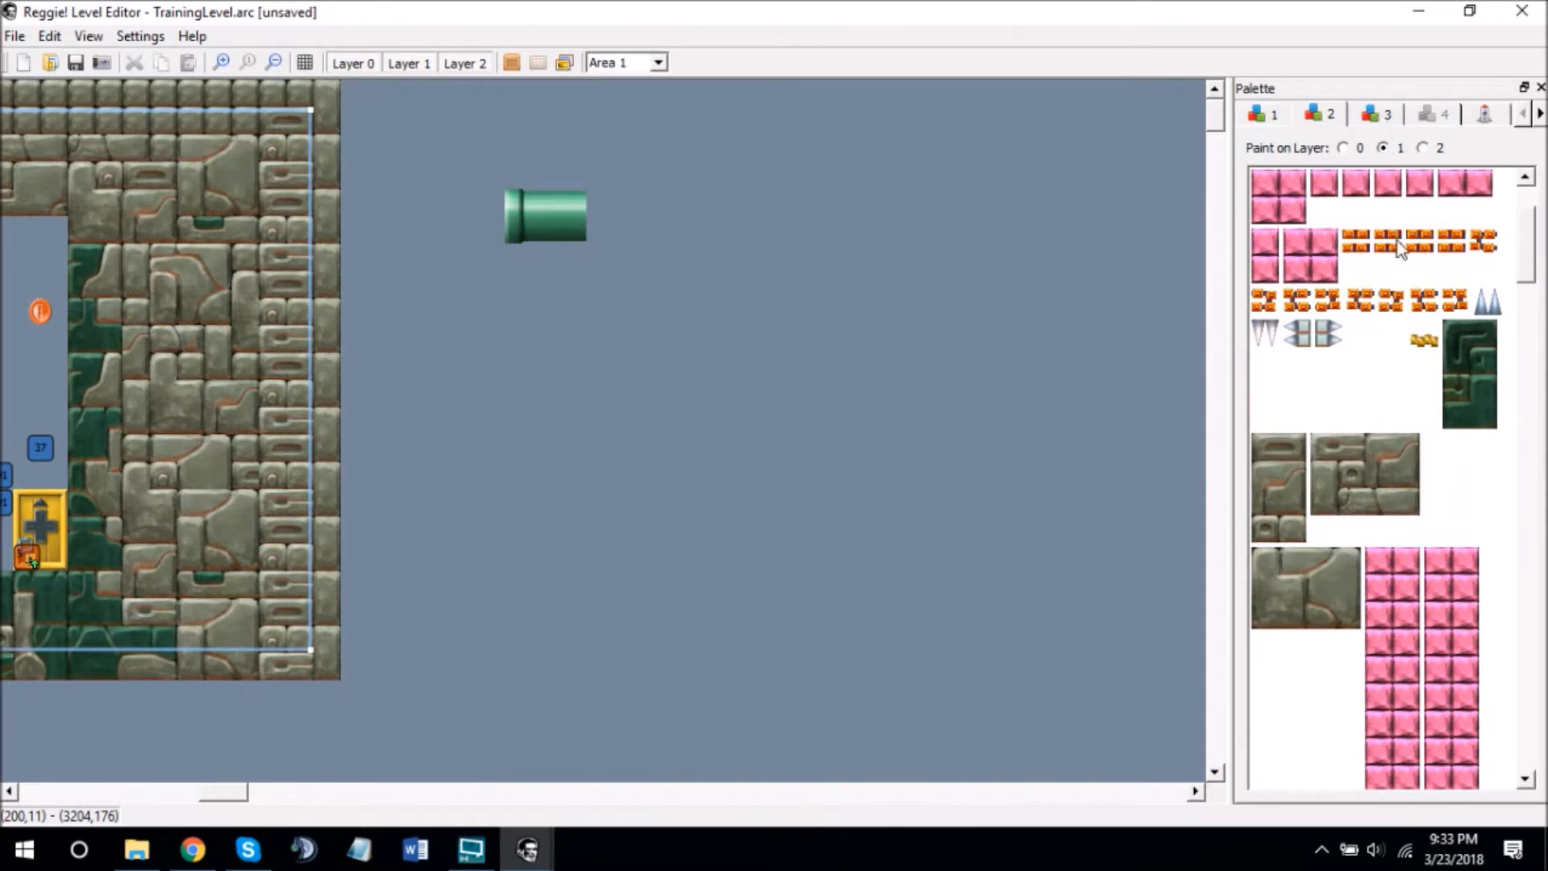
left_click(1343, 147)
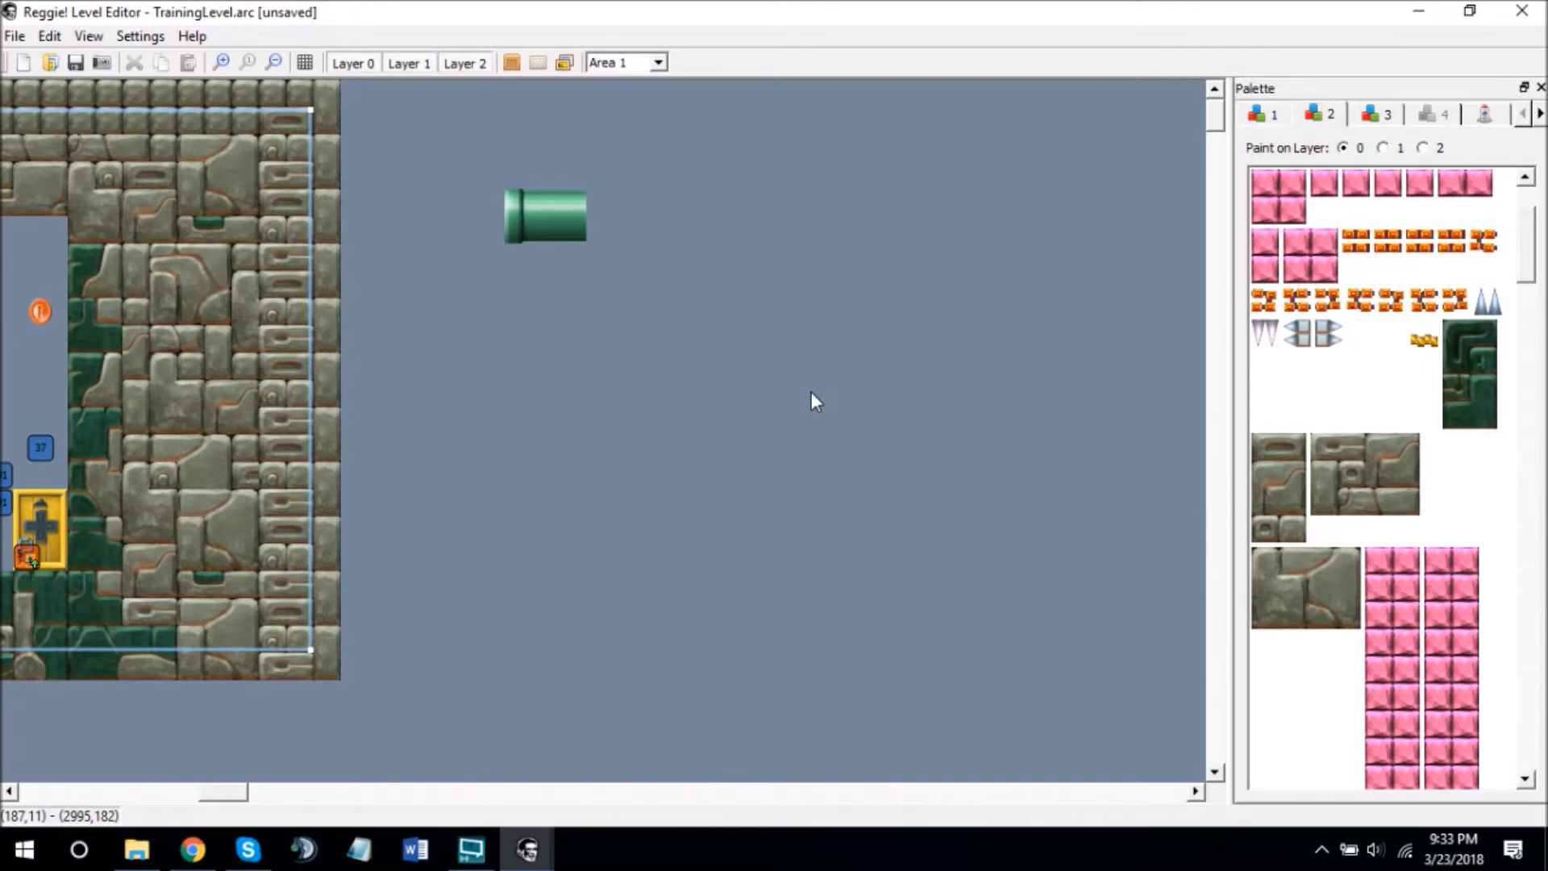
mouse_move(858, 359)
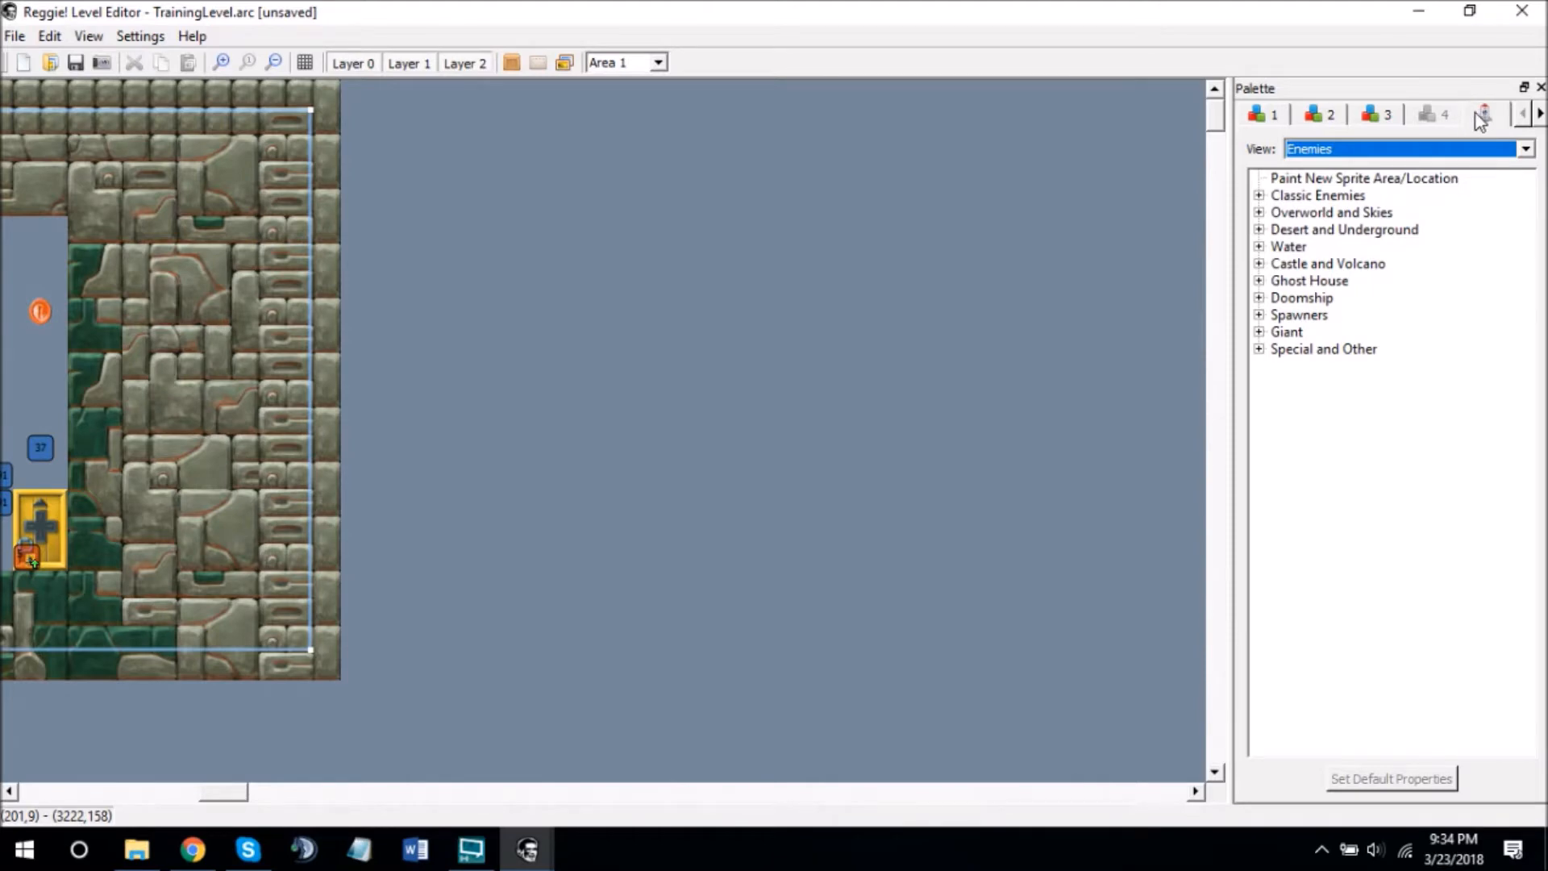
- Select 20: Goomba from Classic Enemies and place it beside the stone wall
left_click(1523, 149)
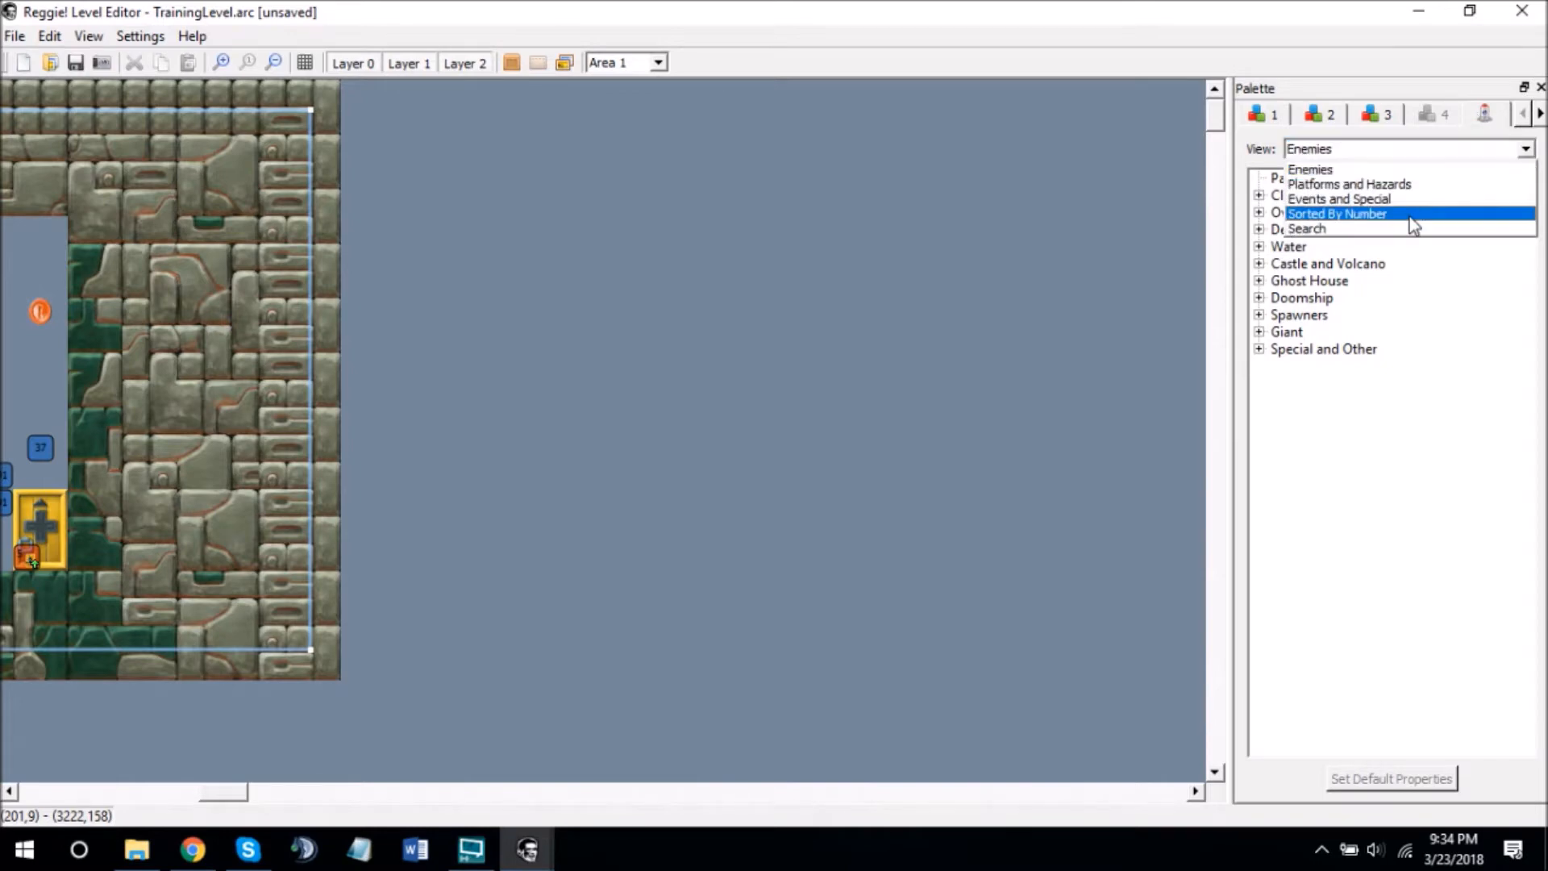
mouse_move(1383, 221)
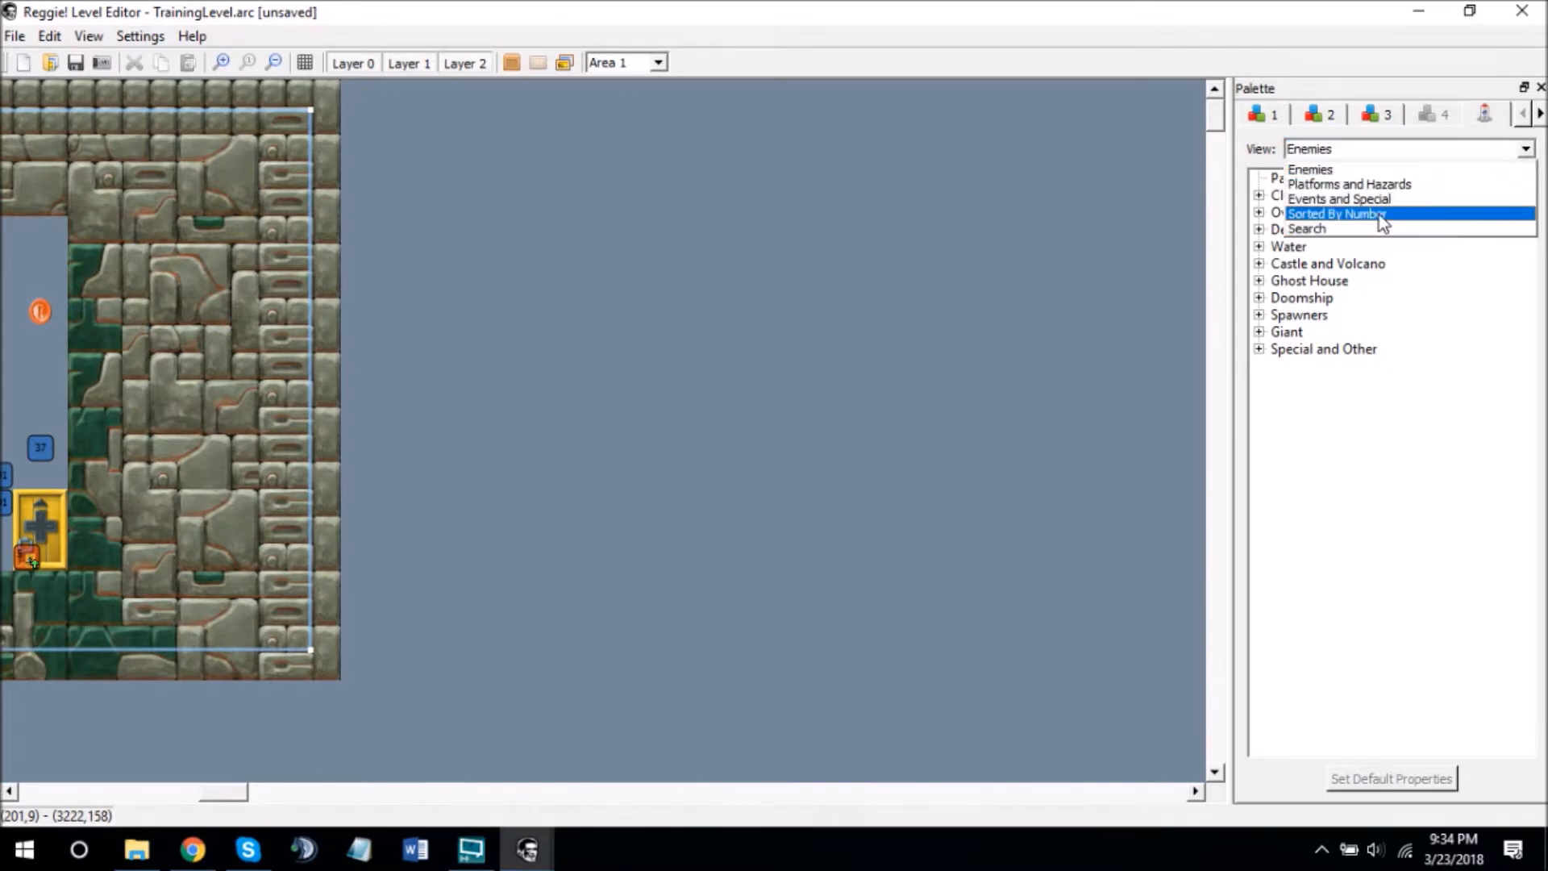
left_click(1337, 213)
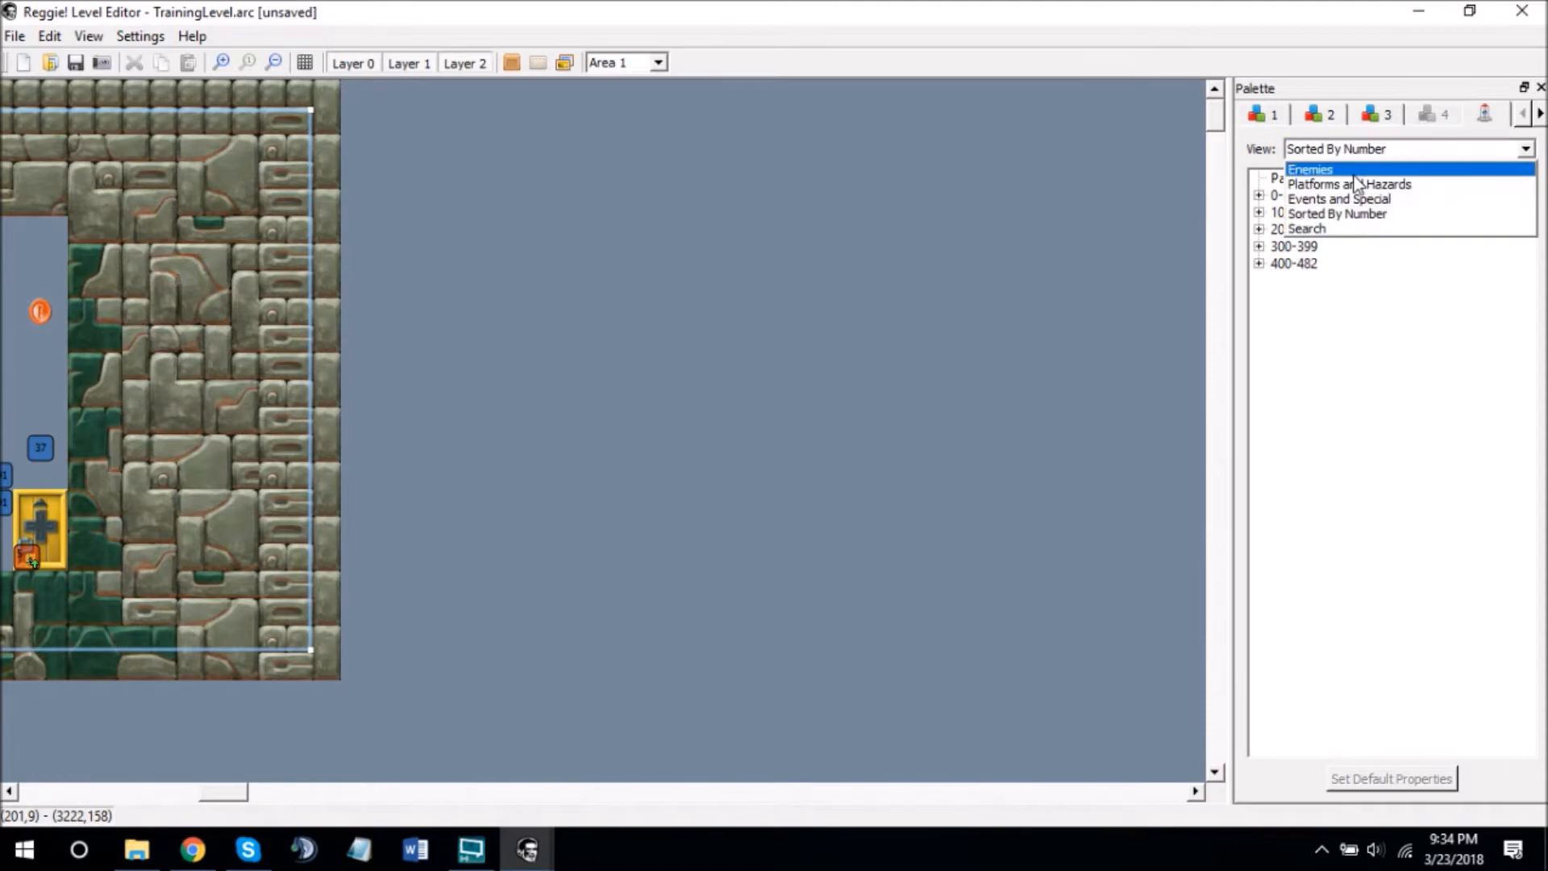
left_click(1311, 169)
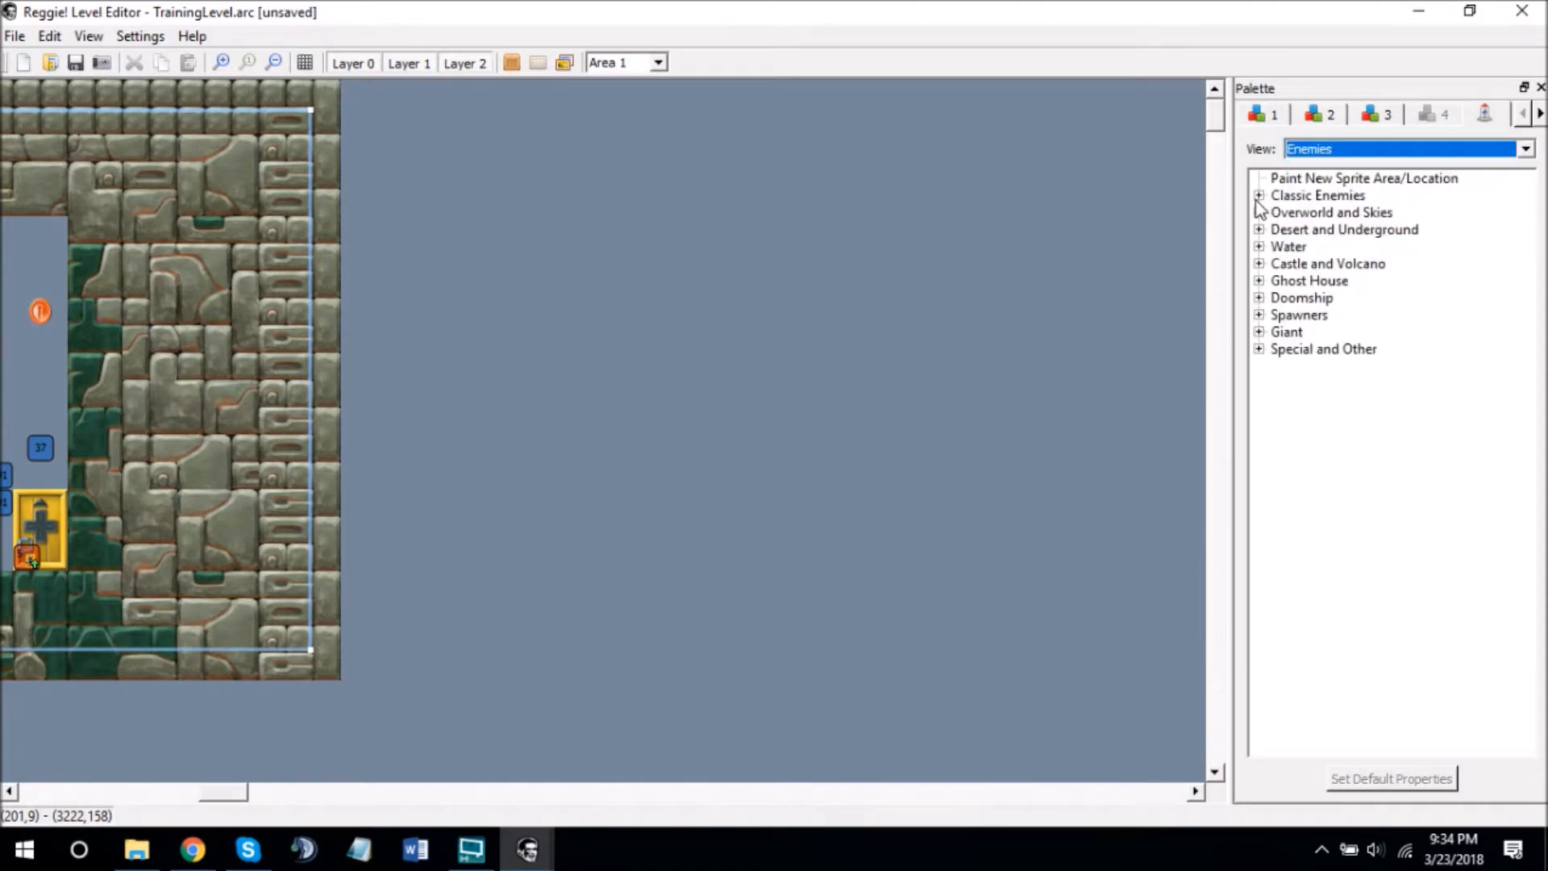
left_click(1260, 195)
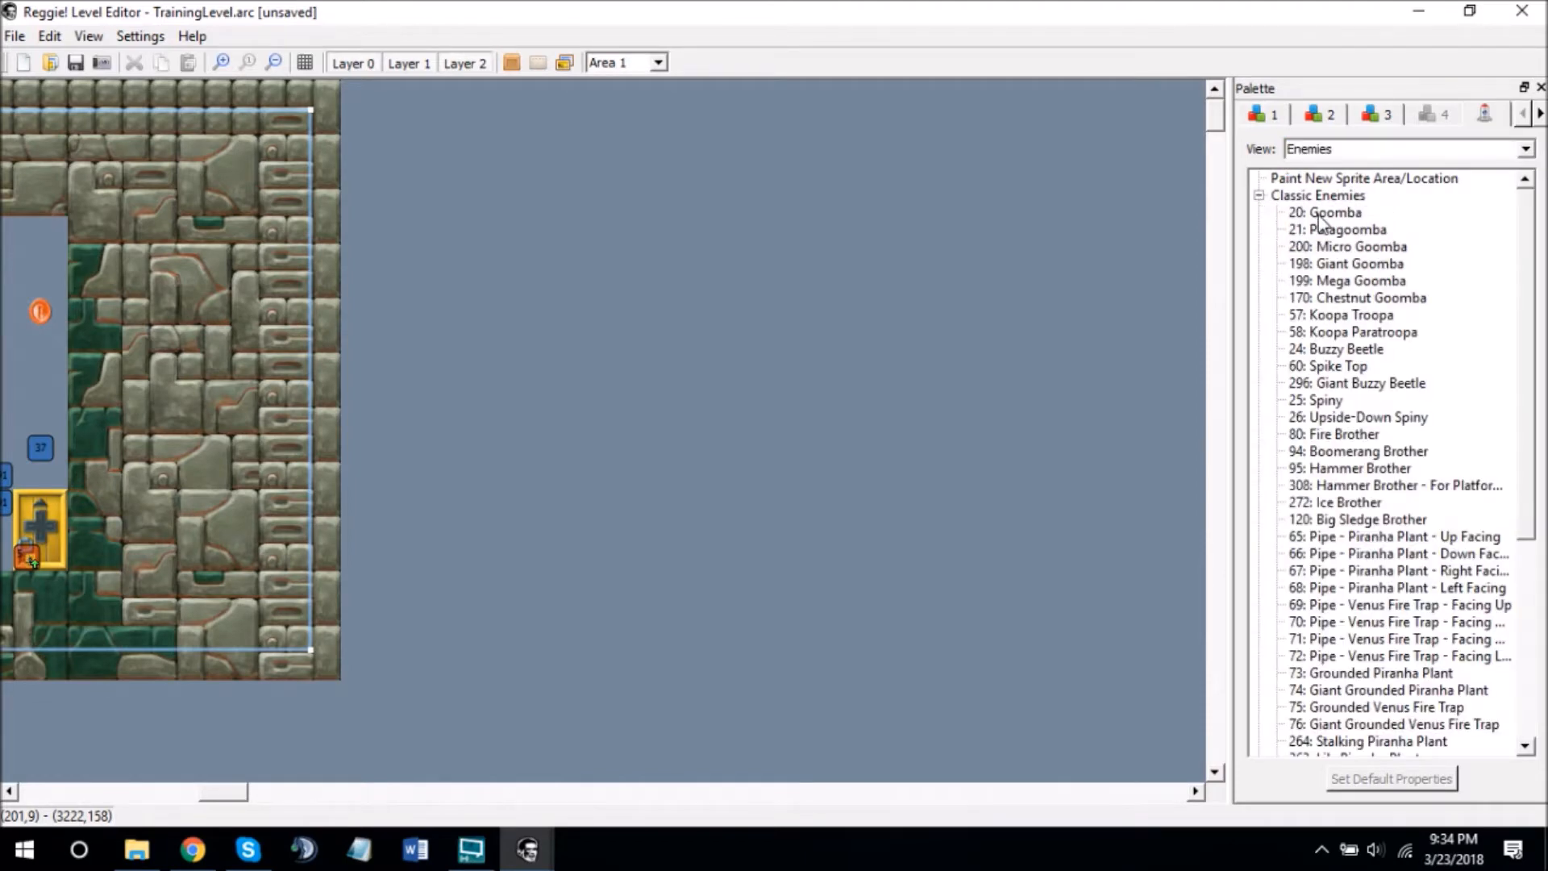
left_click(1328, 212)
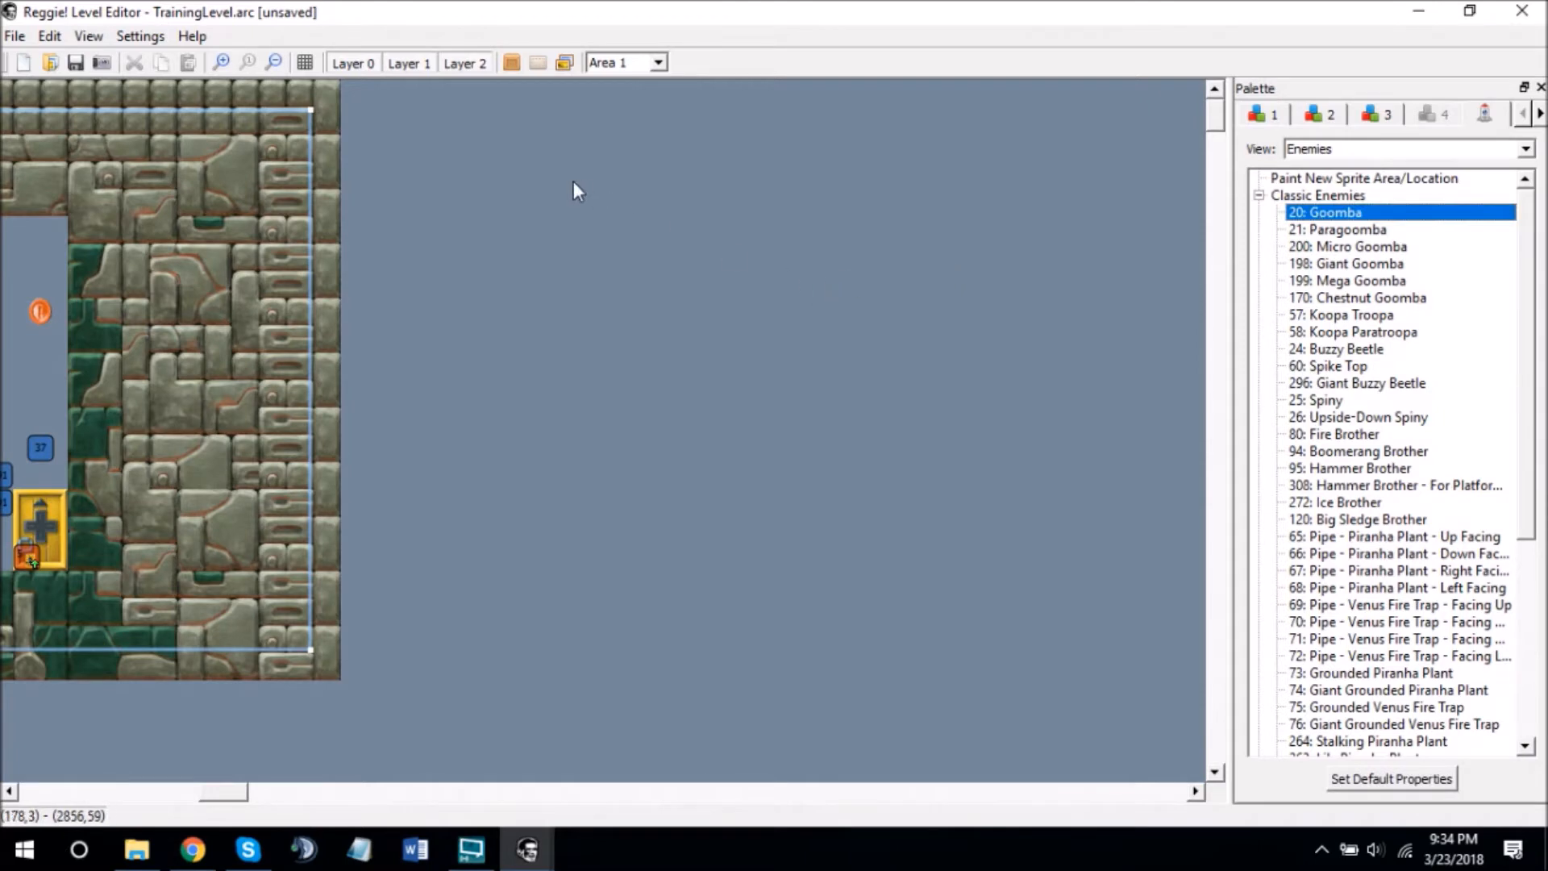
left_click(571, 173)
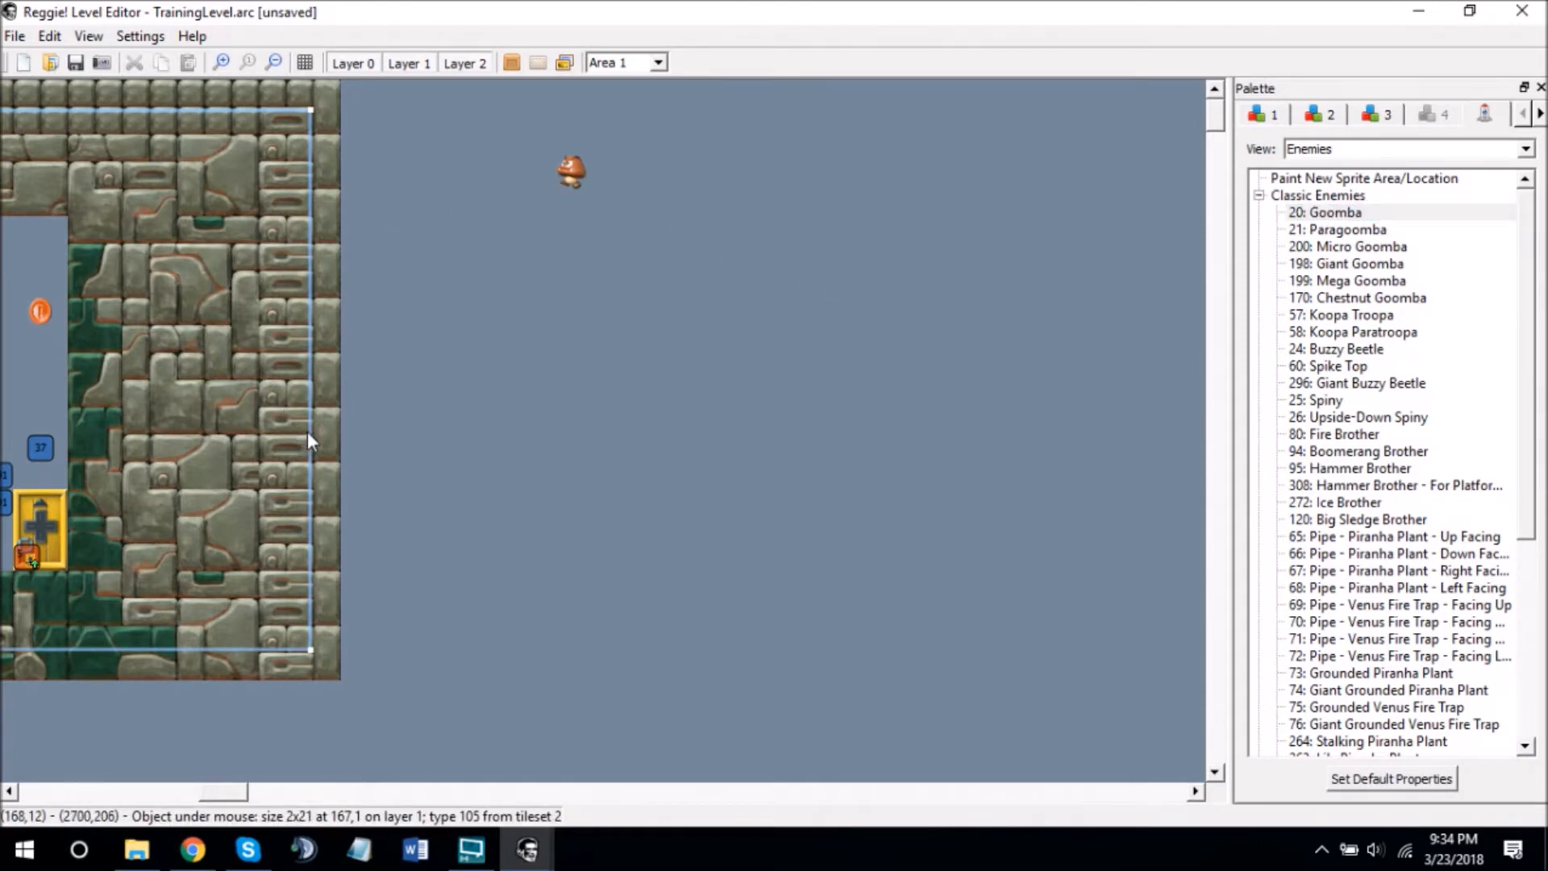
mouse_move(588, 188)
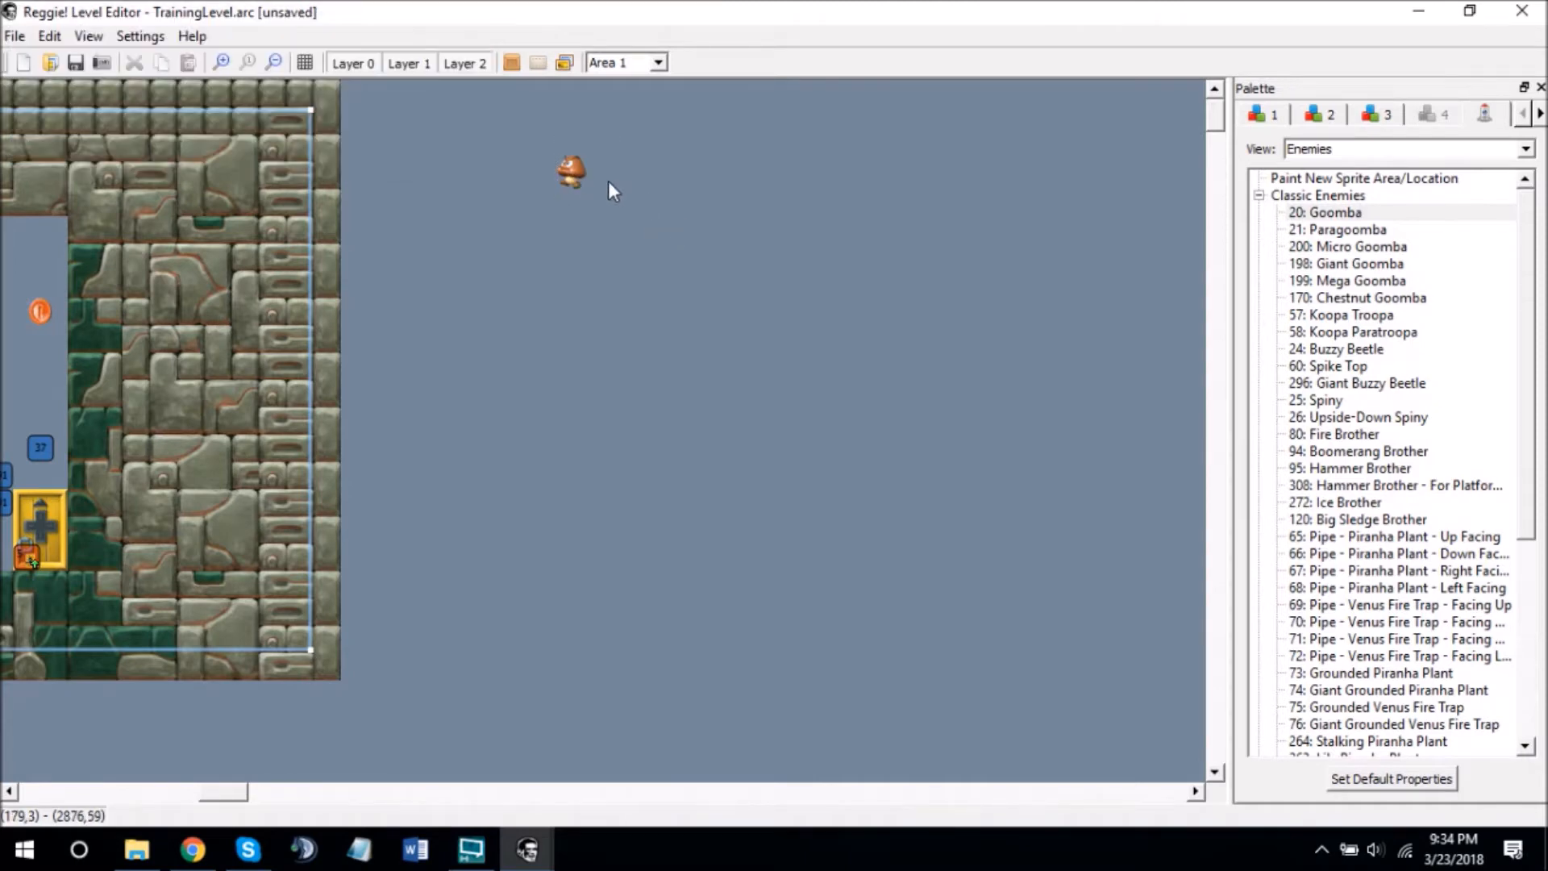
mouse_move(576, 183)
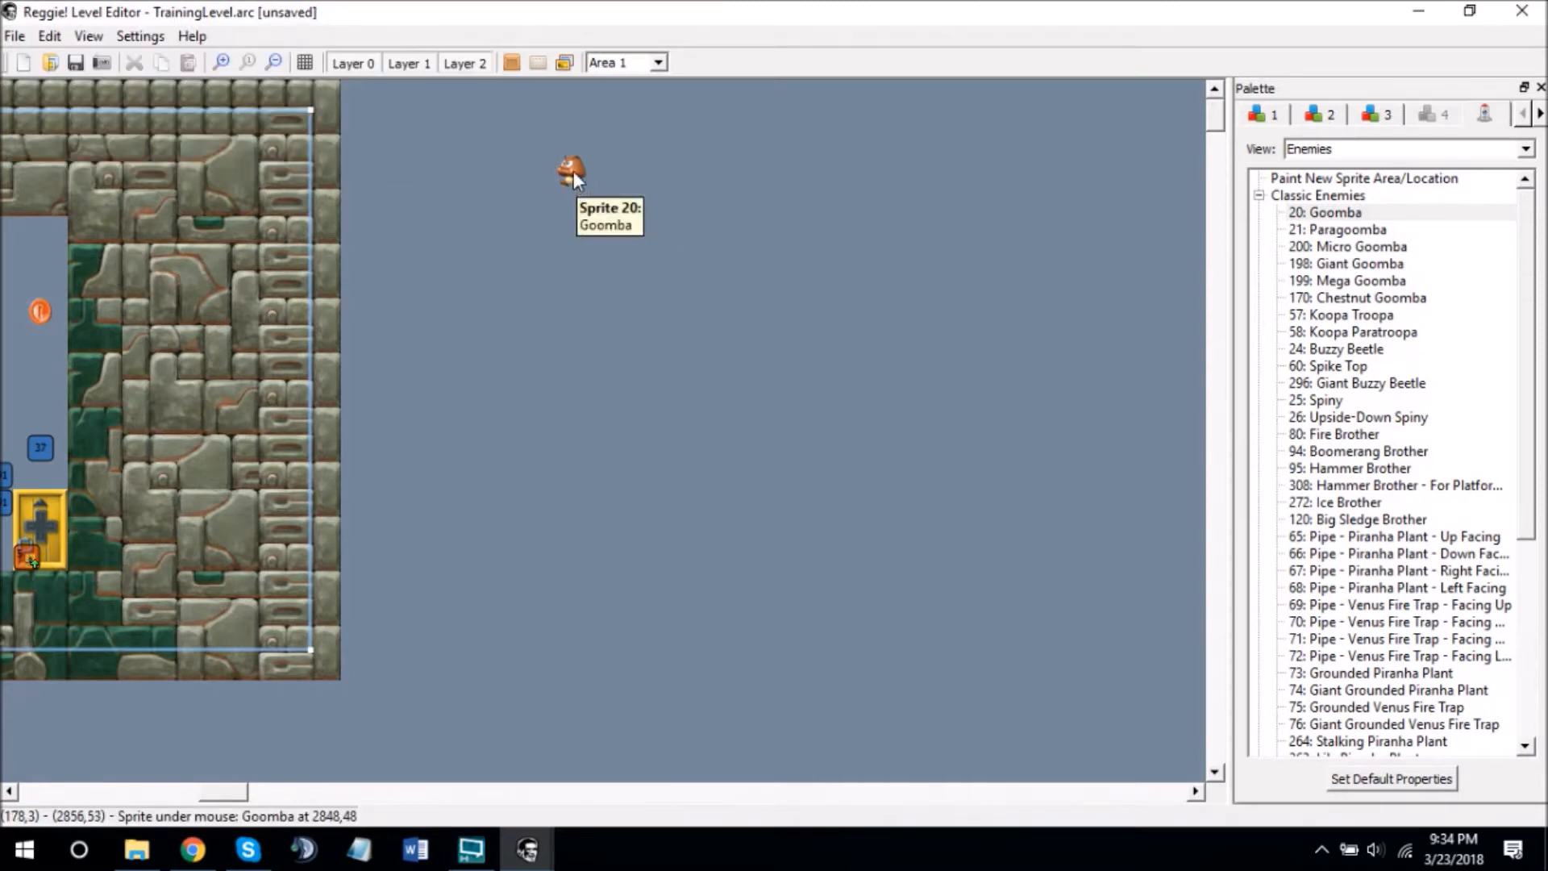
mouse_move(576, 183)
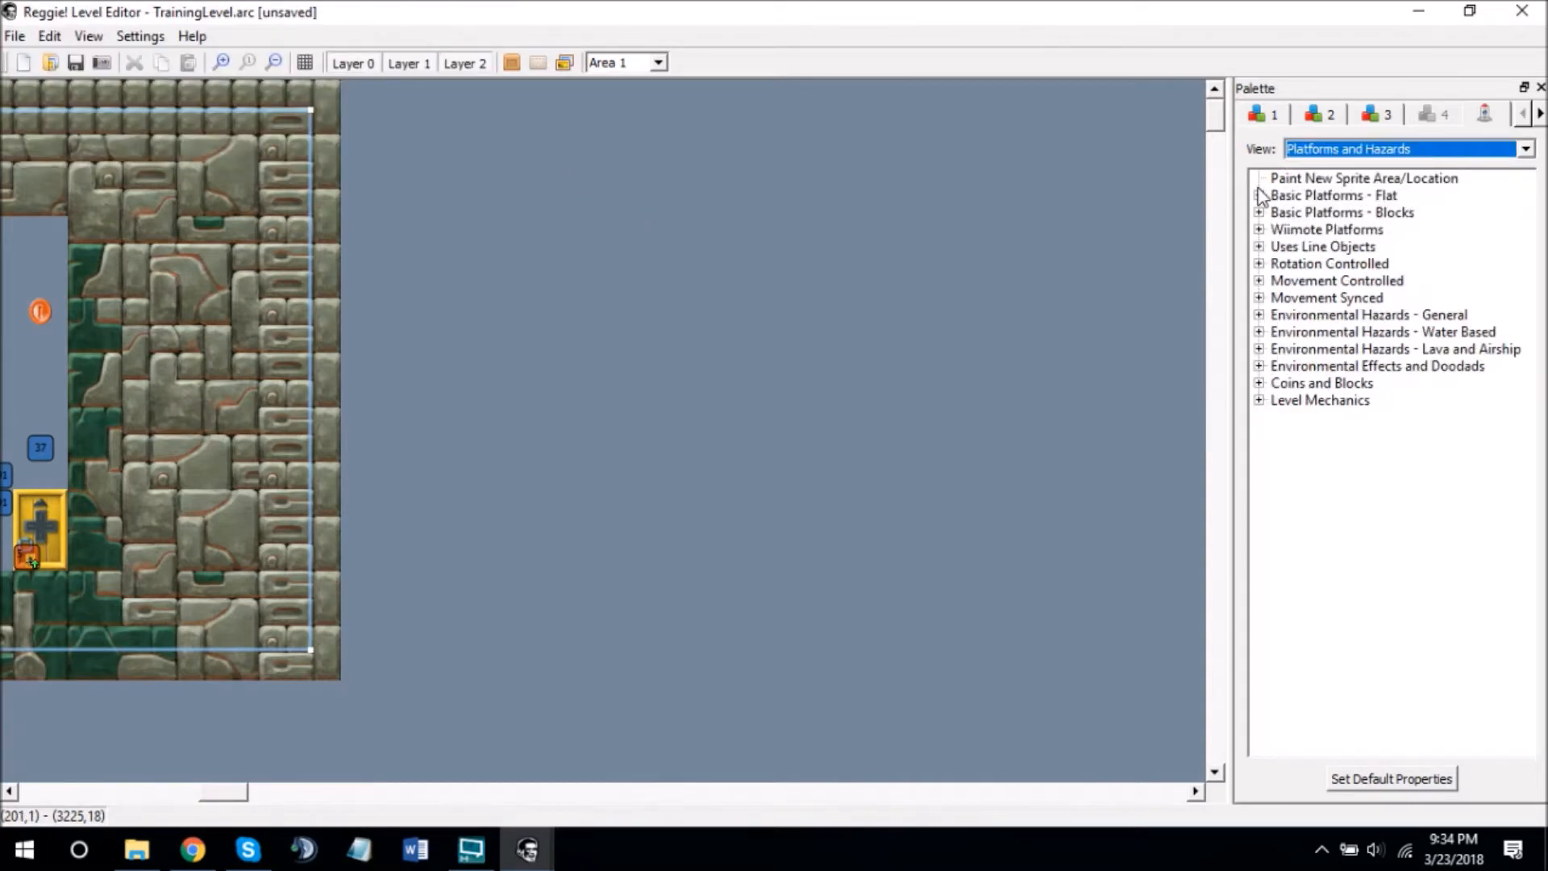
- Expand Level Mechanics, select 377: Warp Pipe - Up, and scroll the palette tabs right
left_click(1259, 400)
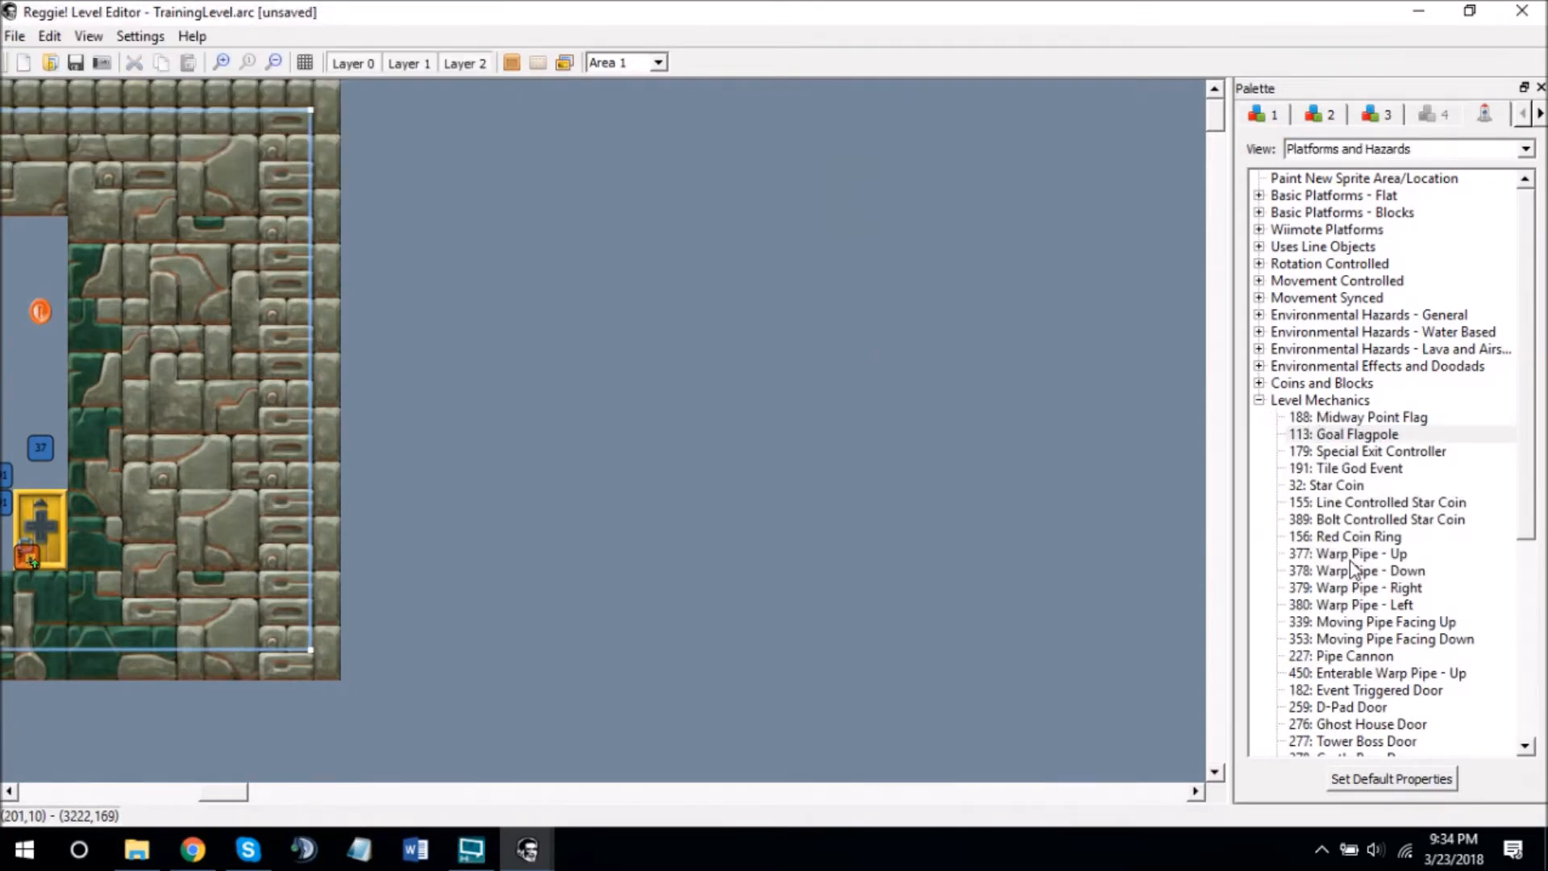
mouse_move(1358, 566)
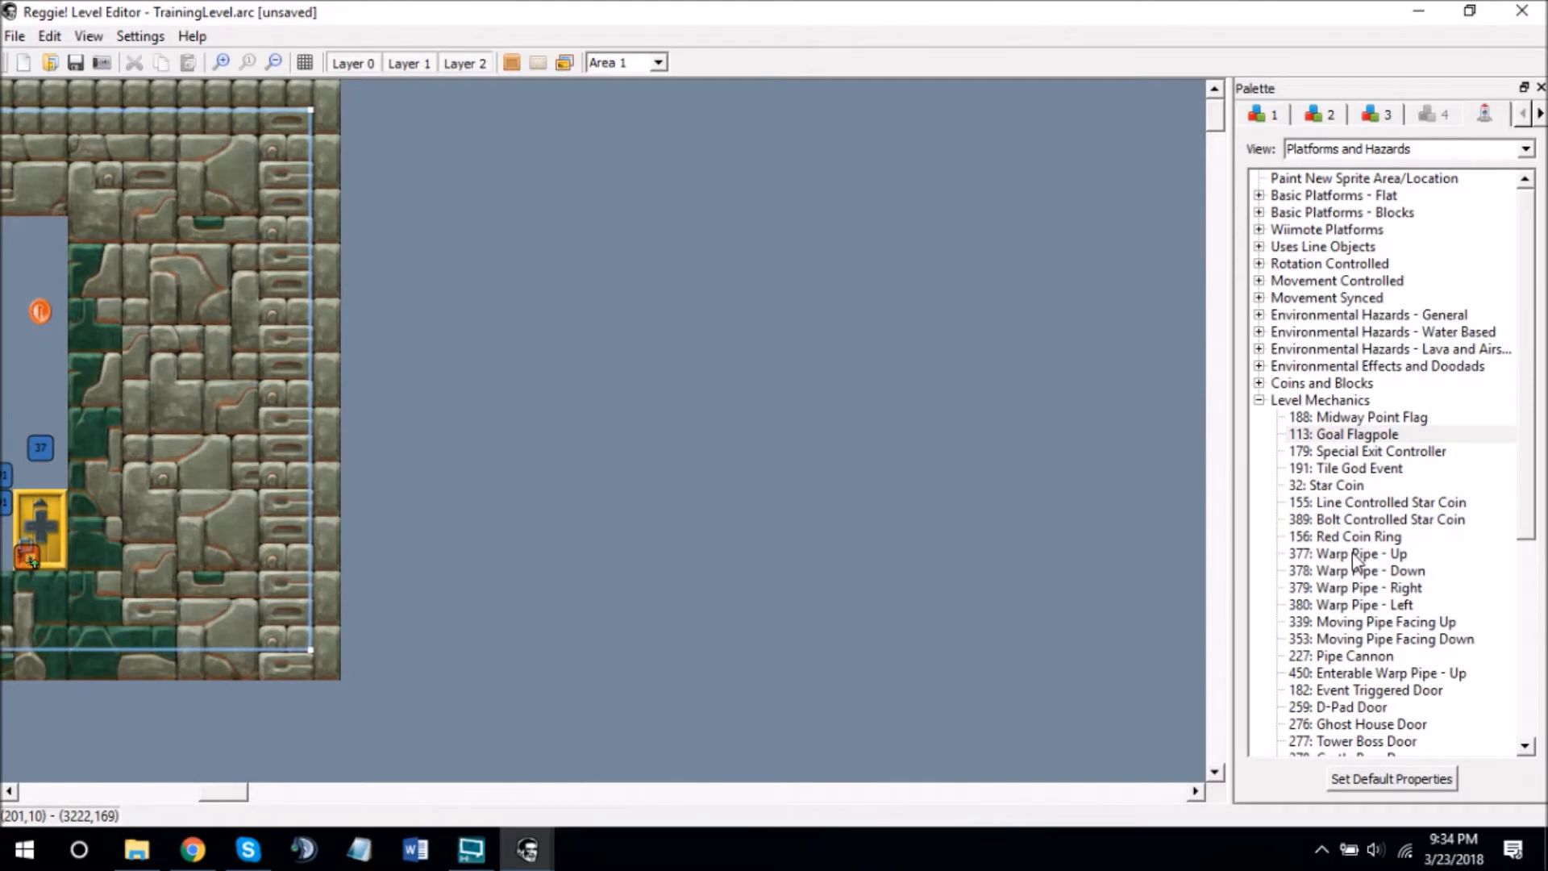
mouse_move(1357, 562)
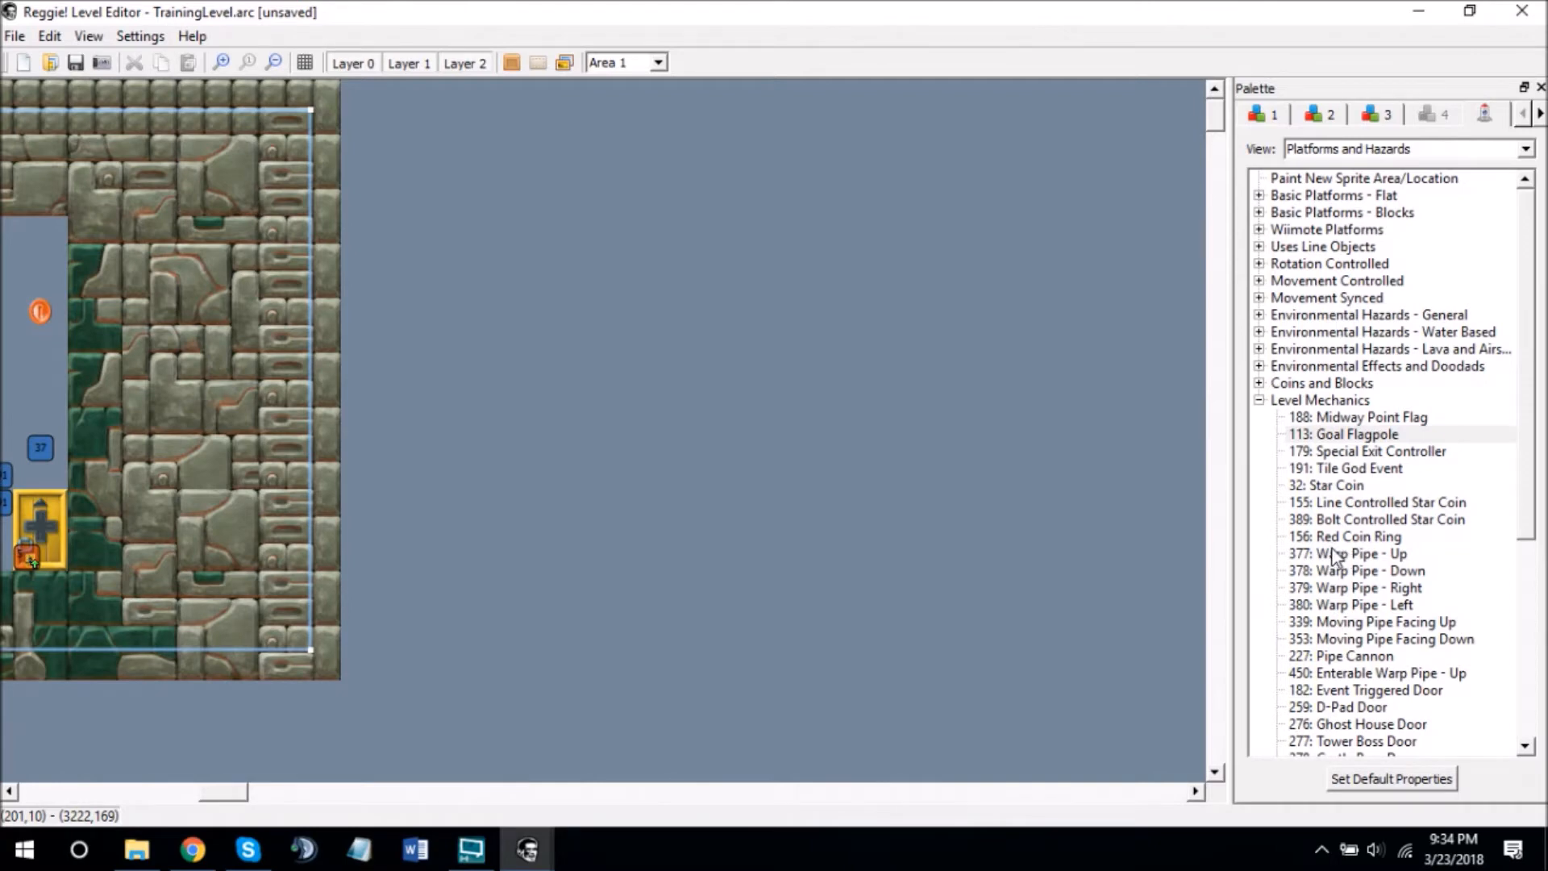
left_click(1358, 553)
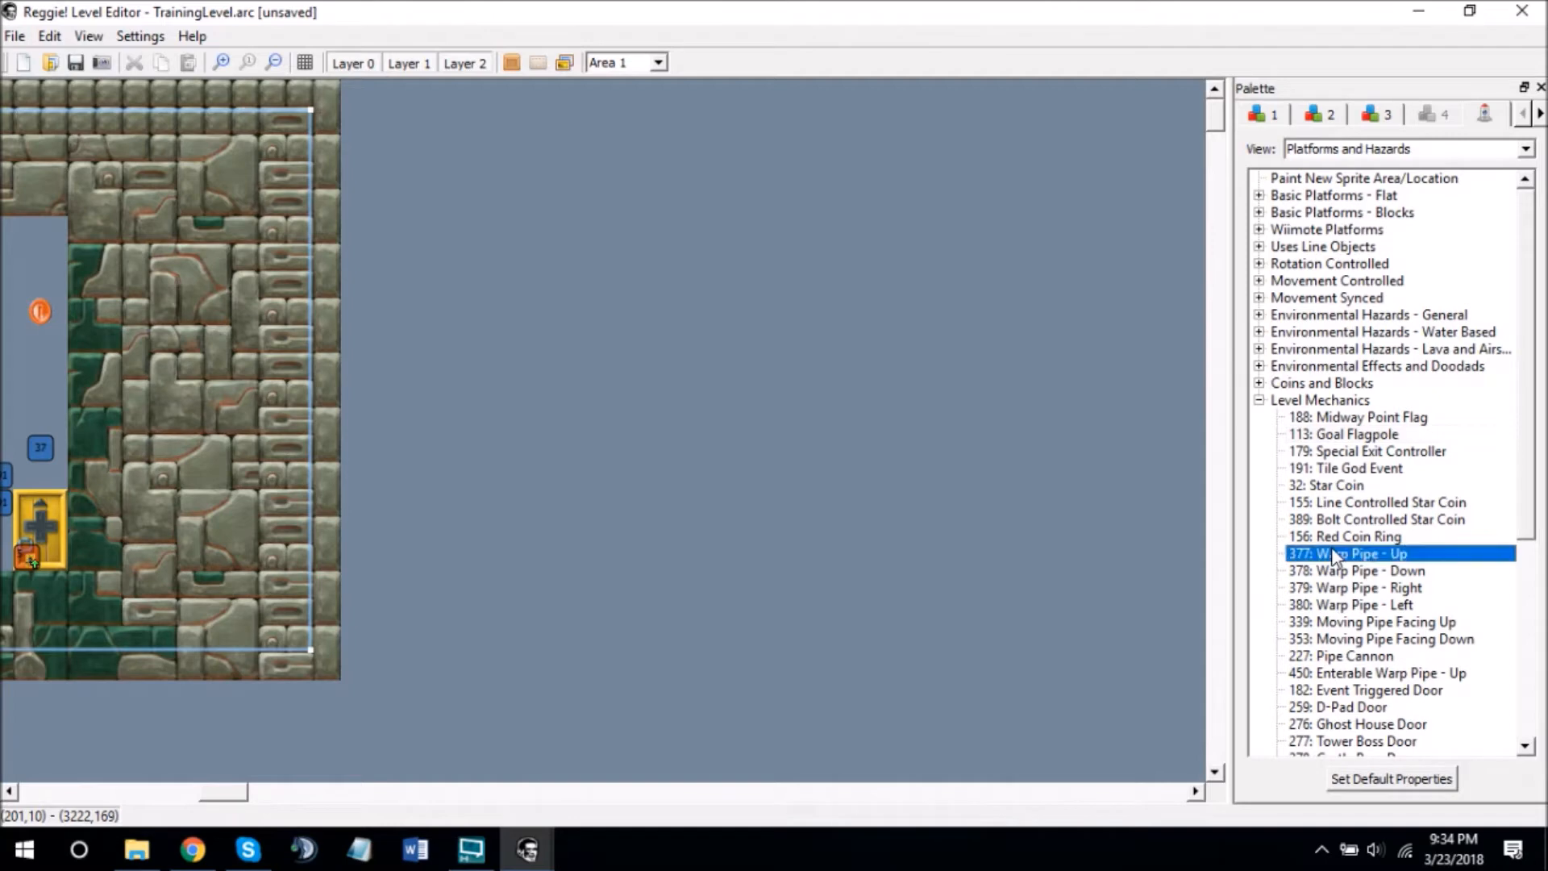
left_click(1091, 476)
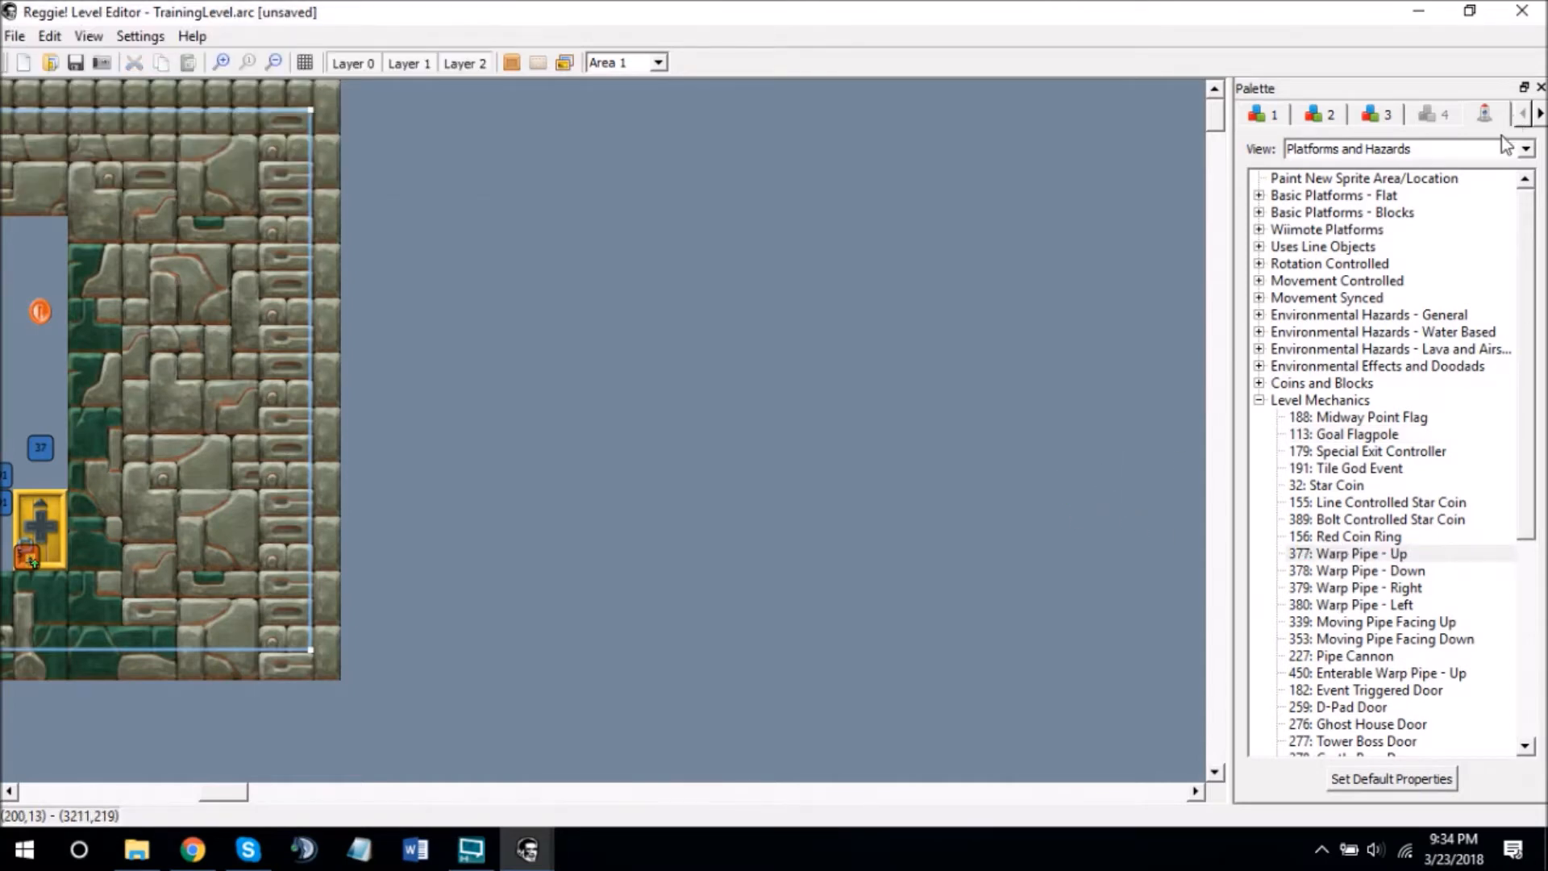
left_click(1539, 114)
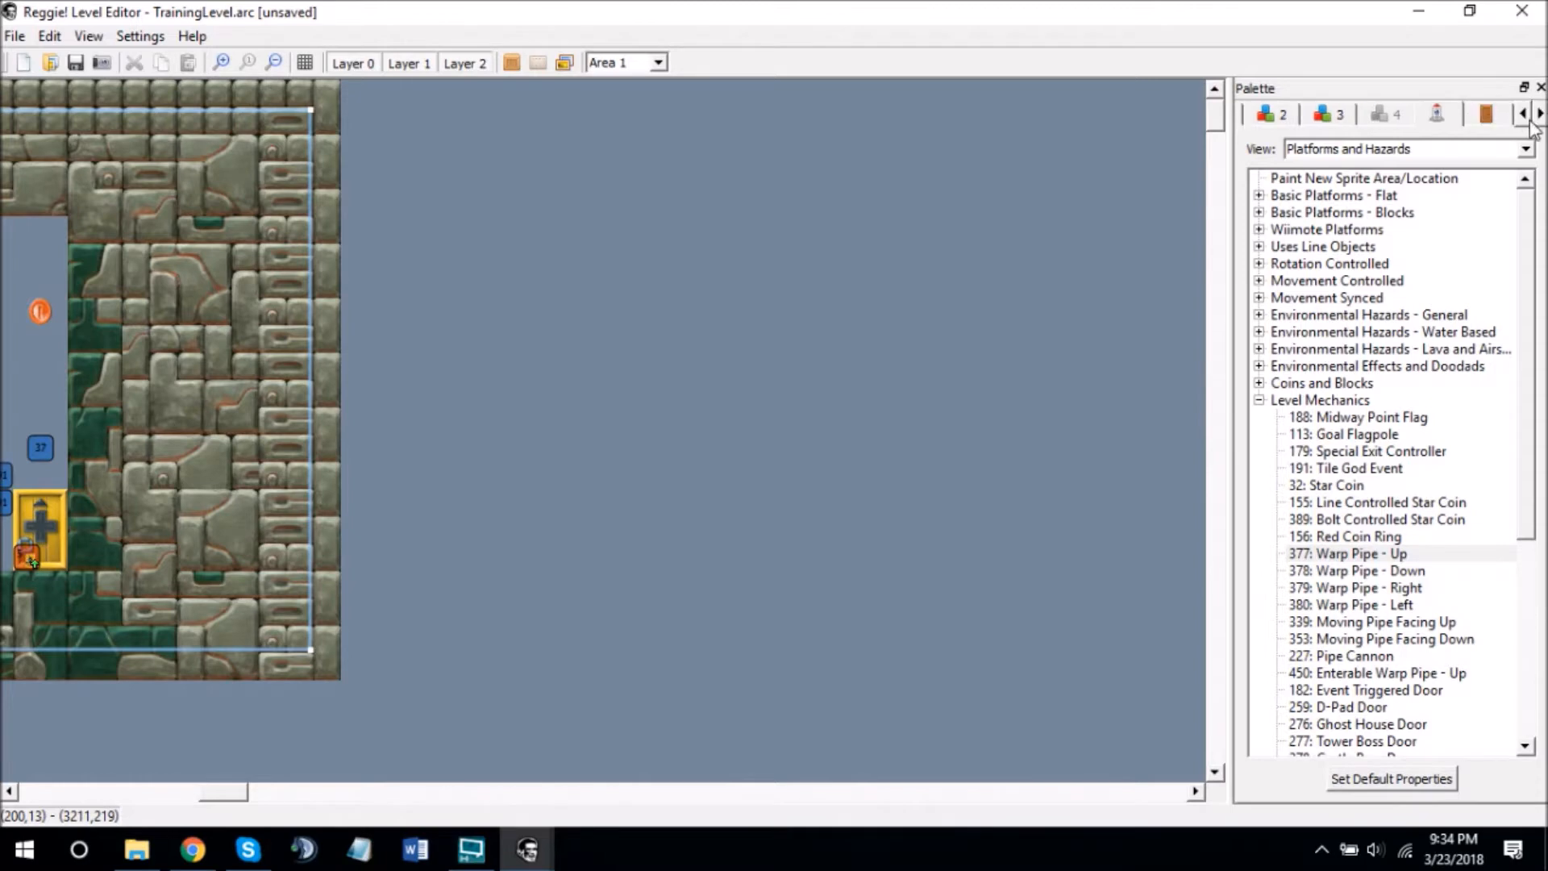
mouse_move(1373, 176)
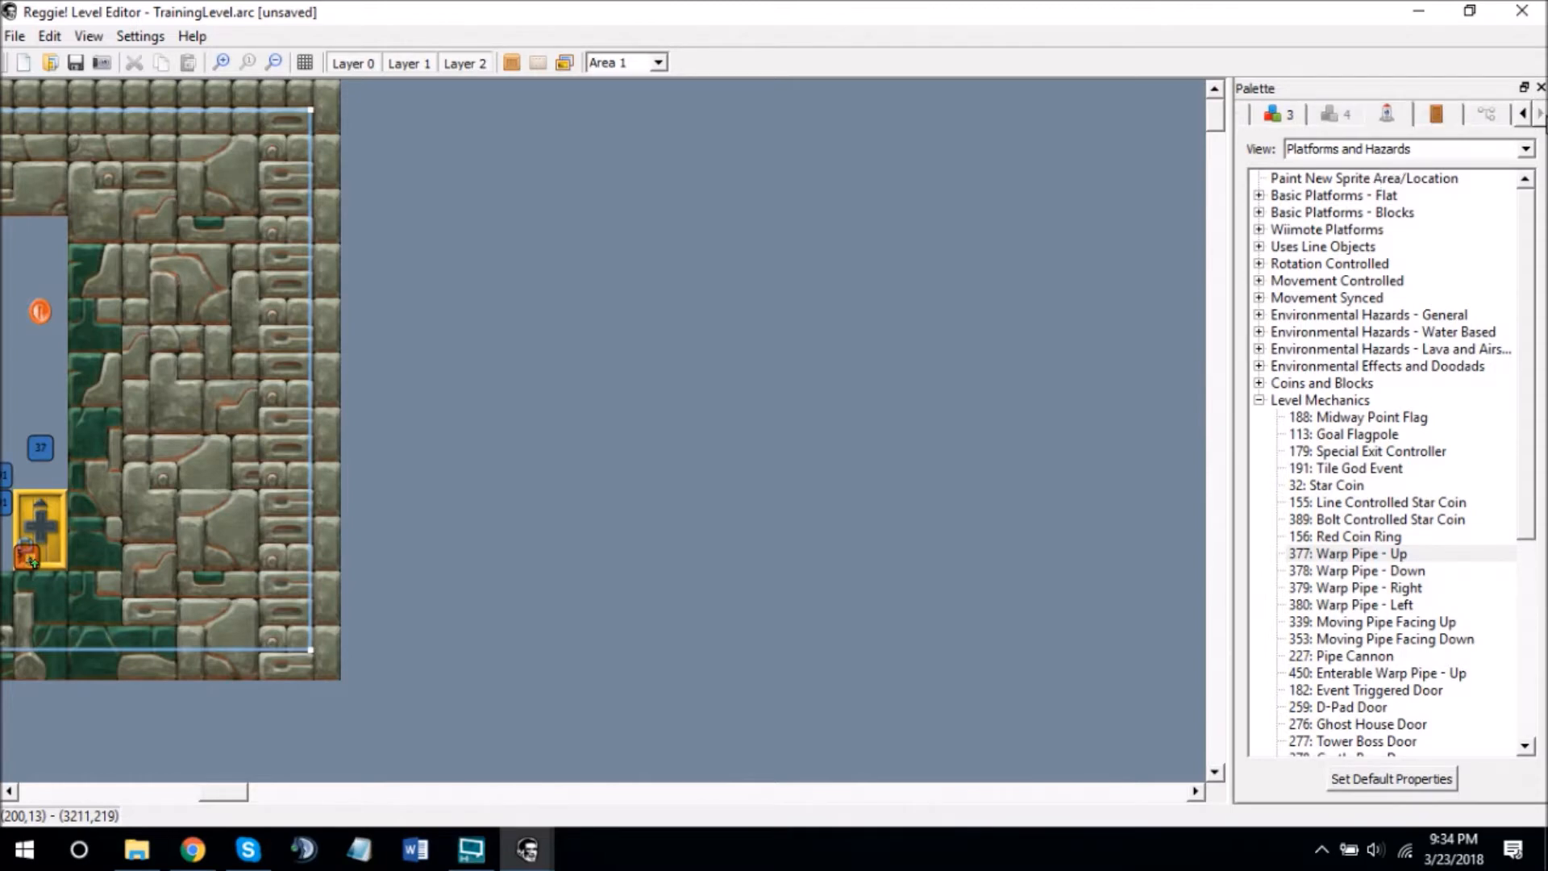
- Add Normal entrance 19 in the open area, then return to tileset 1
left_click(1437, 114)
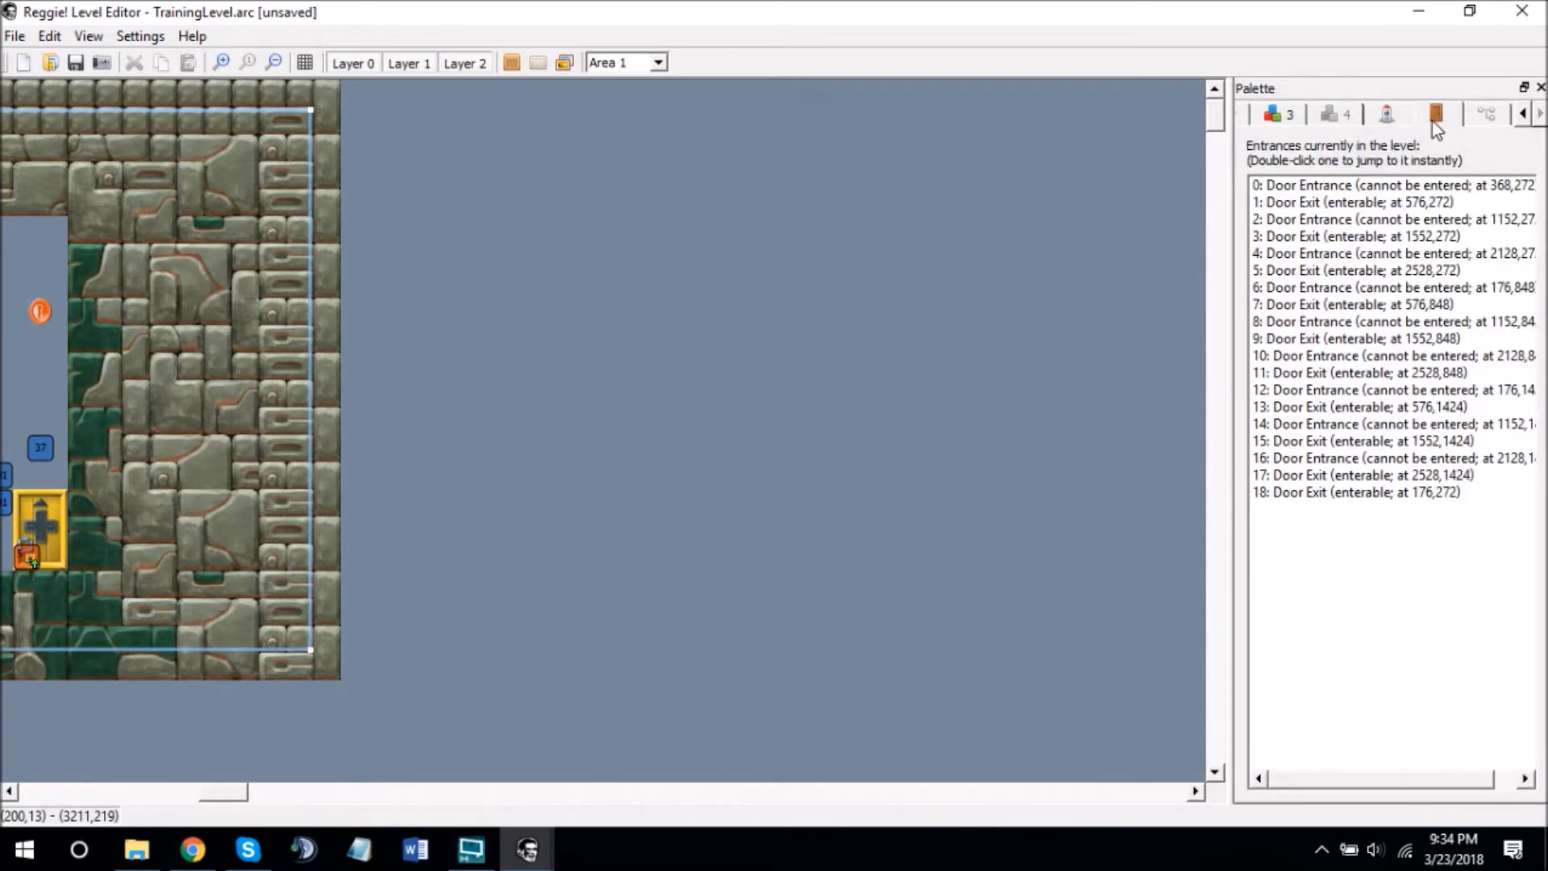
left_click(639, 299)
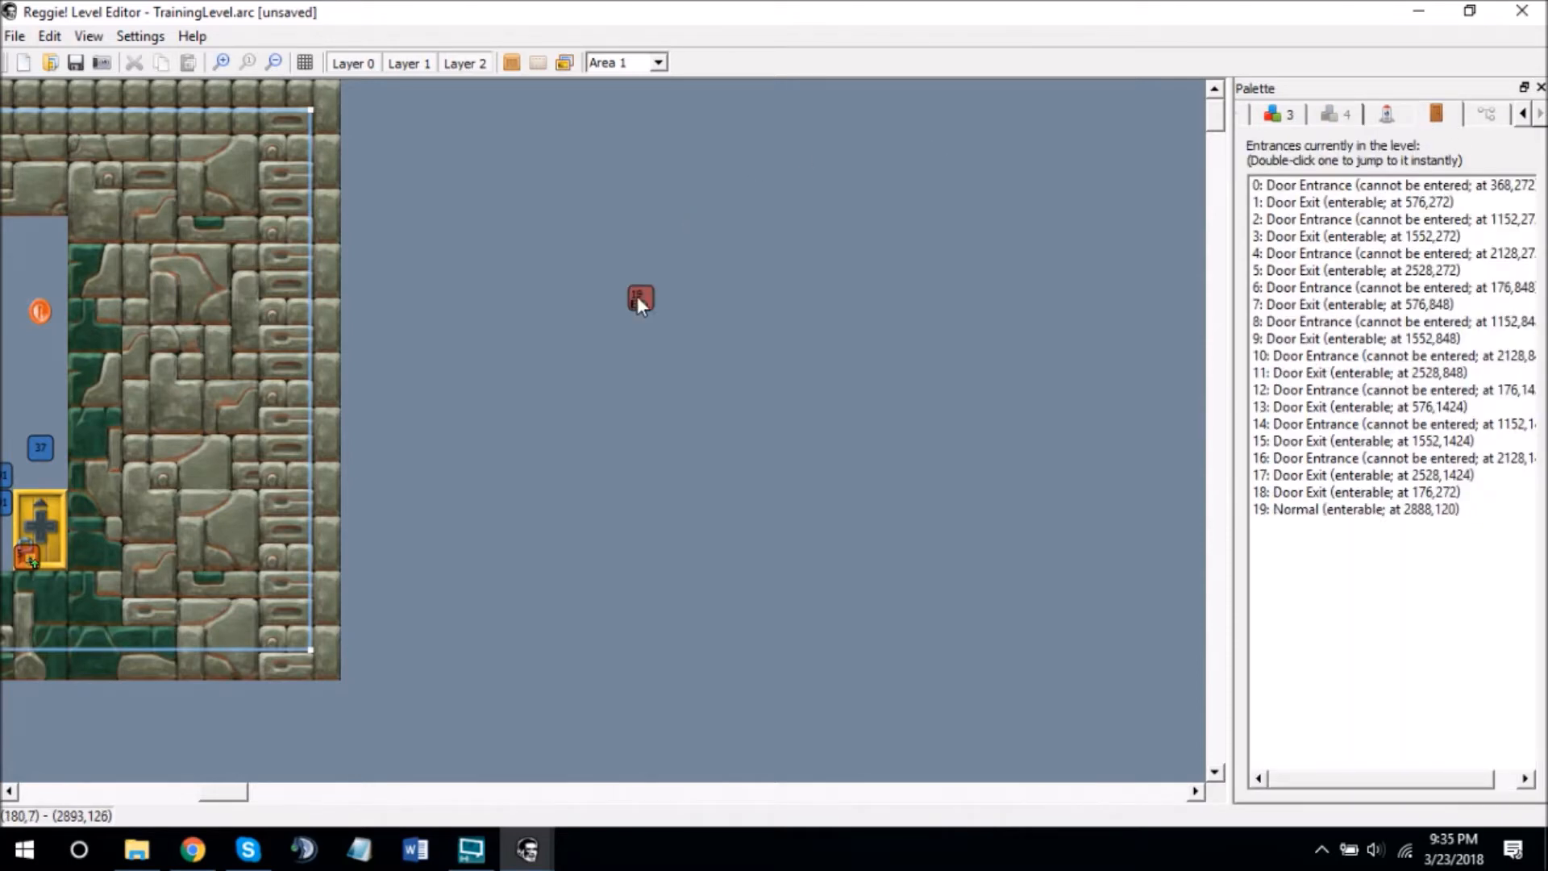
mouse_move(637, 312)
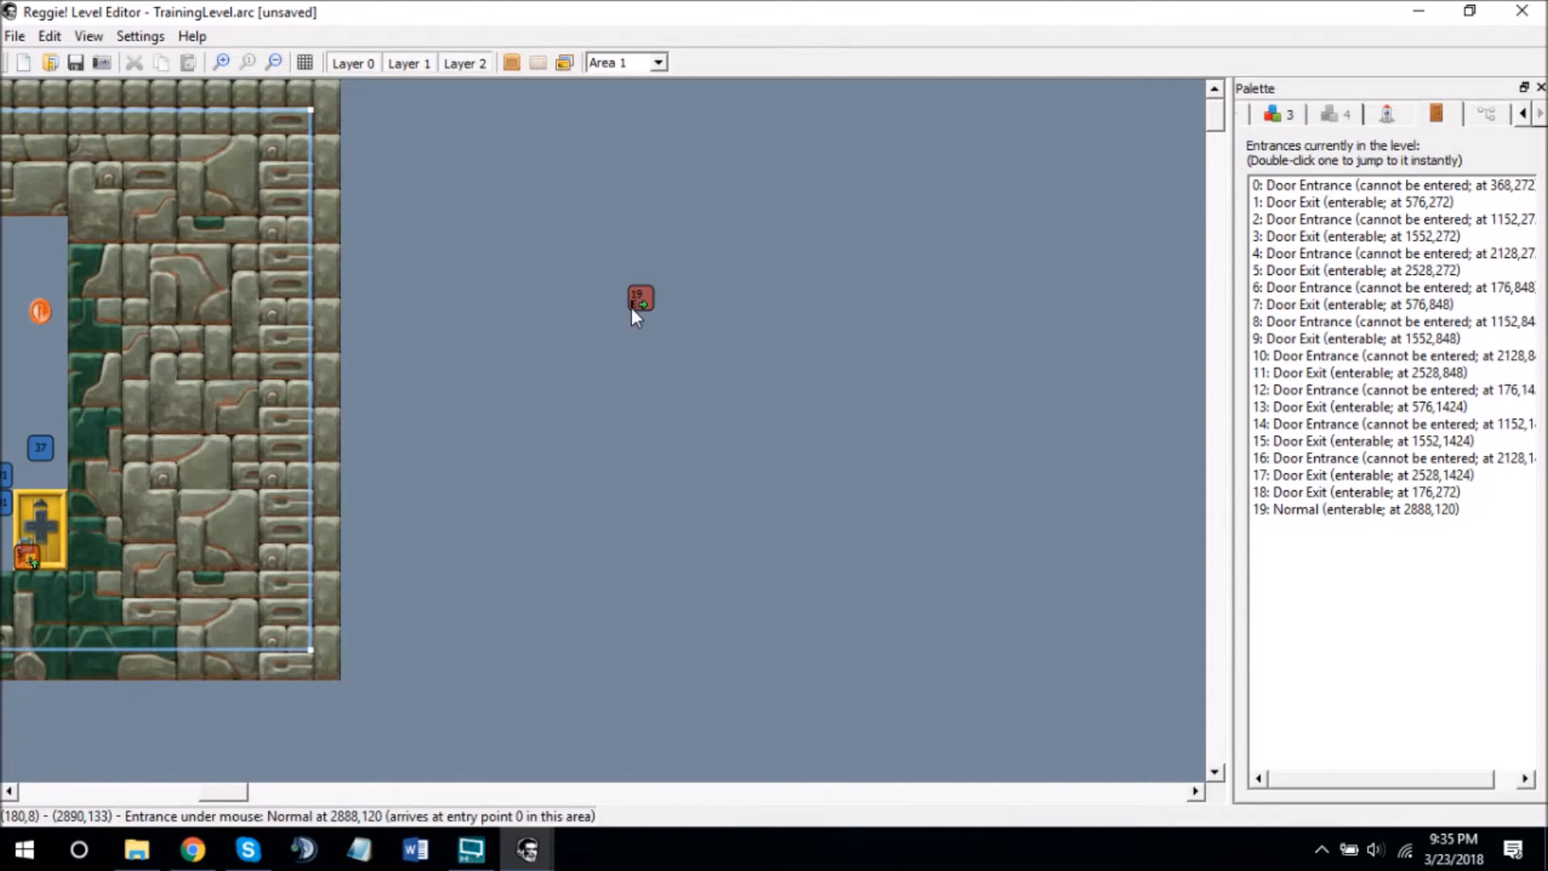
left_click(1271, 113)
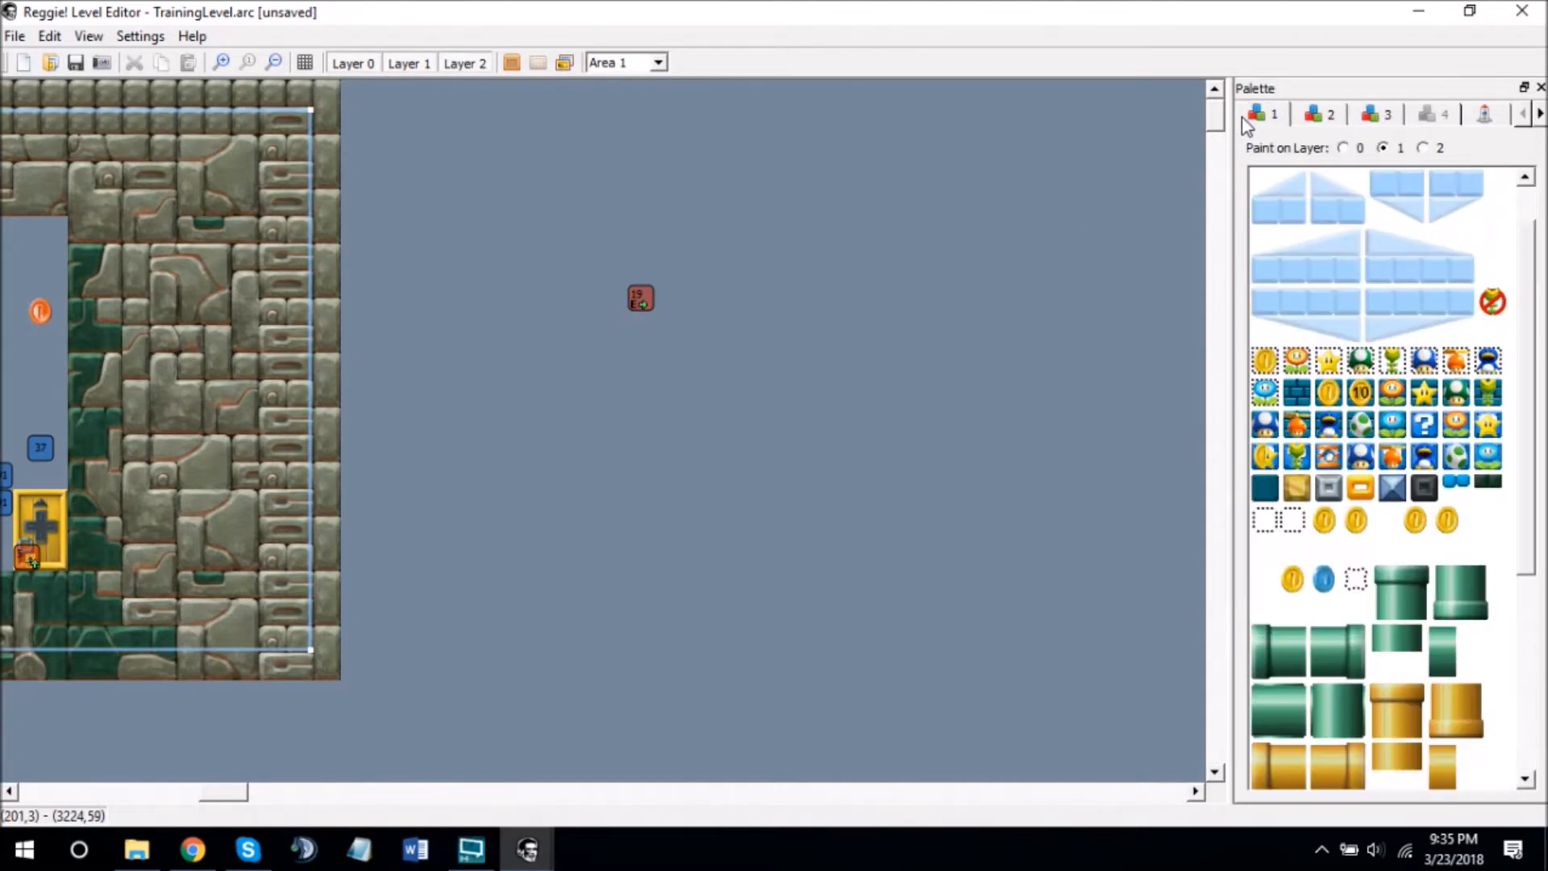
mouse_move(632, 338)
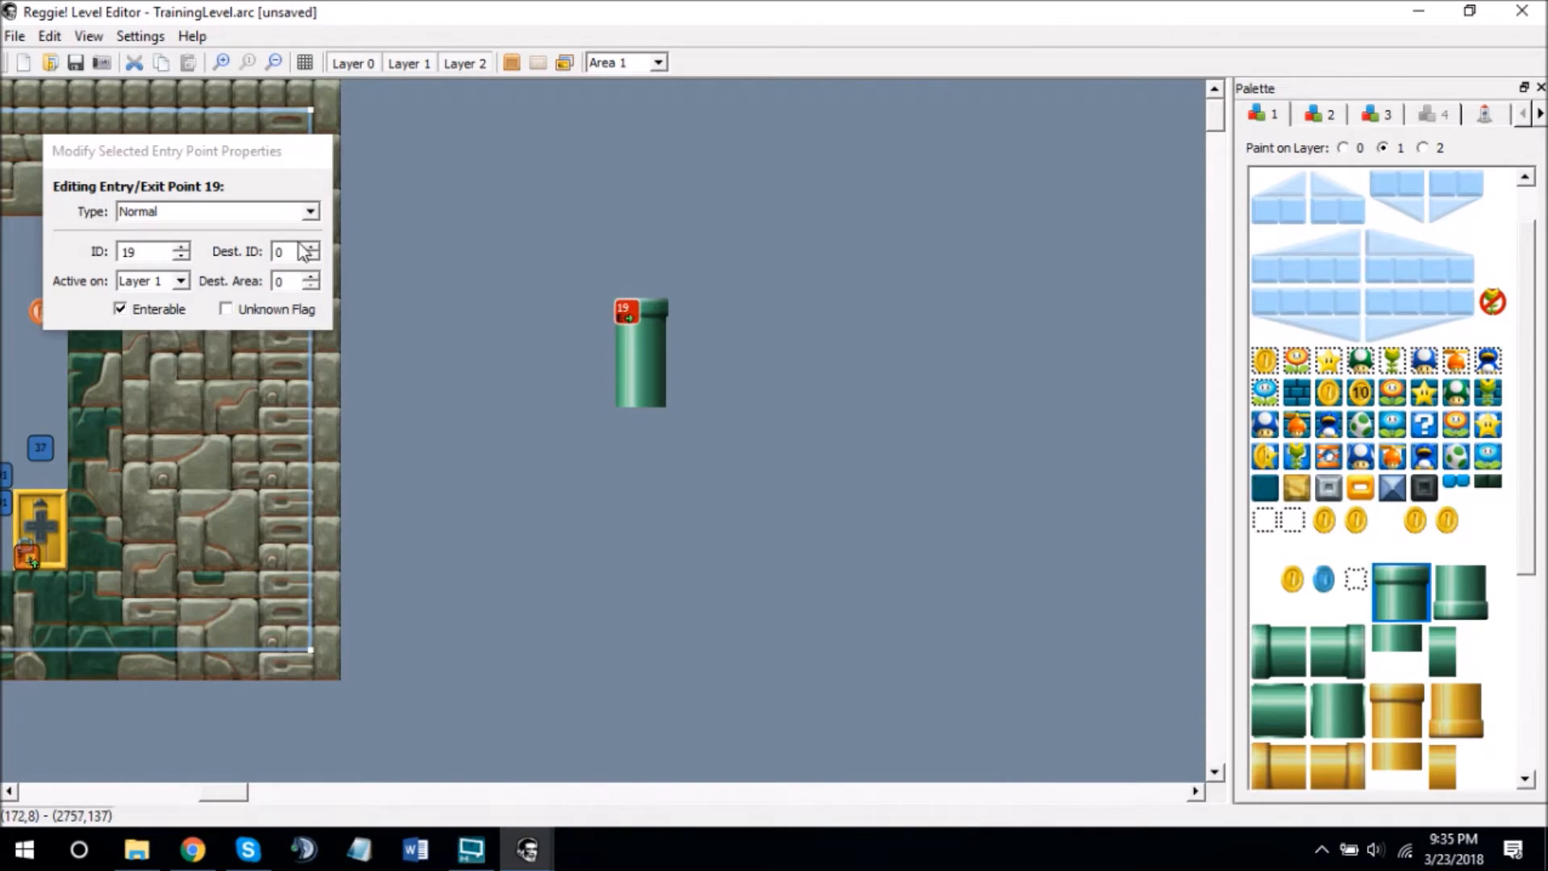
- Set the entrance type to a downward-facing pipe
left_click(308, 211)
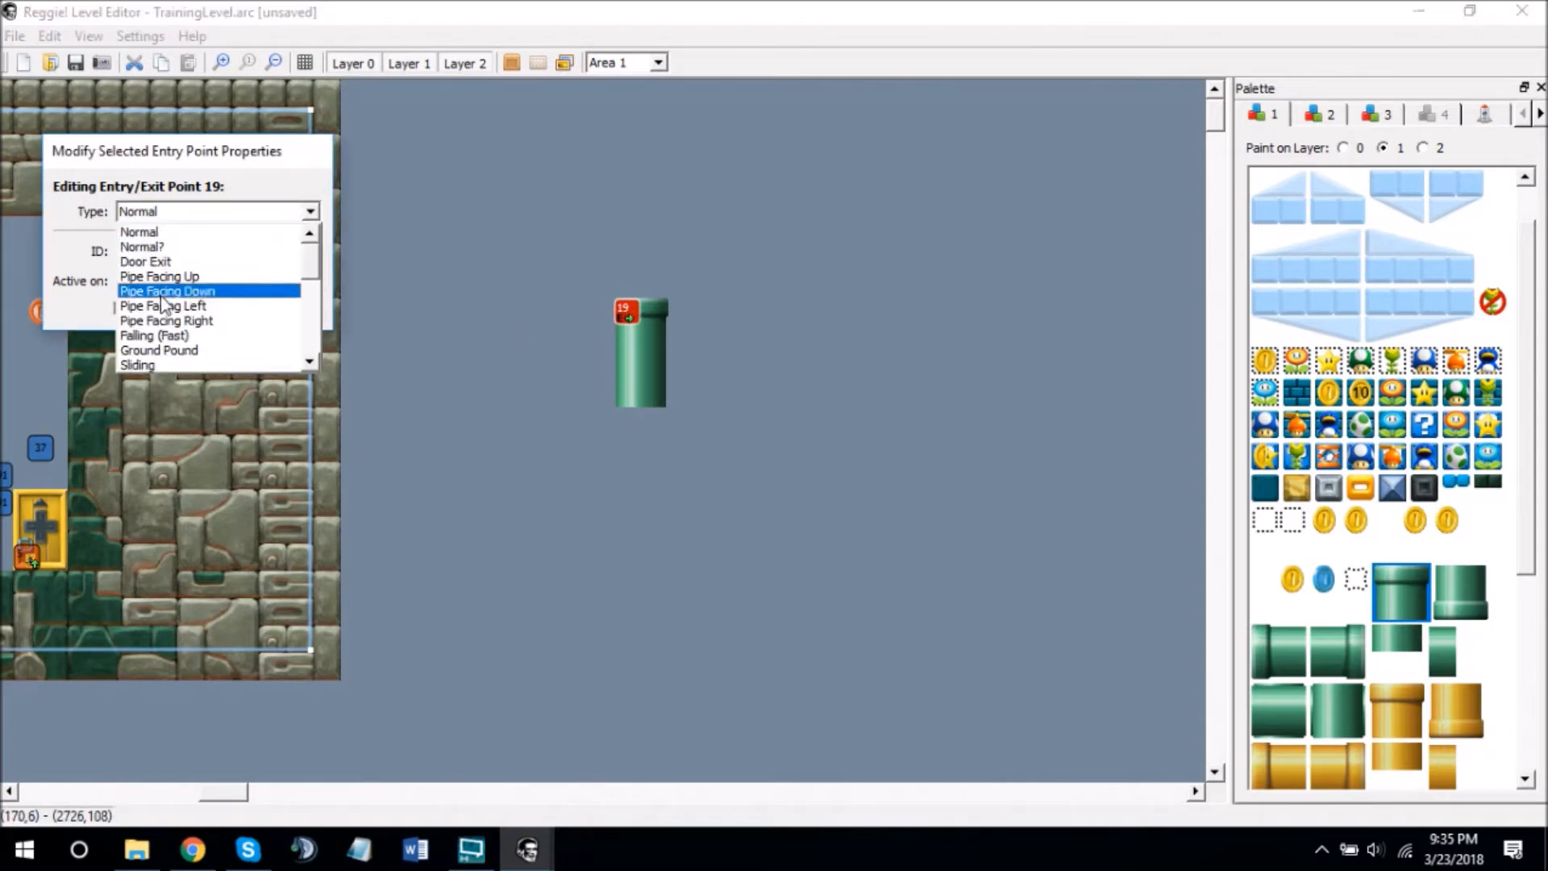
left_click(159, 276)
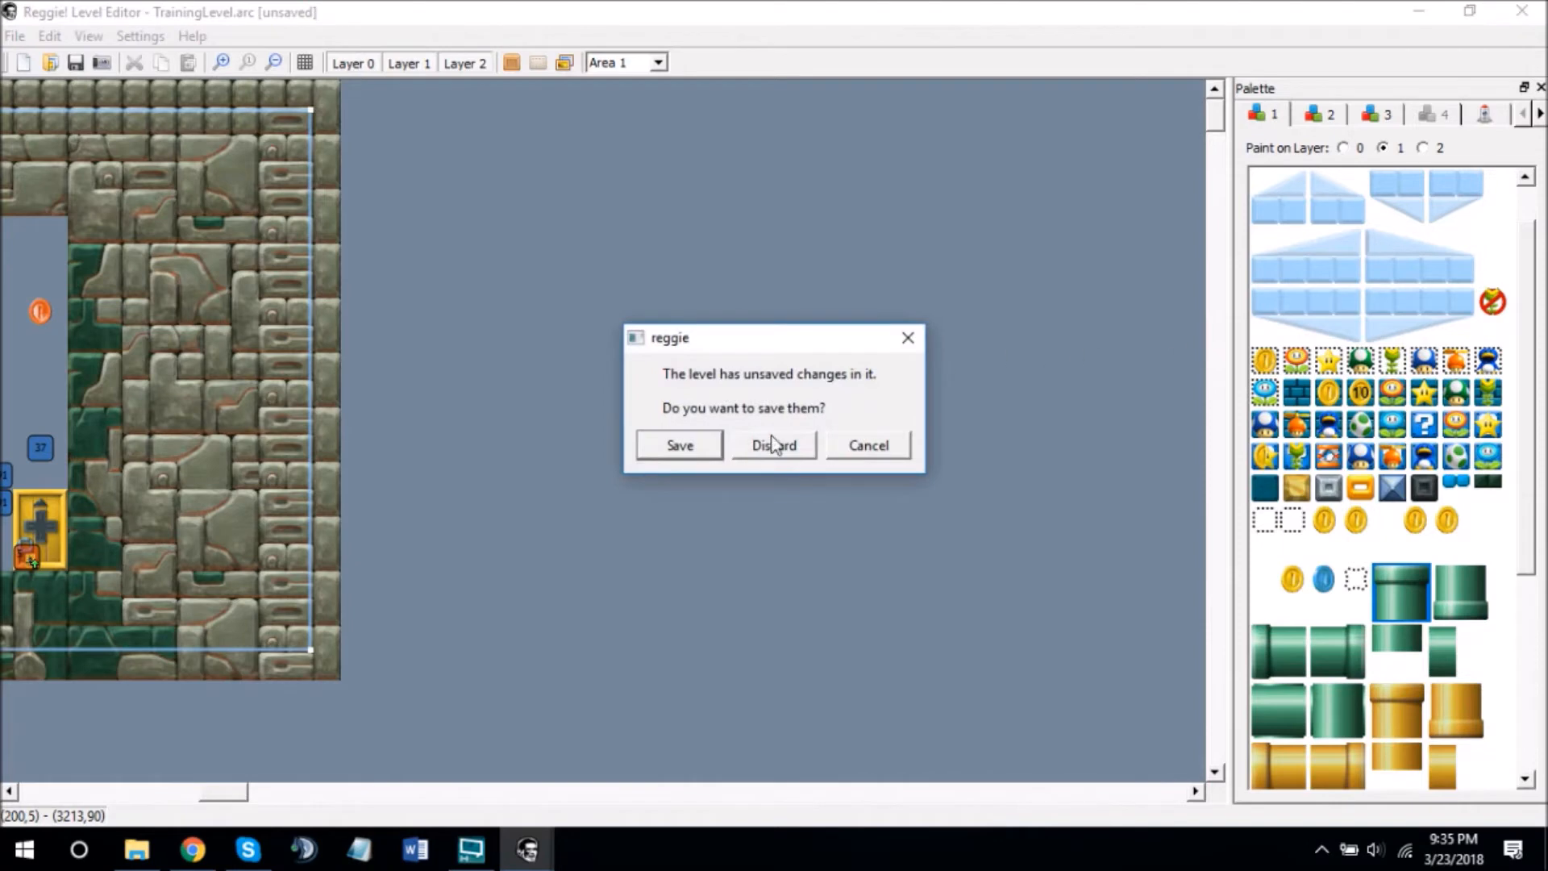
mouse_move(869, 445)
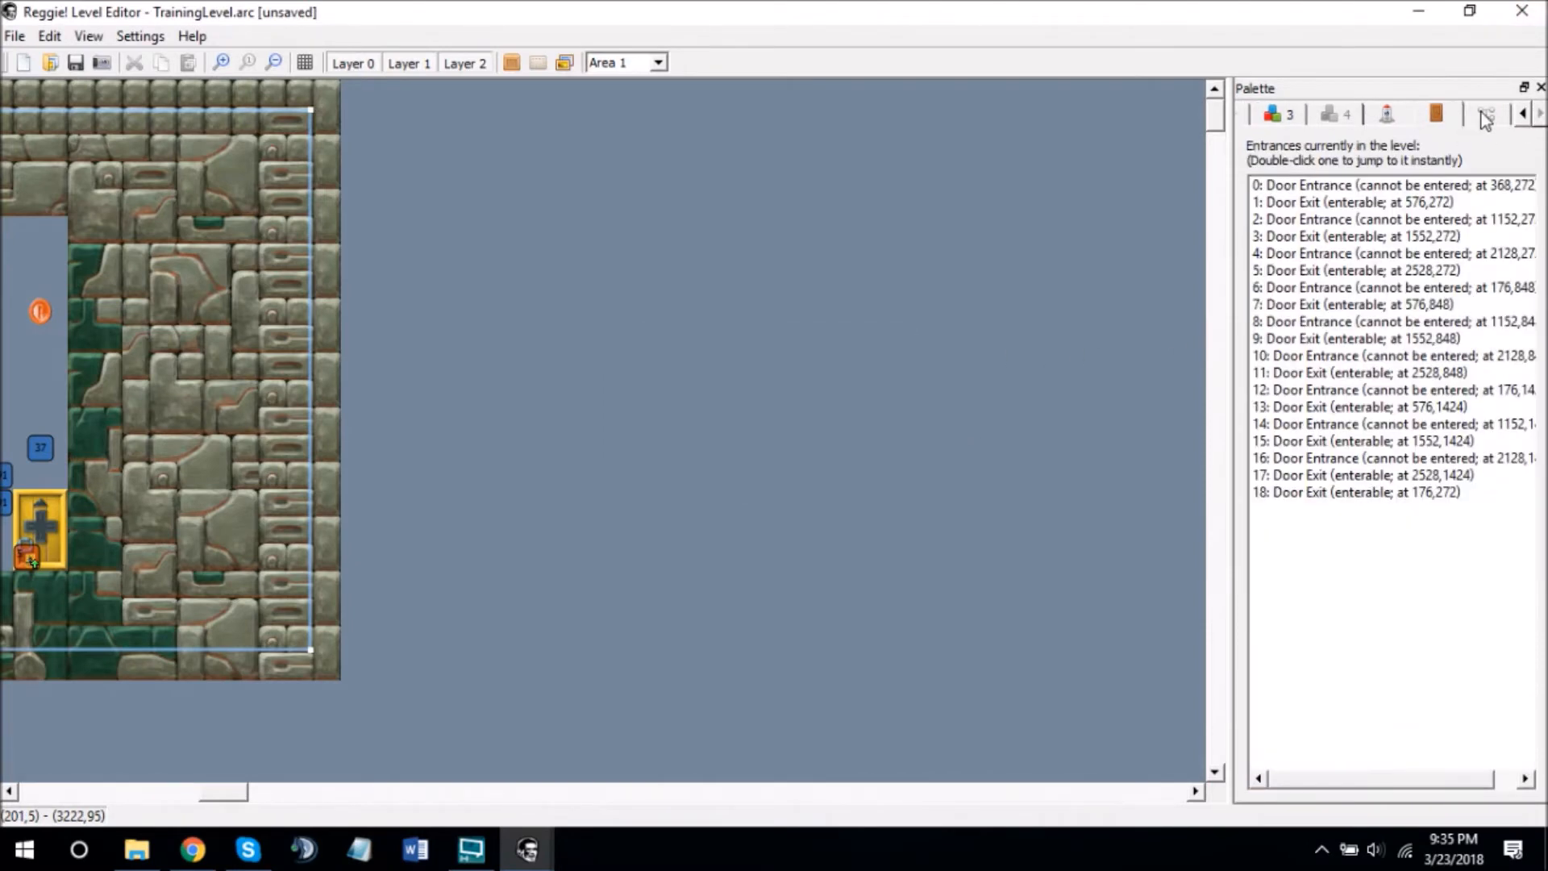
- Show path nodes, select node 1, and add node 2 below-right of it
left_click(1487, 113)
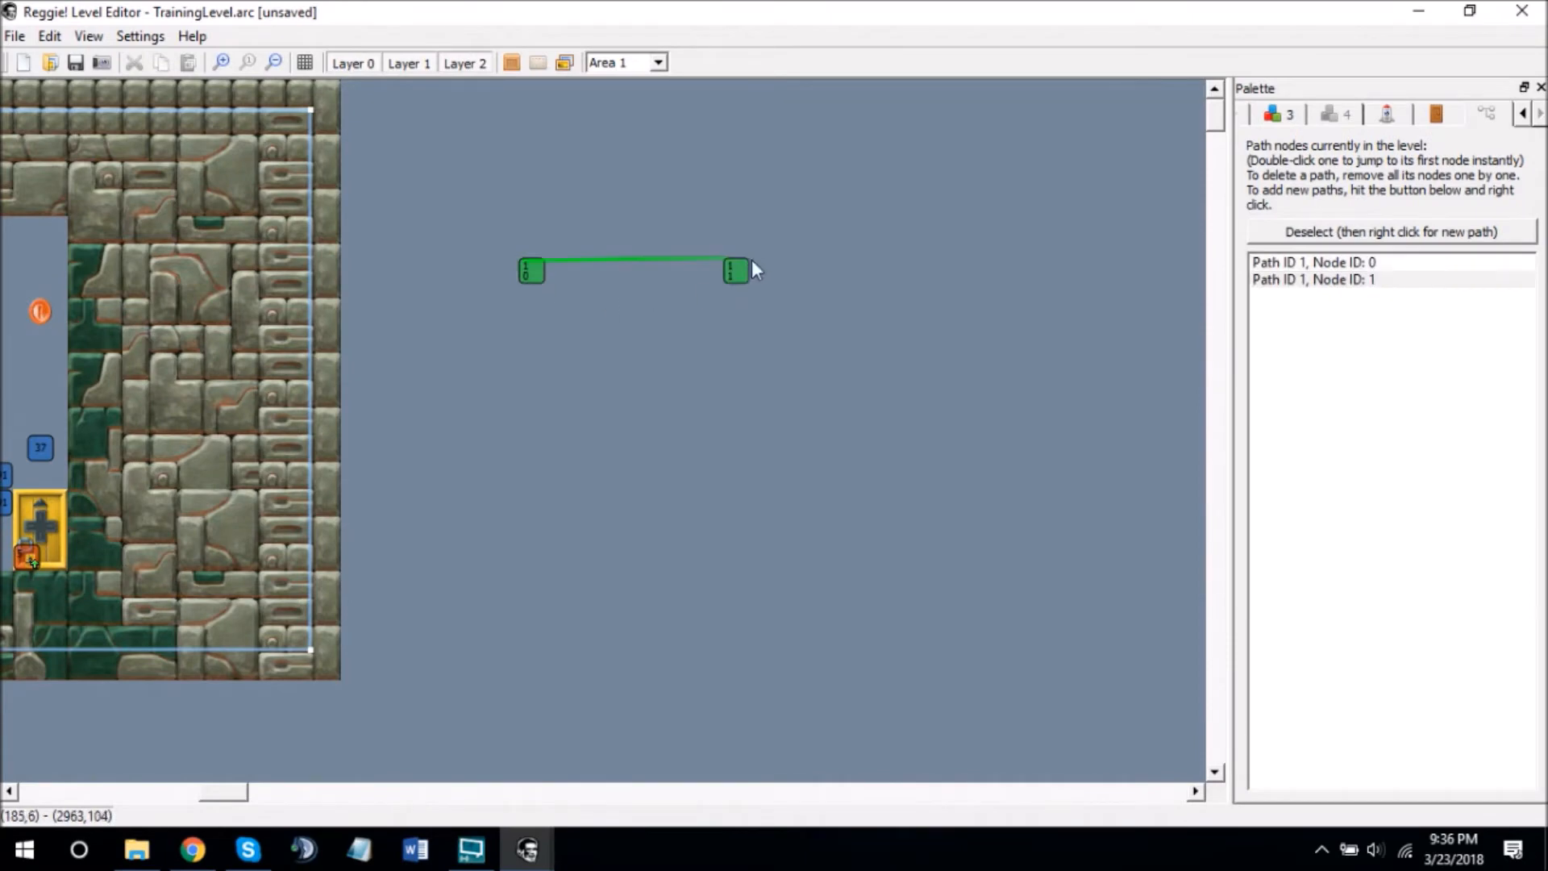
left_click(531, 269)
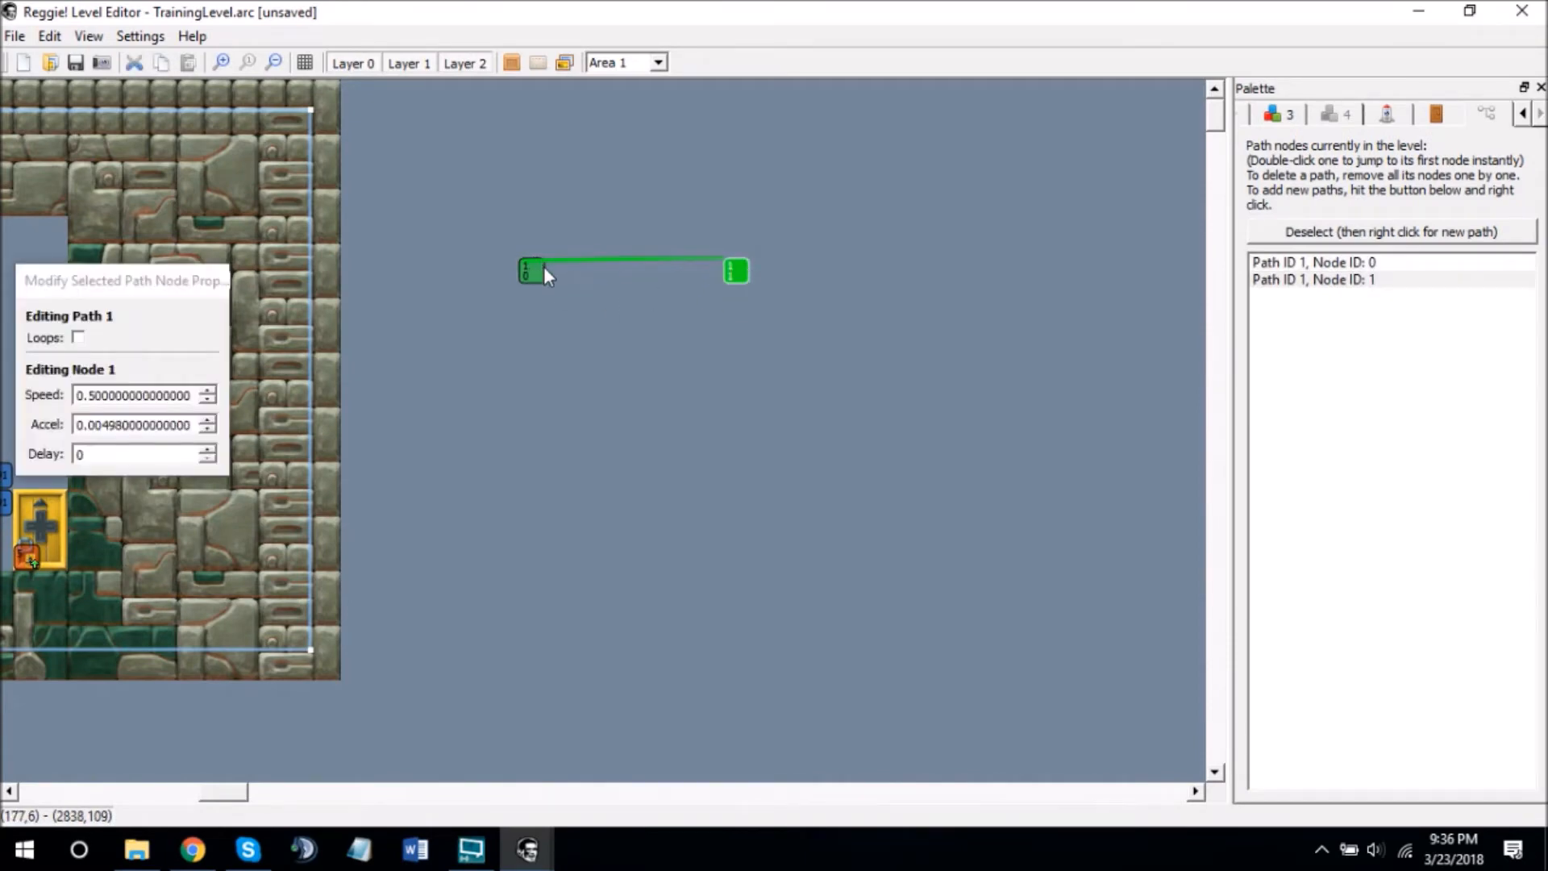
left_click(525, 271)
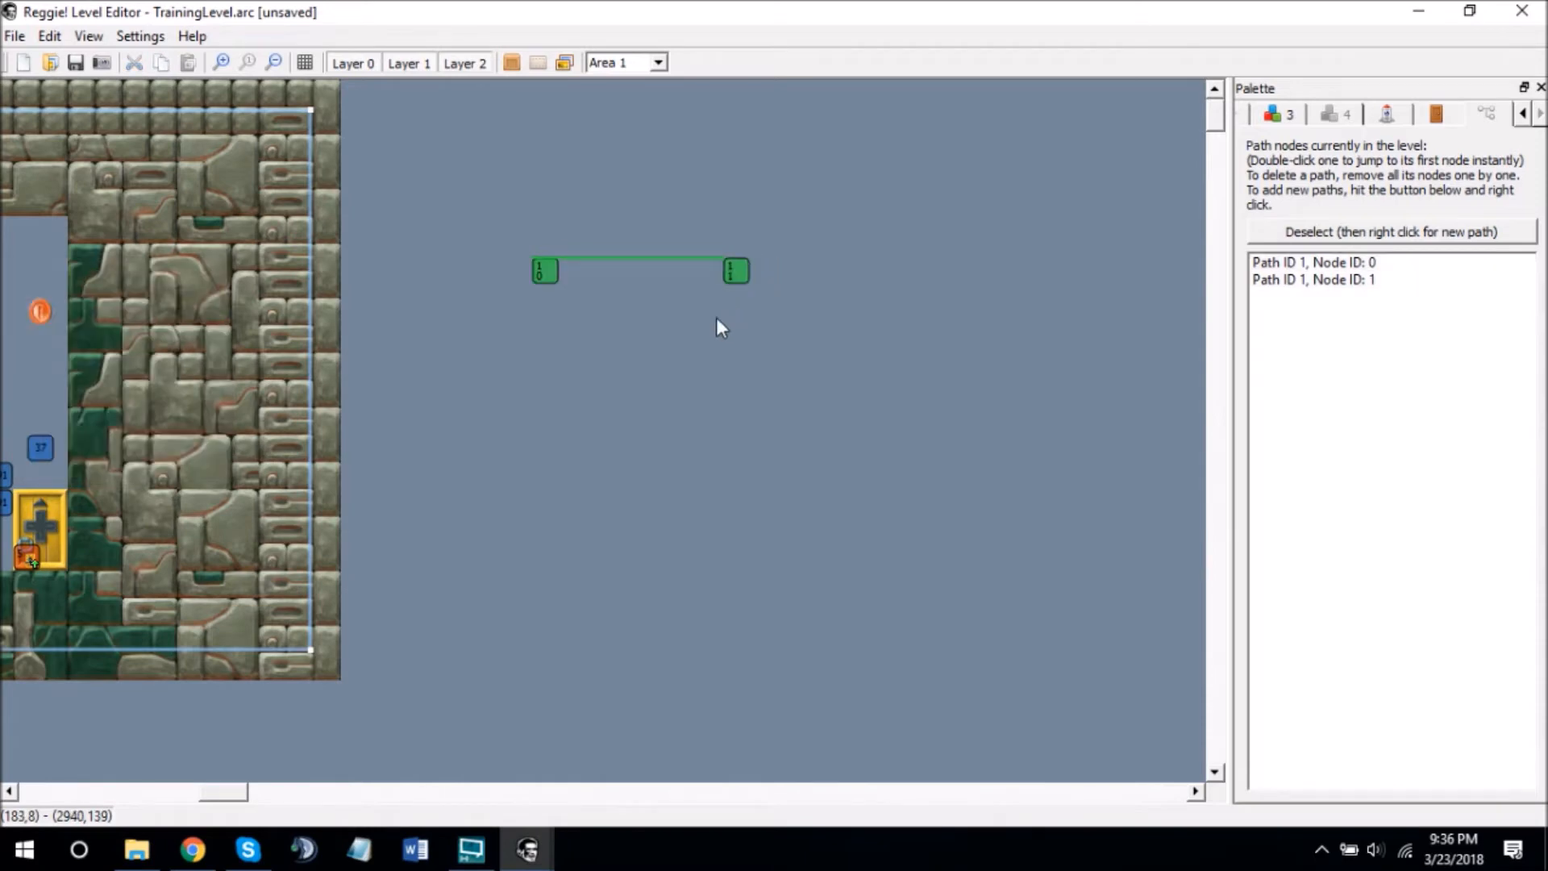
mouse_move(545, 281)
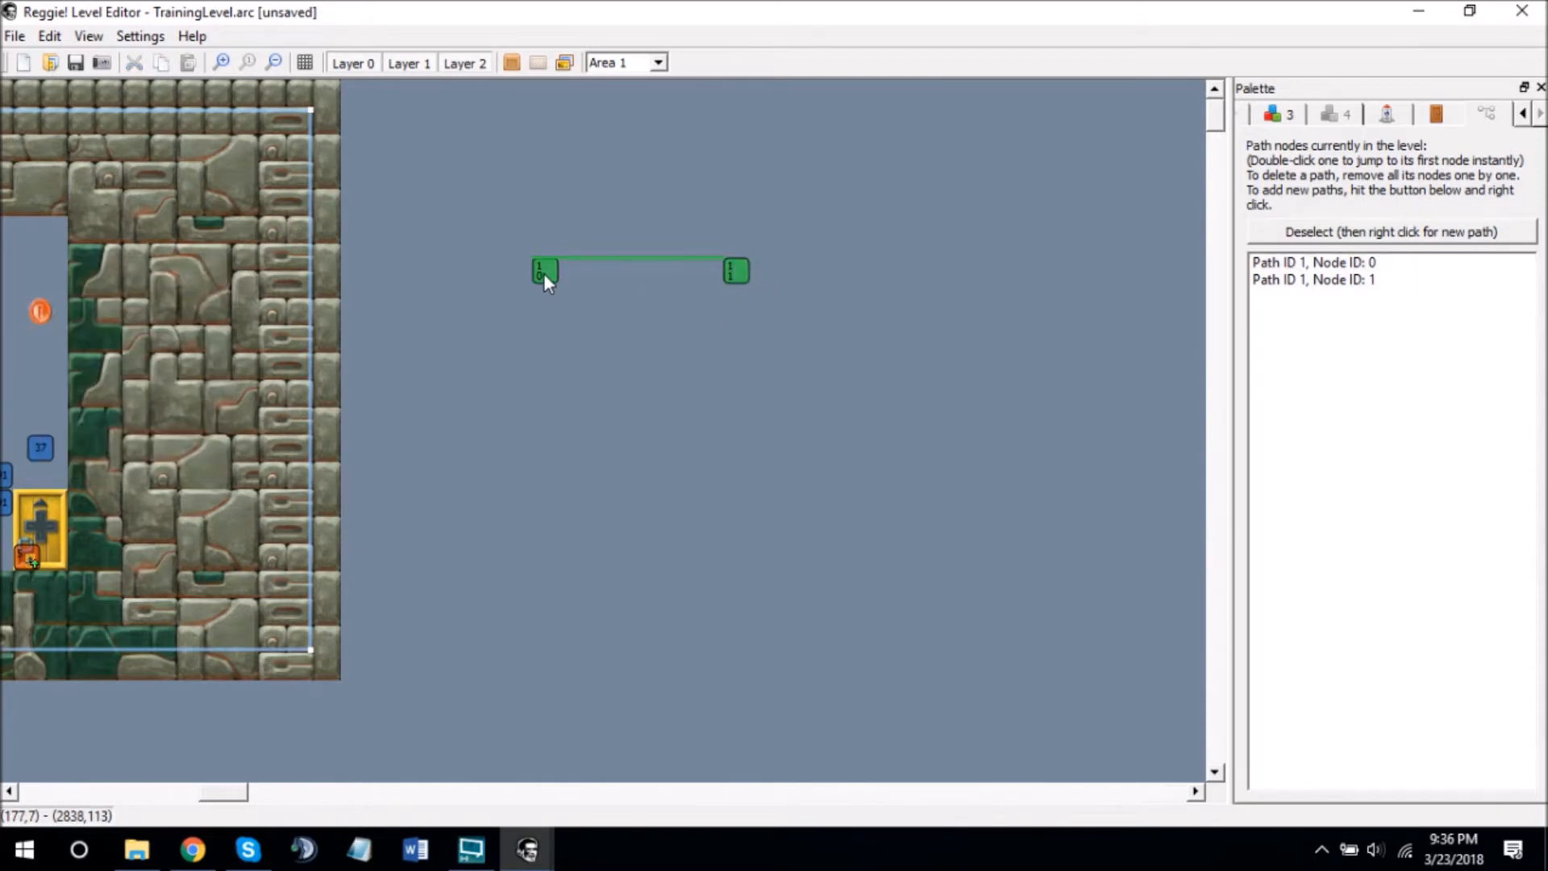
mouse_move(738, 272)
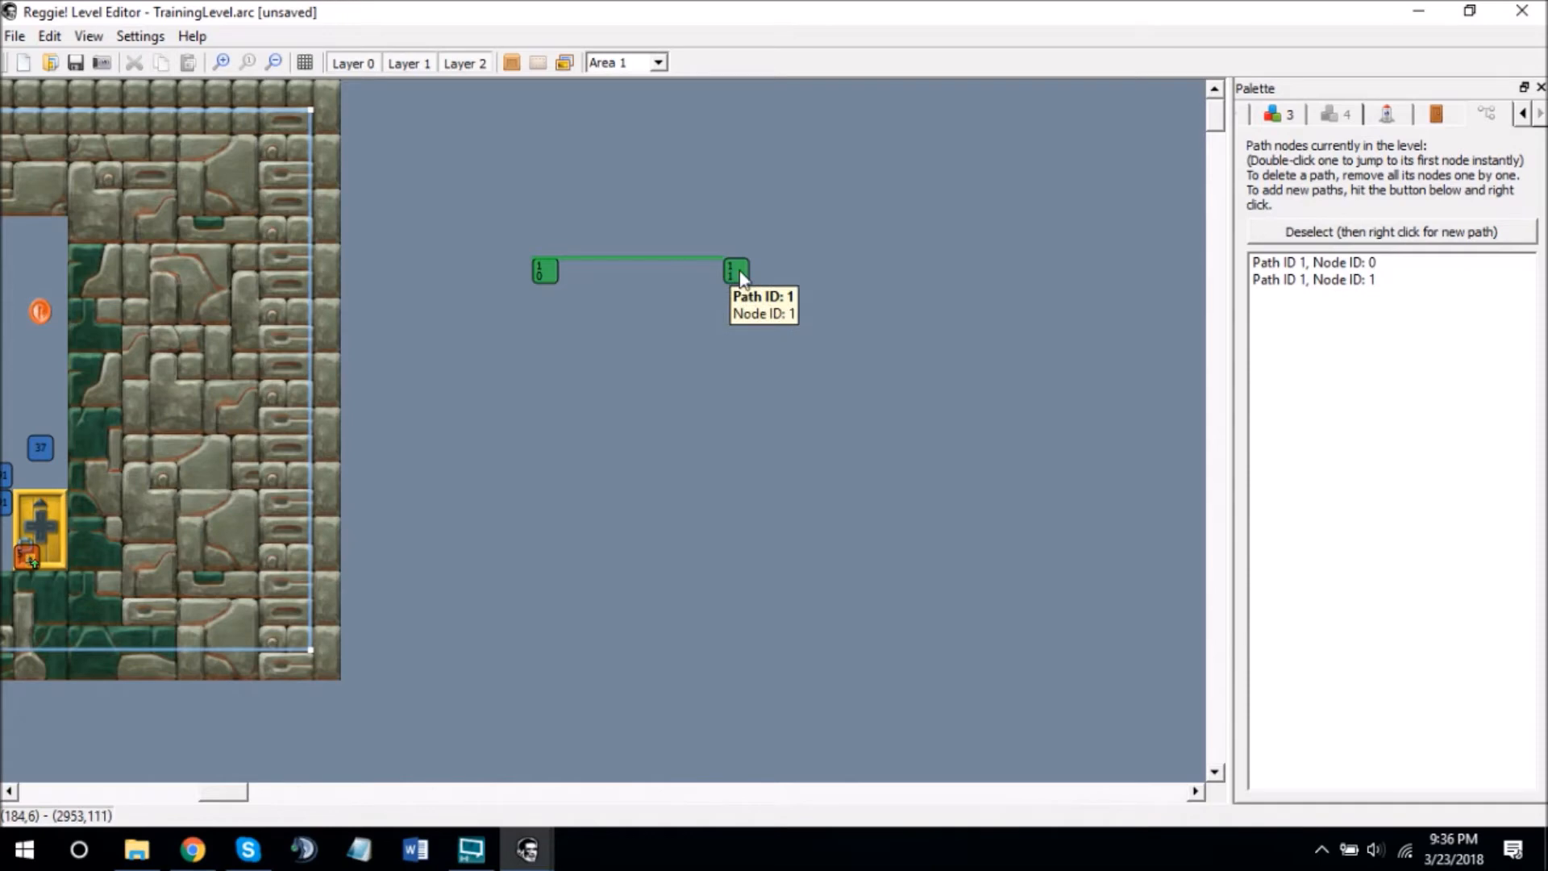
left_click(736, 271)
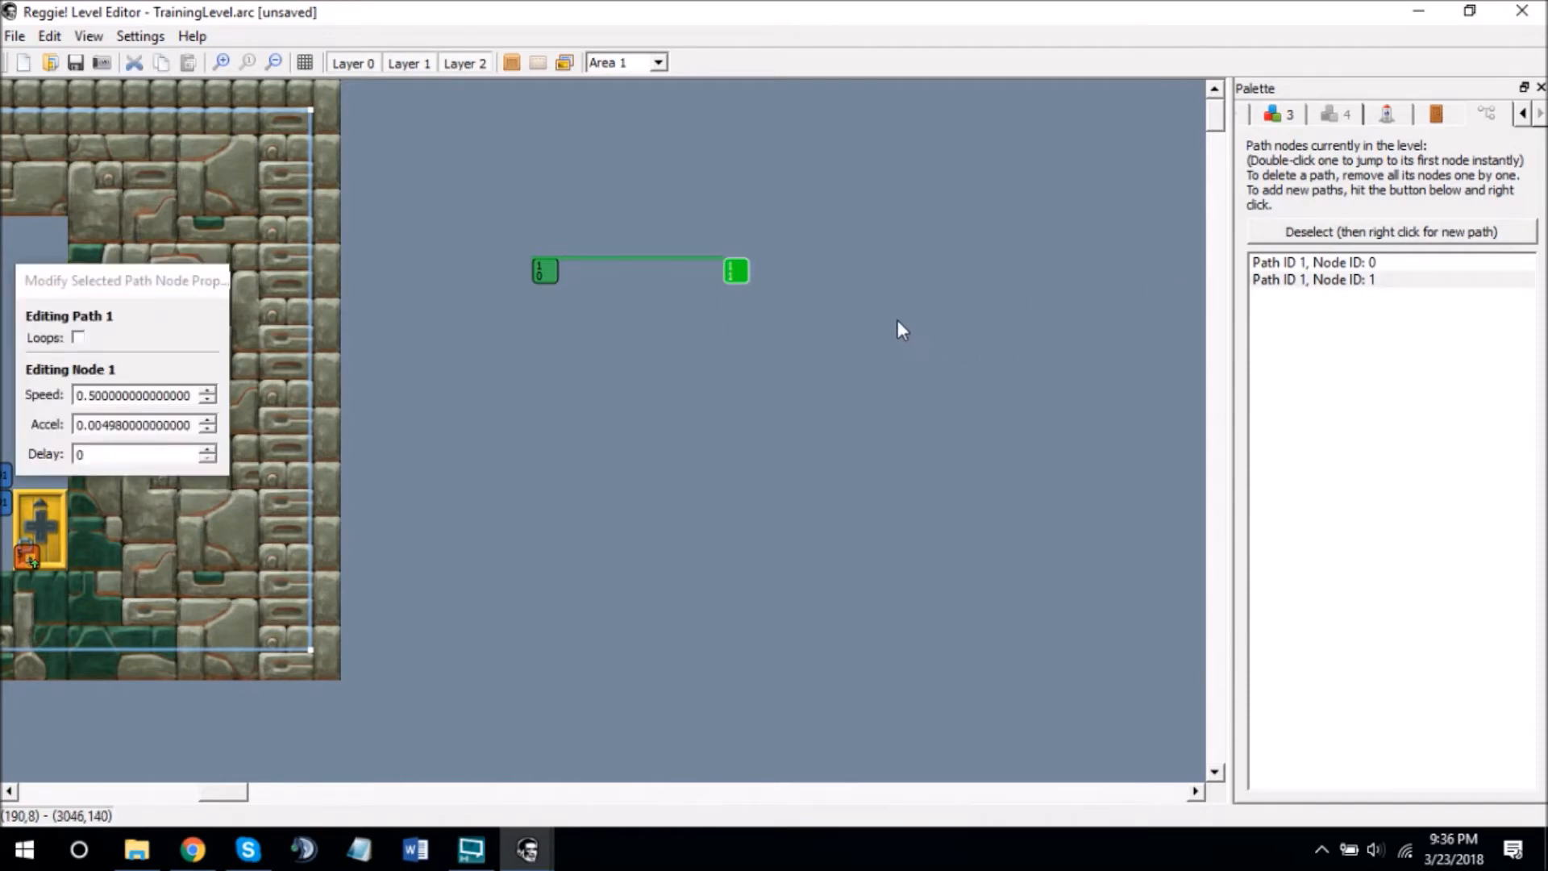
mouse_move(839, 456)
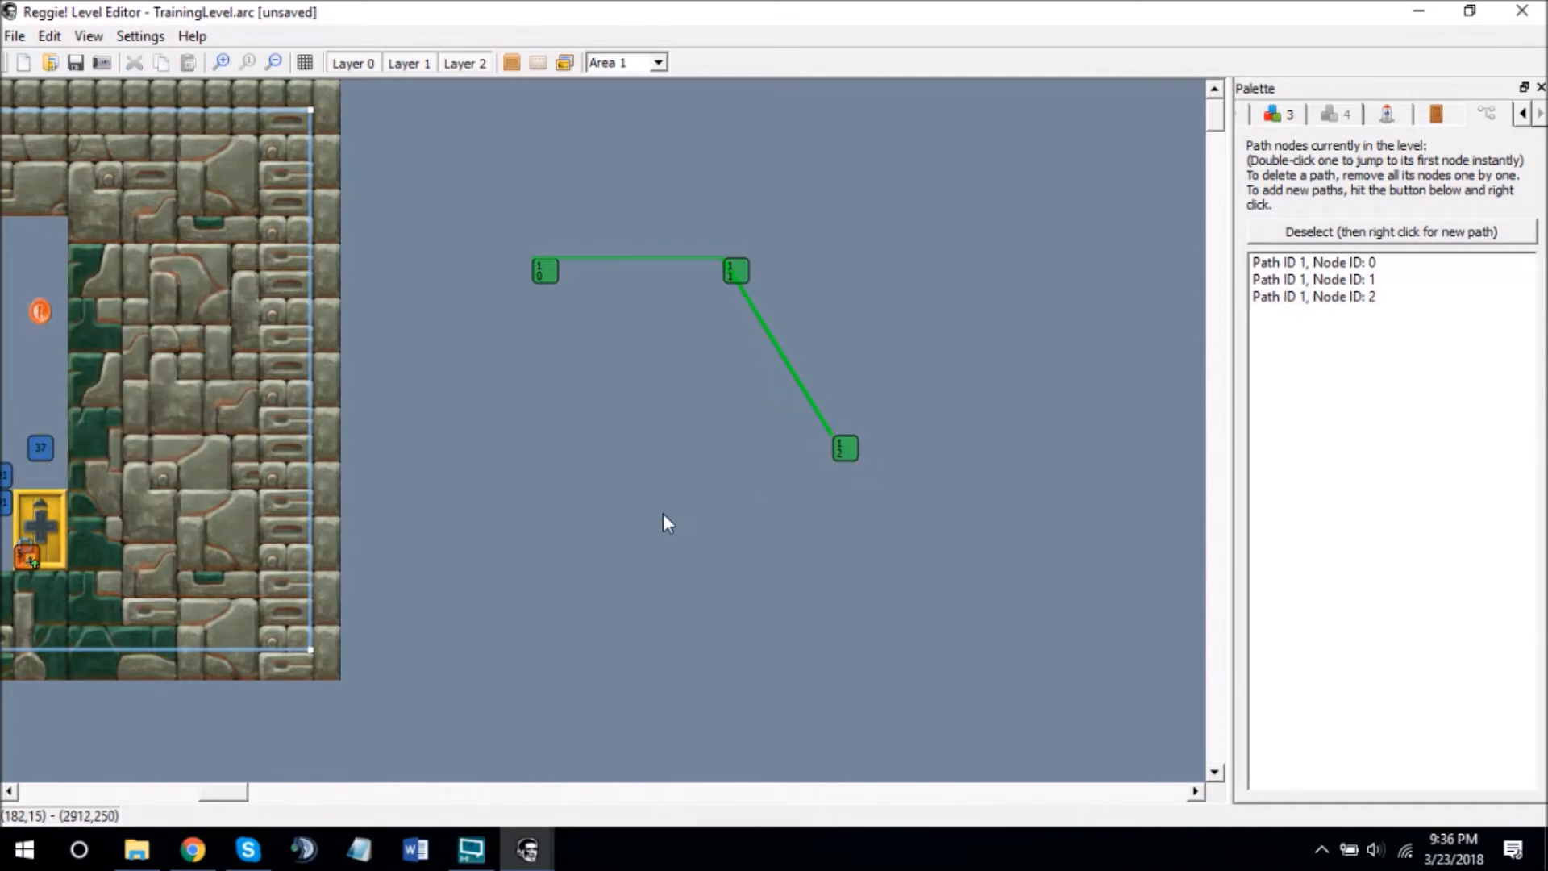
mouse_move(479, 617)
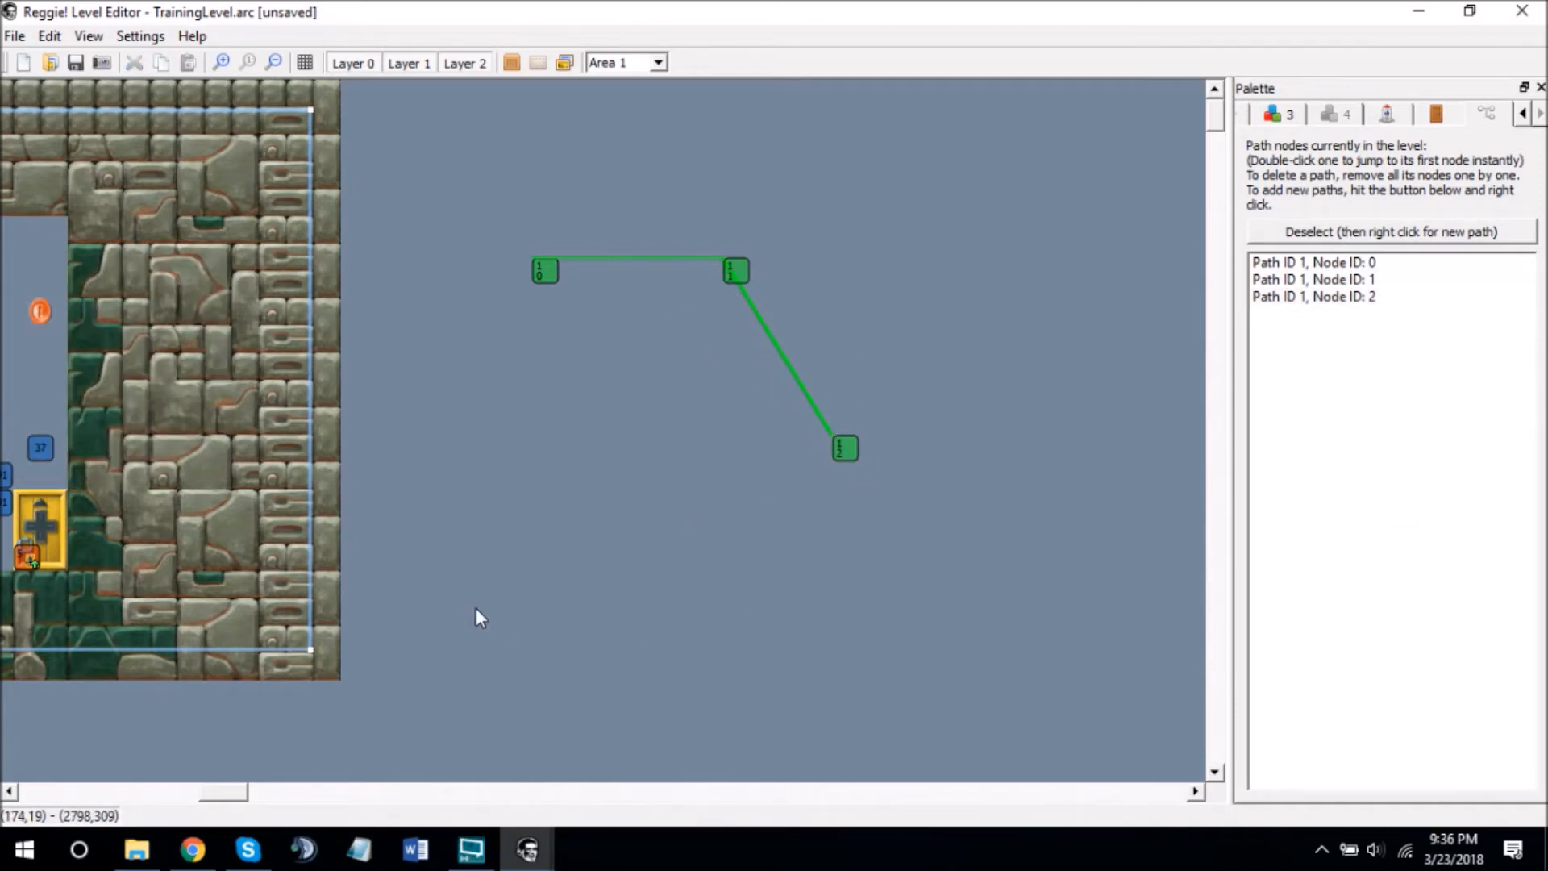
right_click(476, 612)
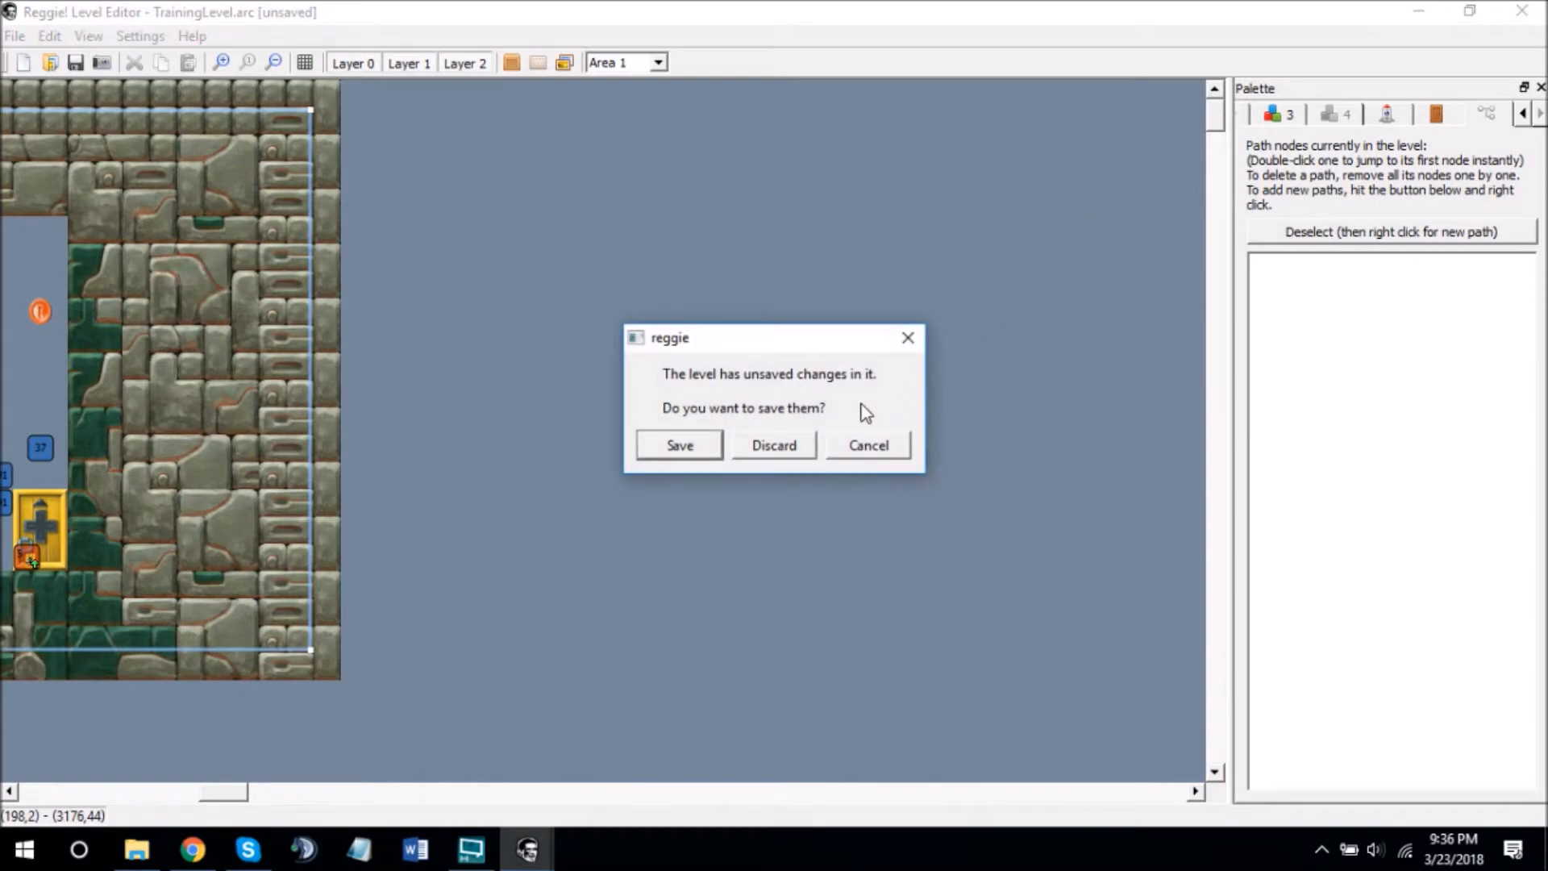
- Discard the unsaved level changes so Reggie! closes
left_click(773, 445)
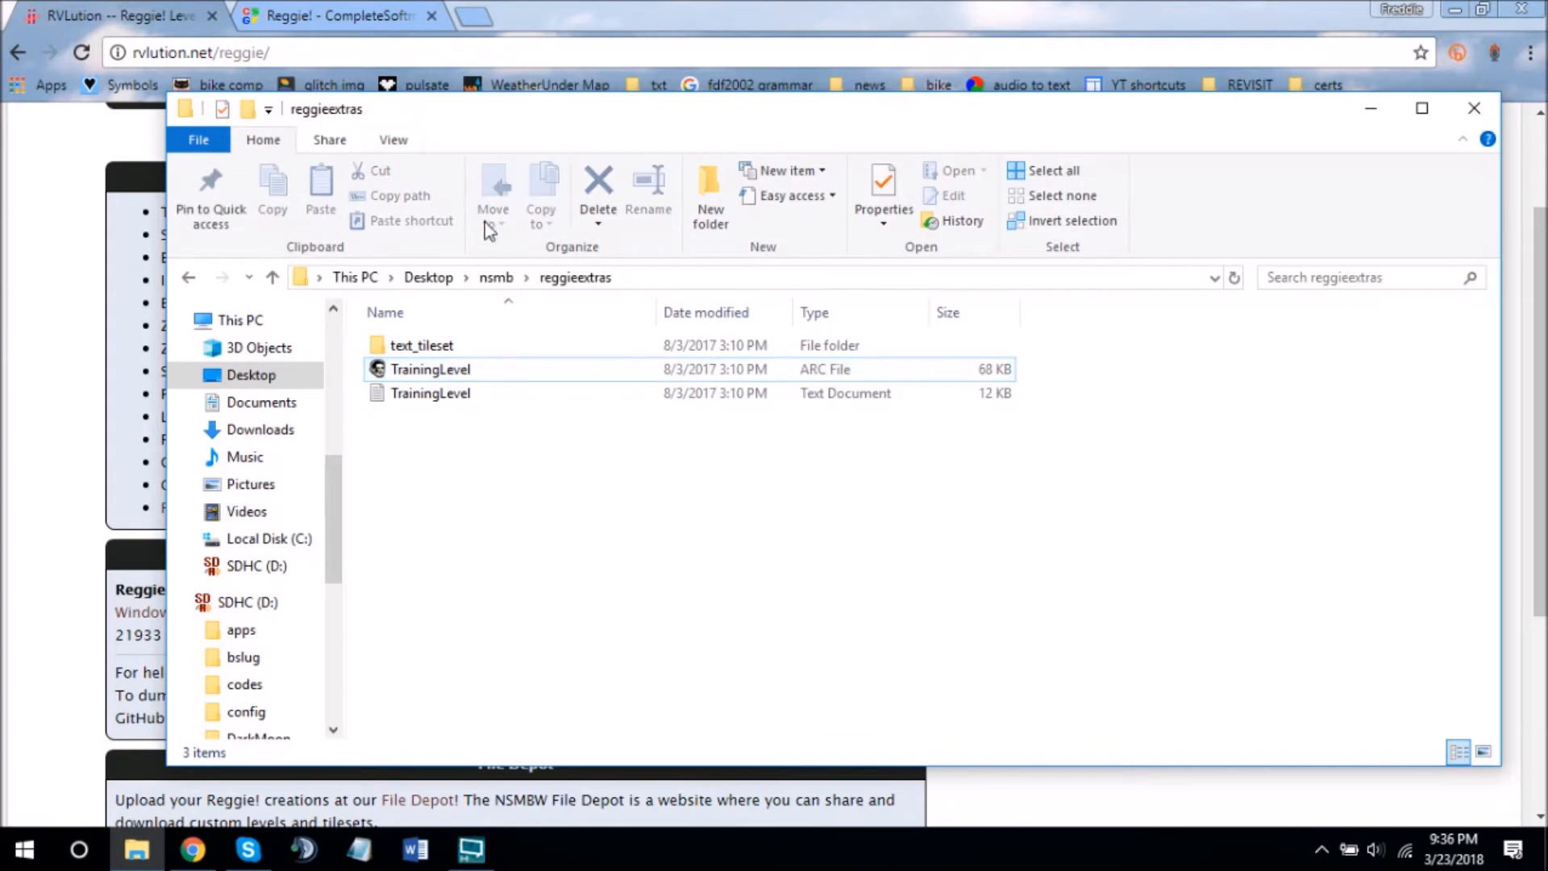
mouse_move(385, 312)
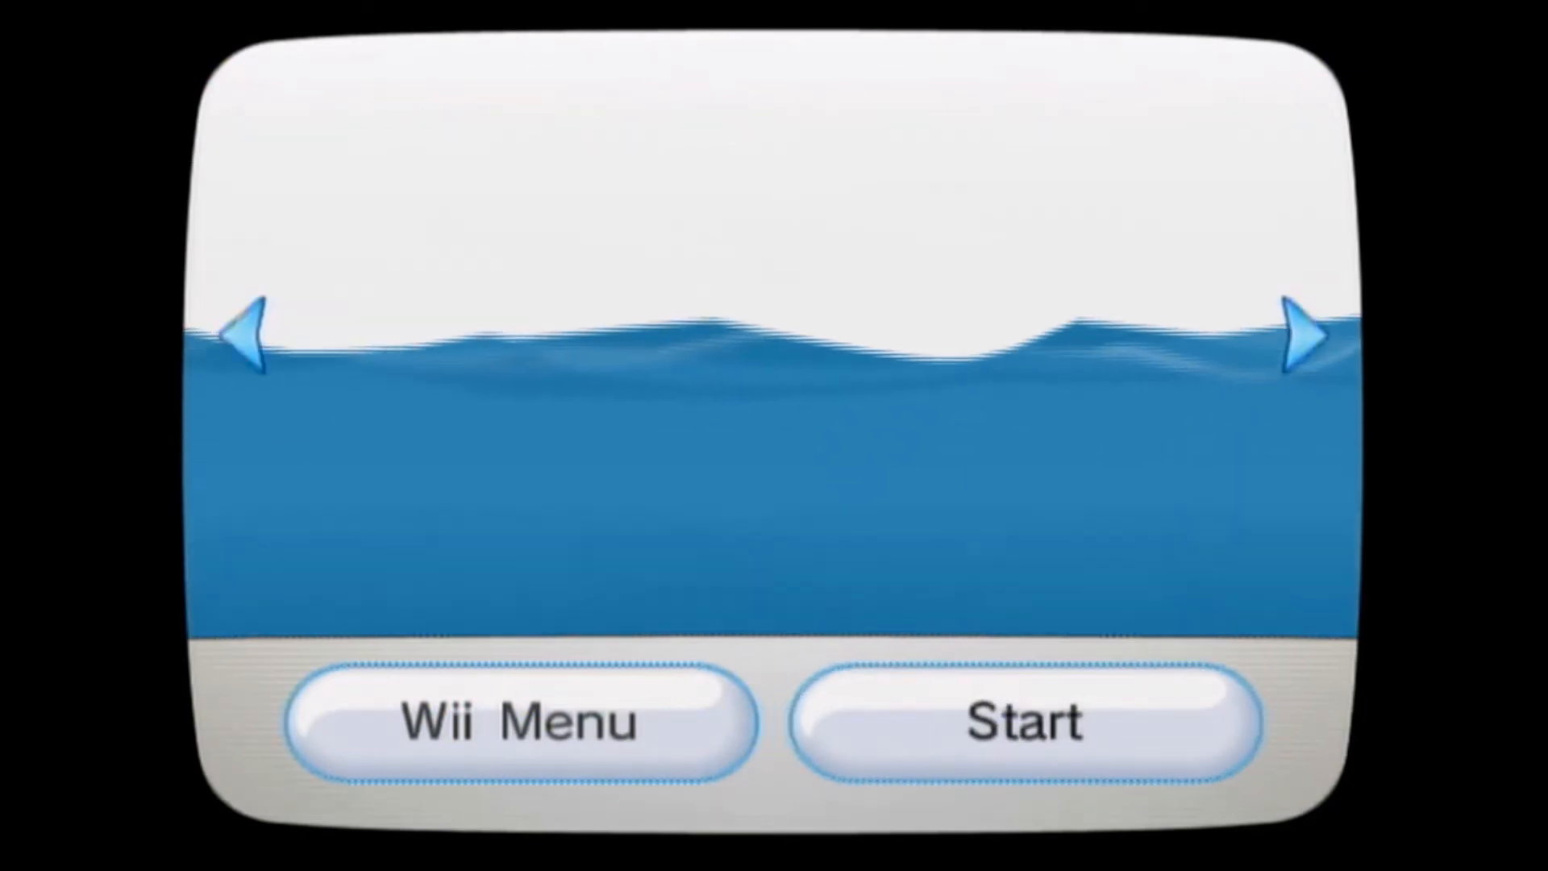
- Enter the Homebrew Channel, open Reggie! Dumper's details, and load it
left_click(1025, 721)
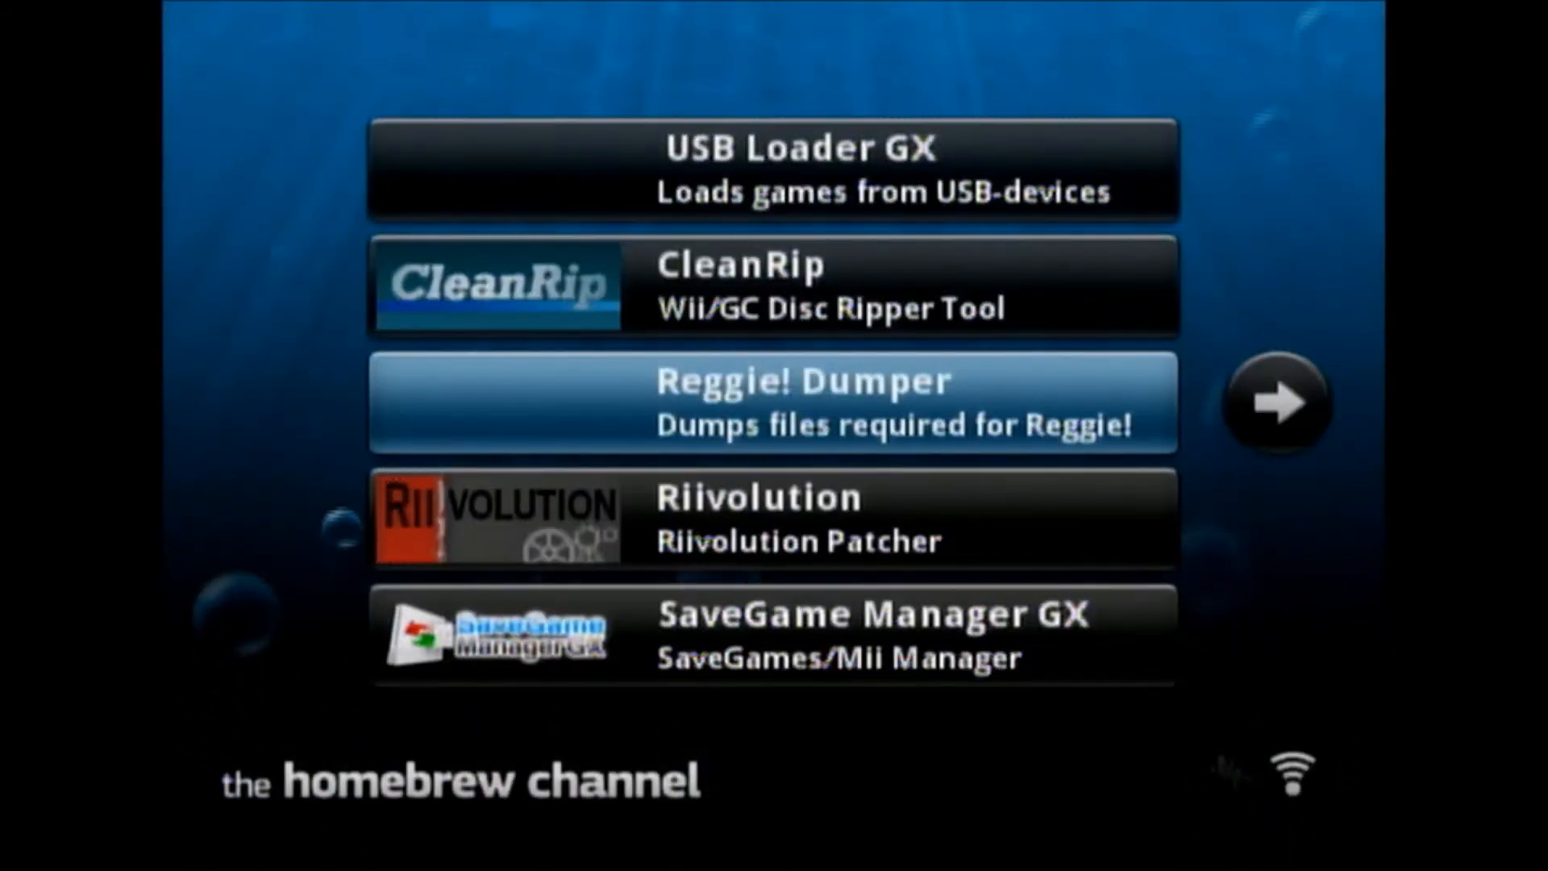
left_click(774, 400)
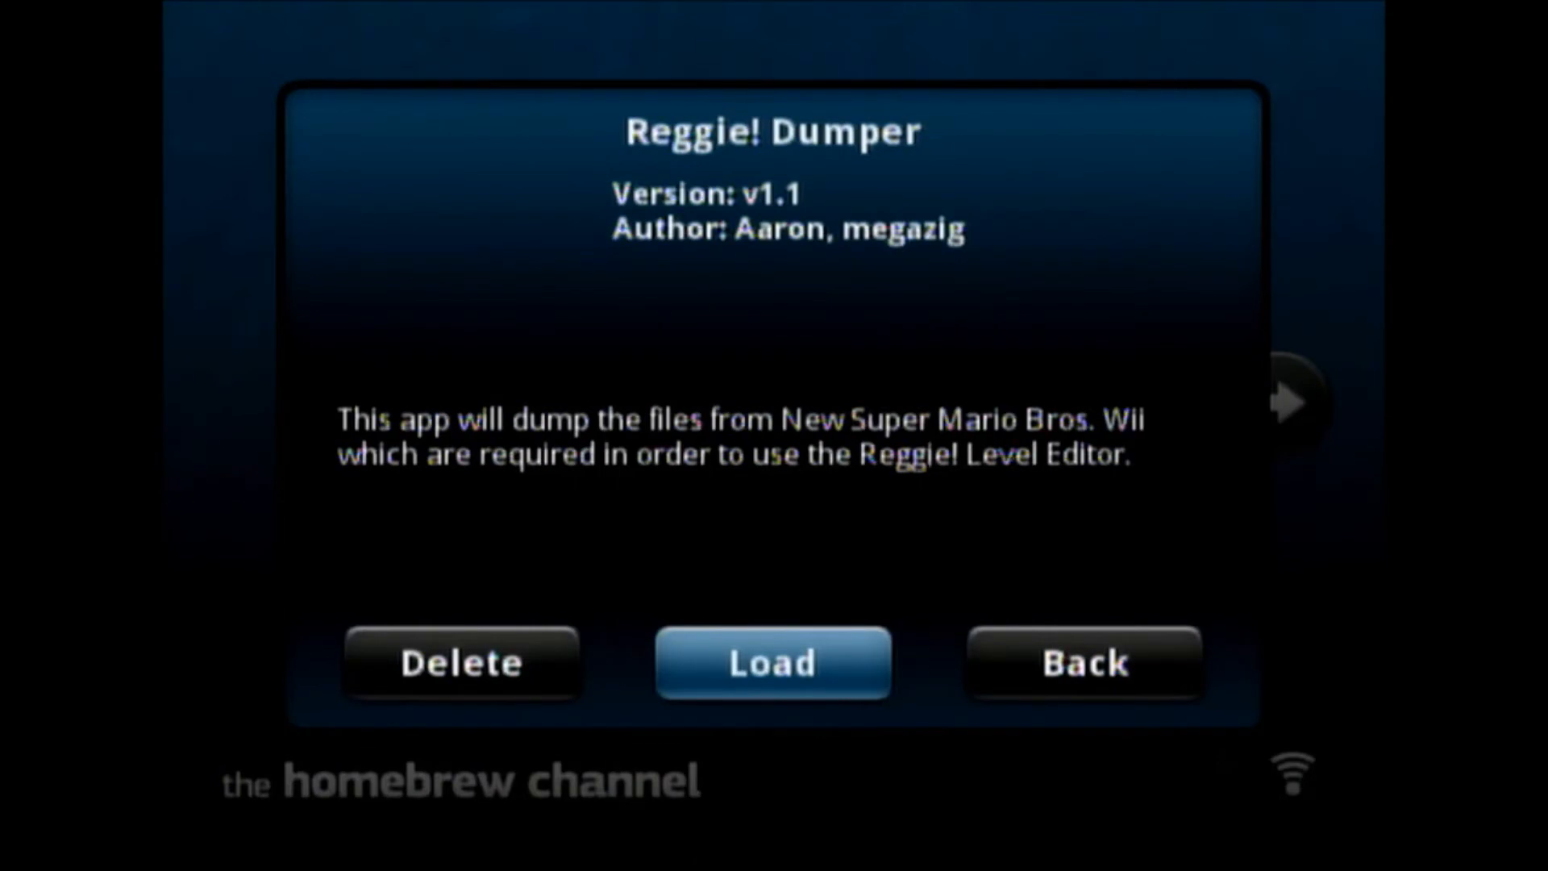
left_click(1082, 663)
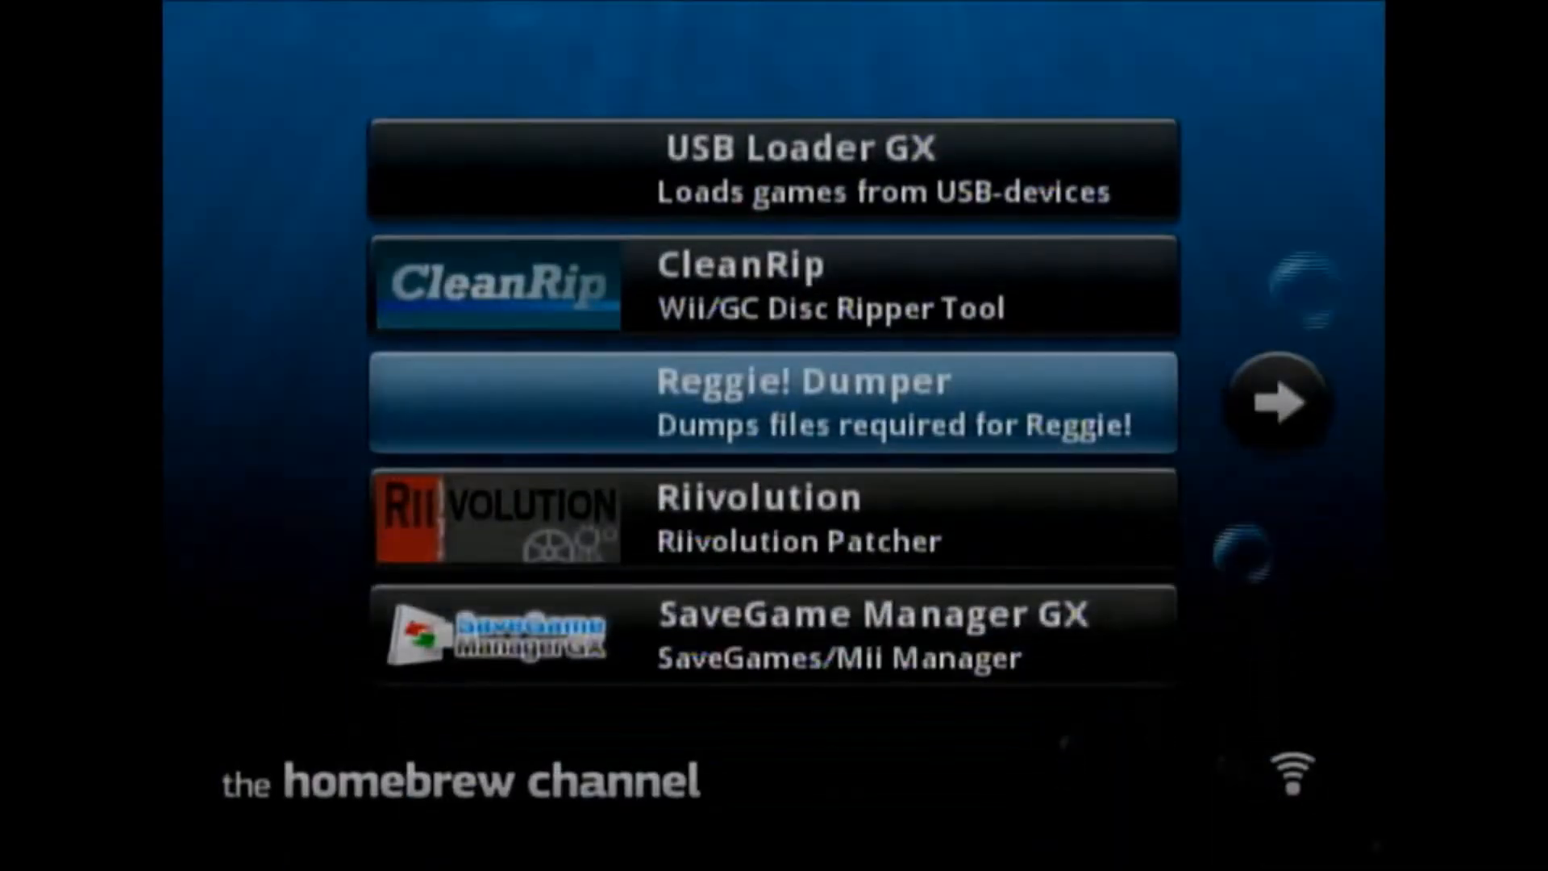
left_click(773, 402)
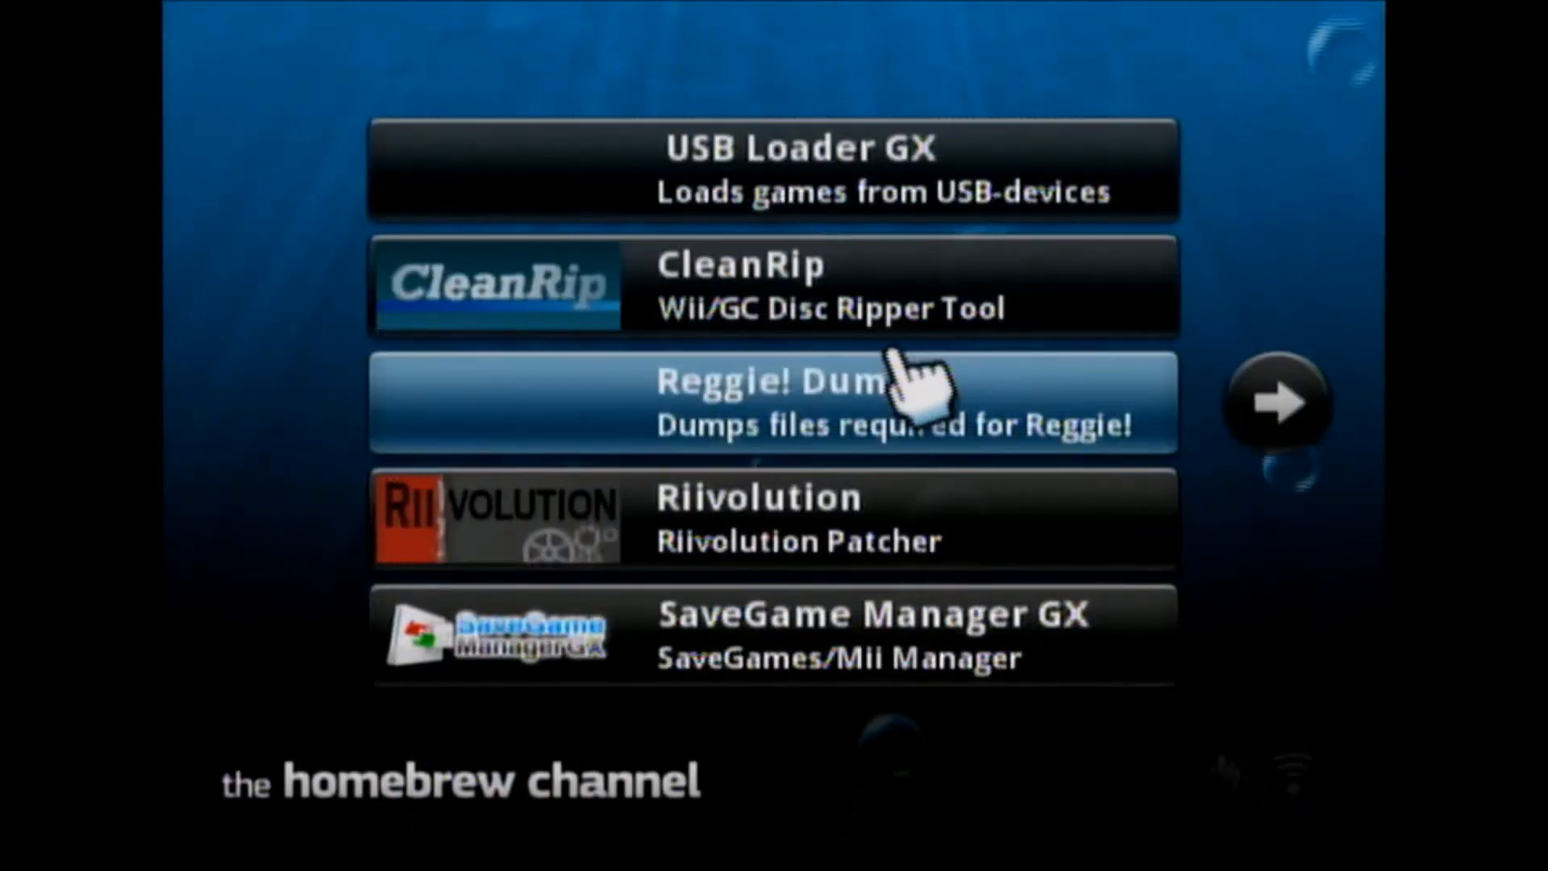
mouse_move(1304, 735)
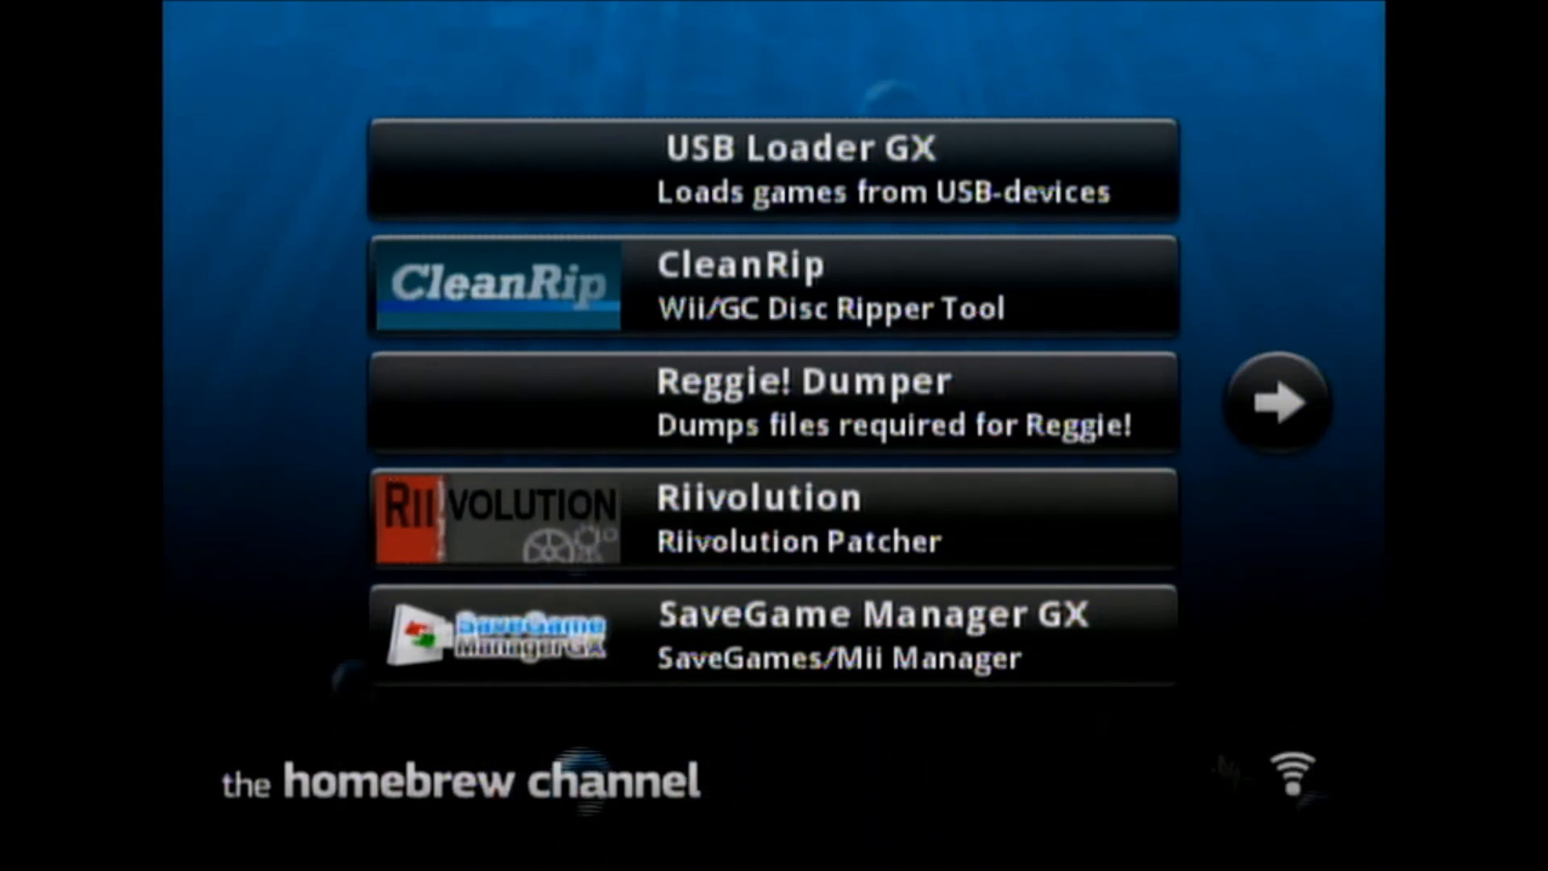
mouse_move(1329, 612)
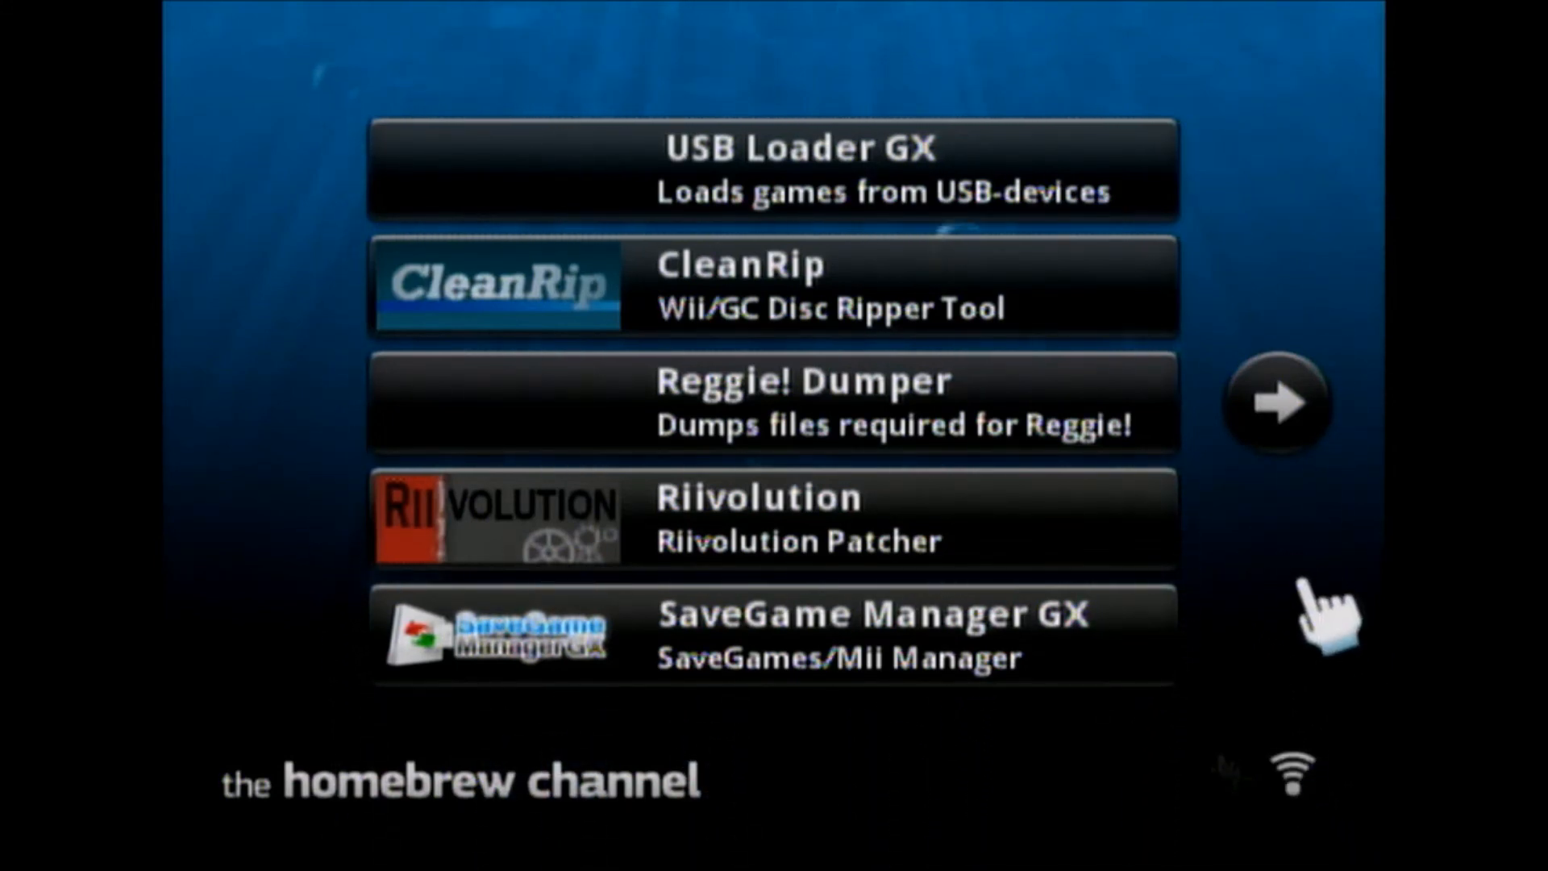
mouse_move(1303, 637)
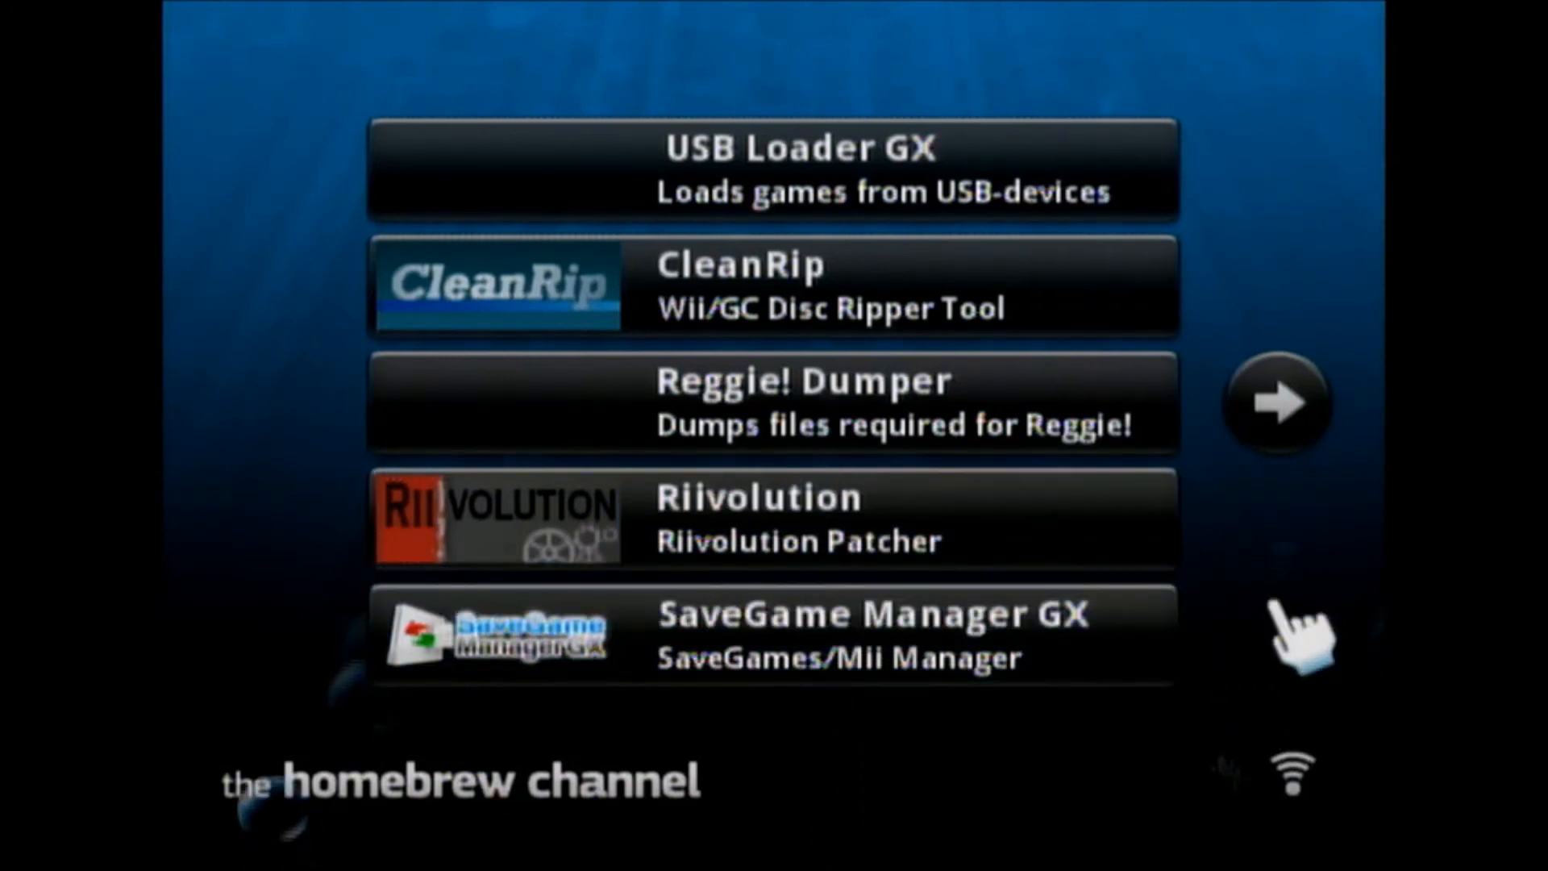
mouse_move(1239, 617)
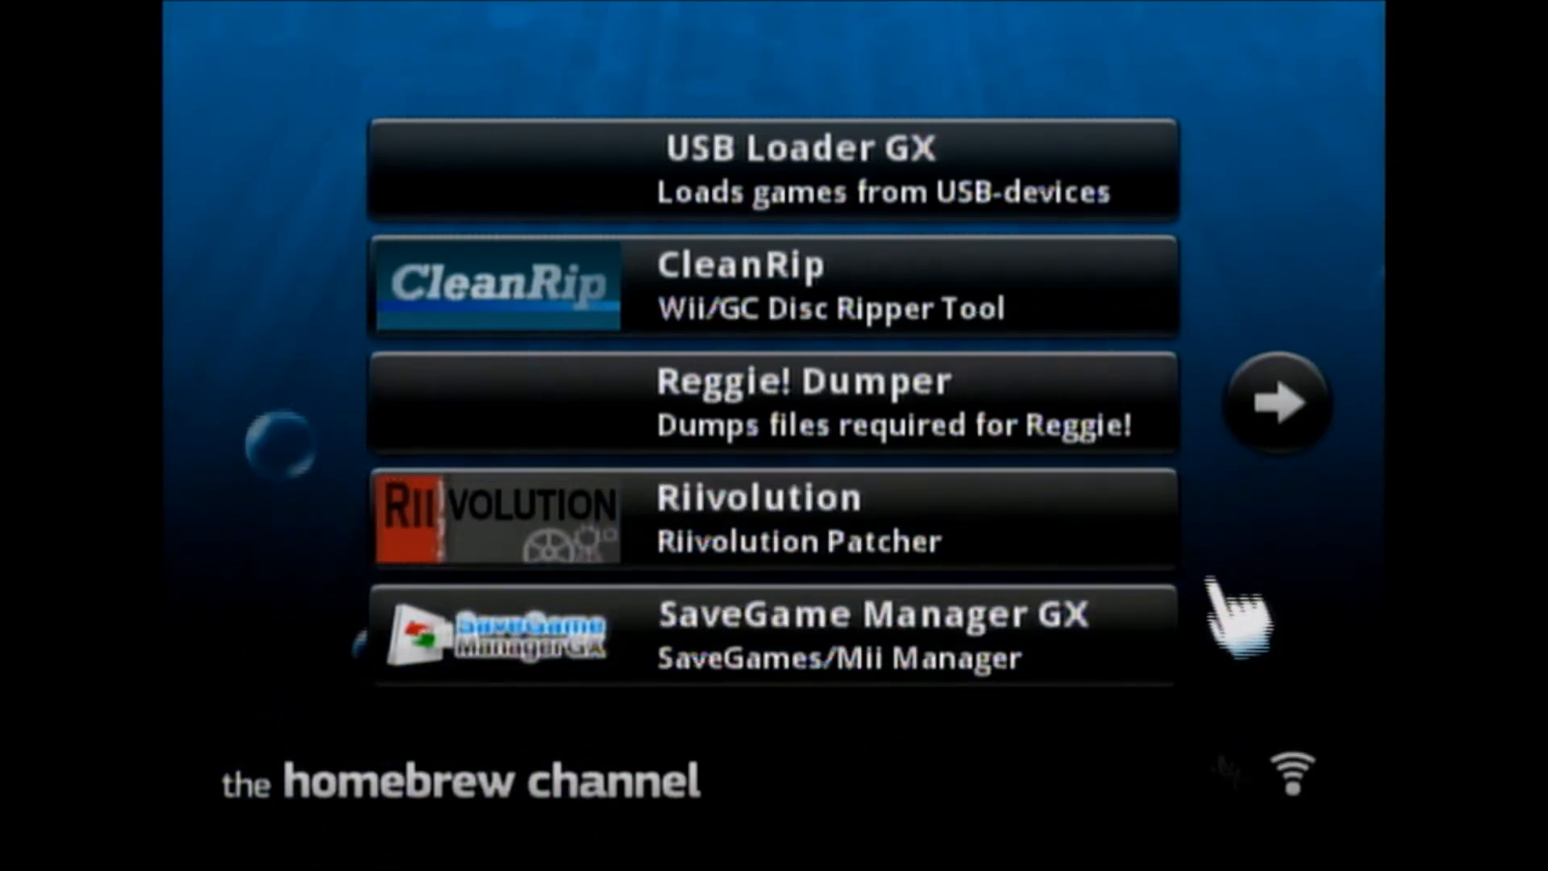
mouse_move(1259, 553)
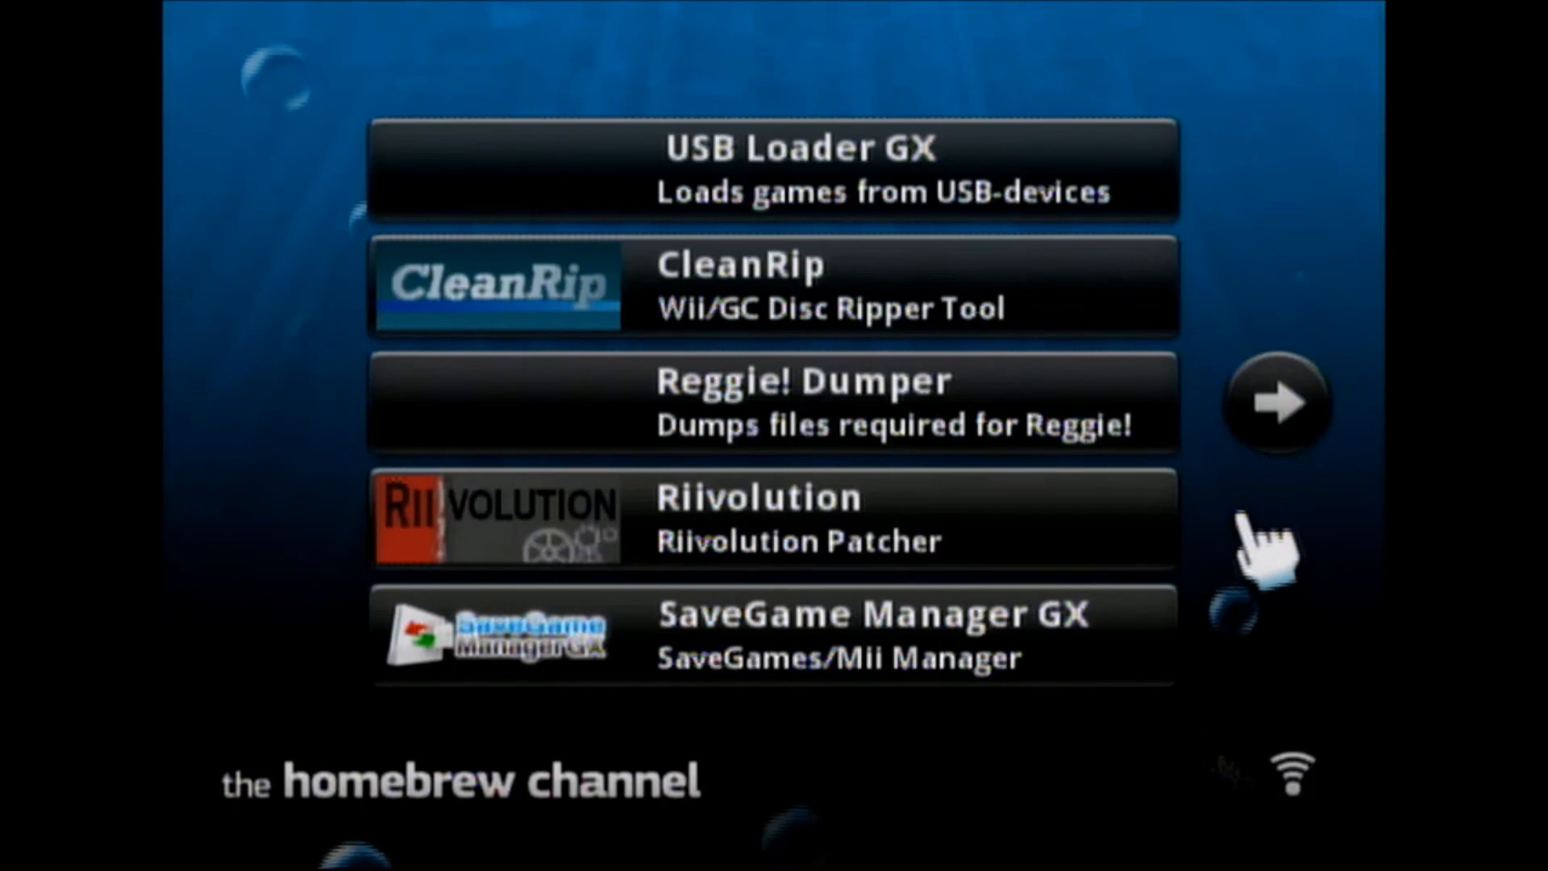
mouse_move(1214, 405)
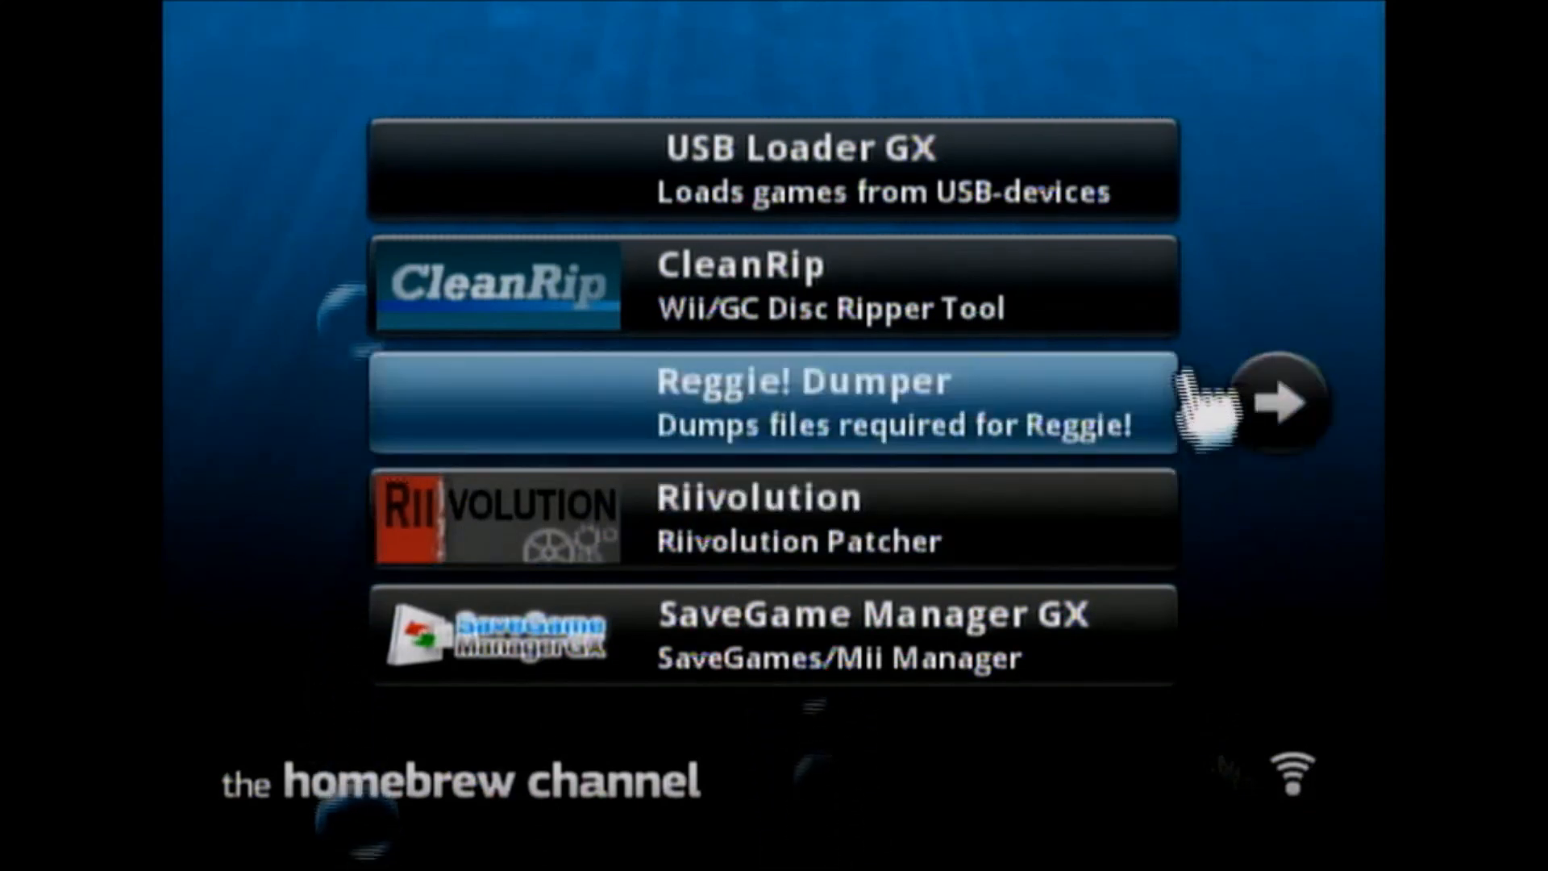
mouse_move(1294, 661)
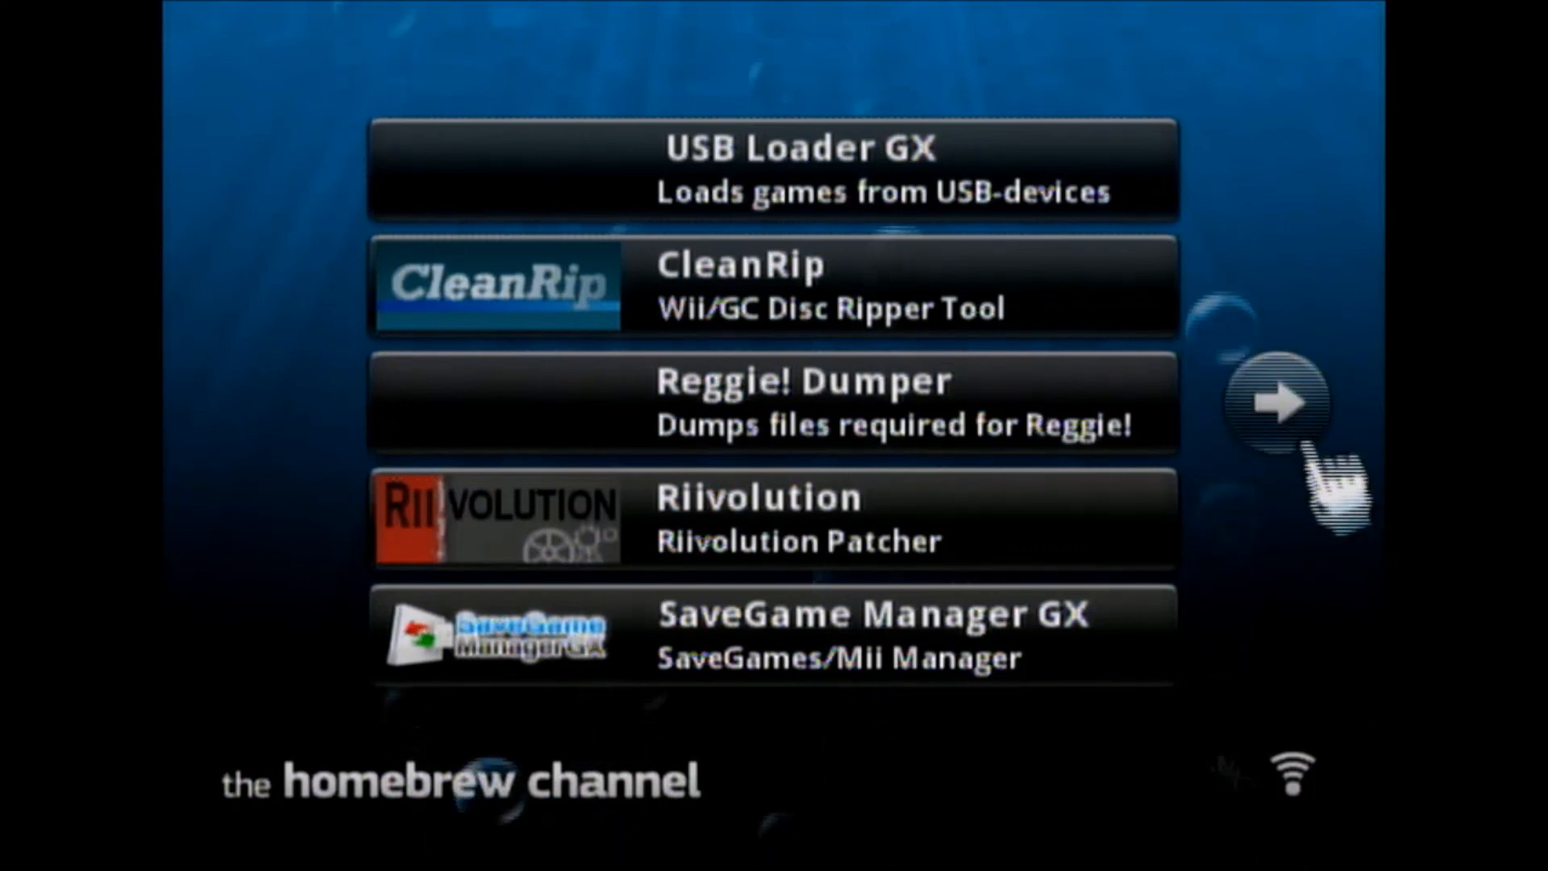
mouse_move(1324, 583)
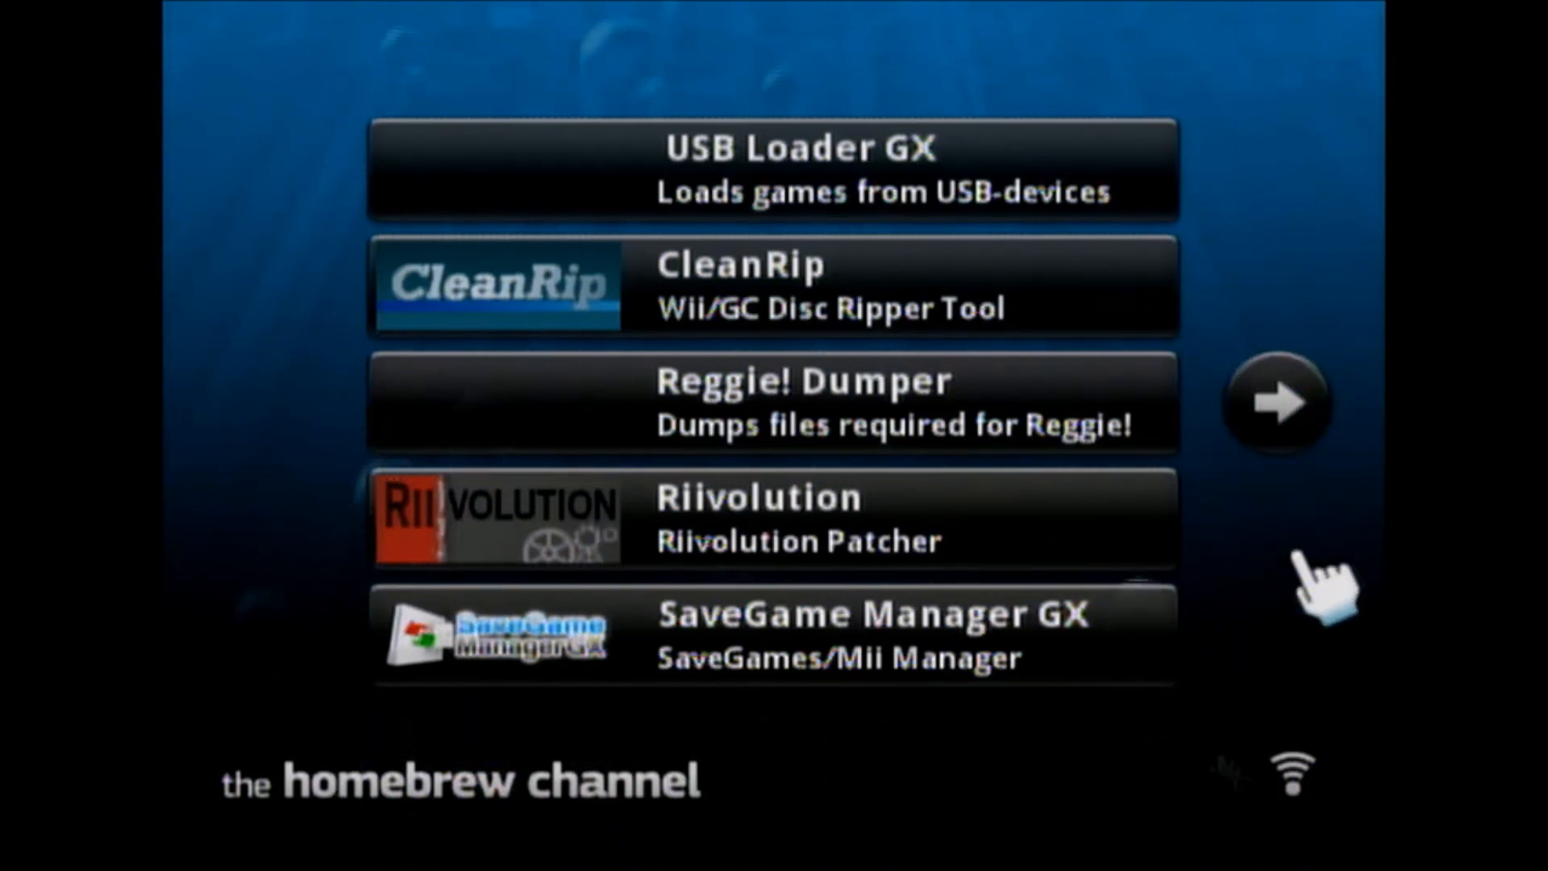
mouse_move(919, 395)
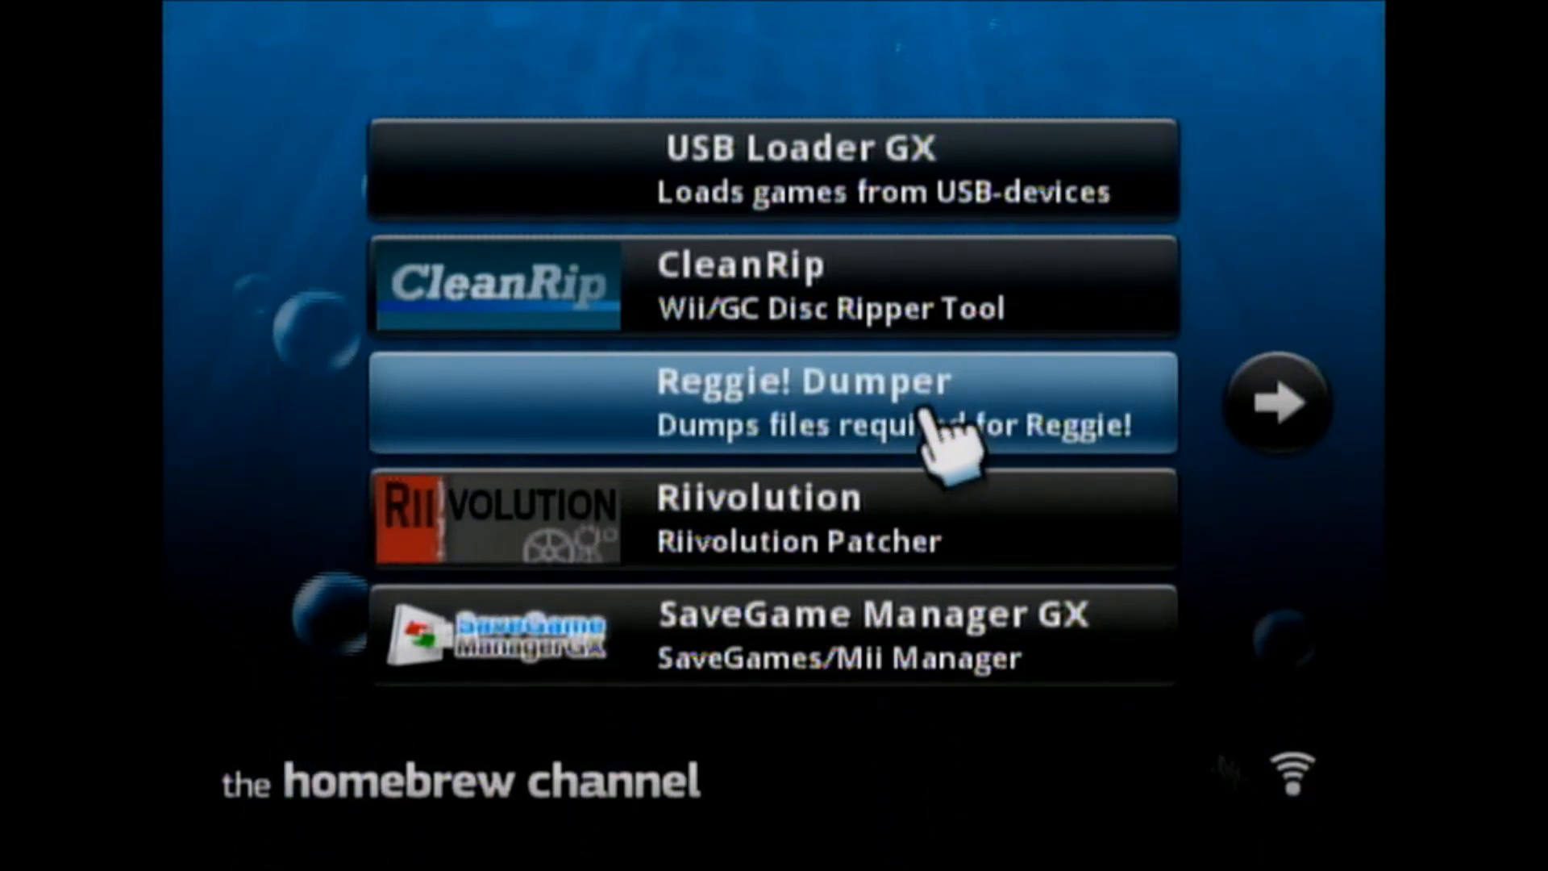
mouse_move(909, 454)
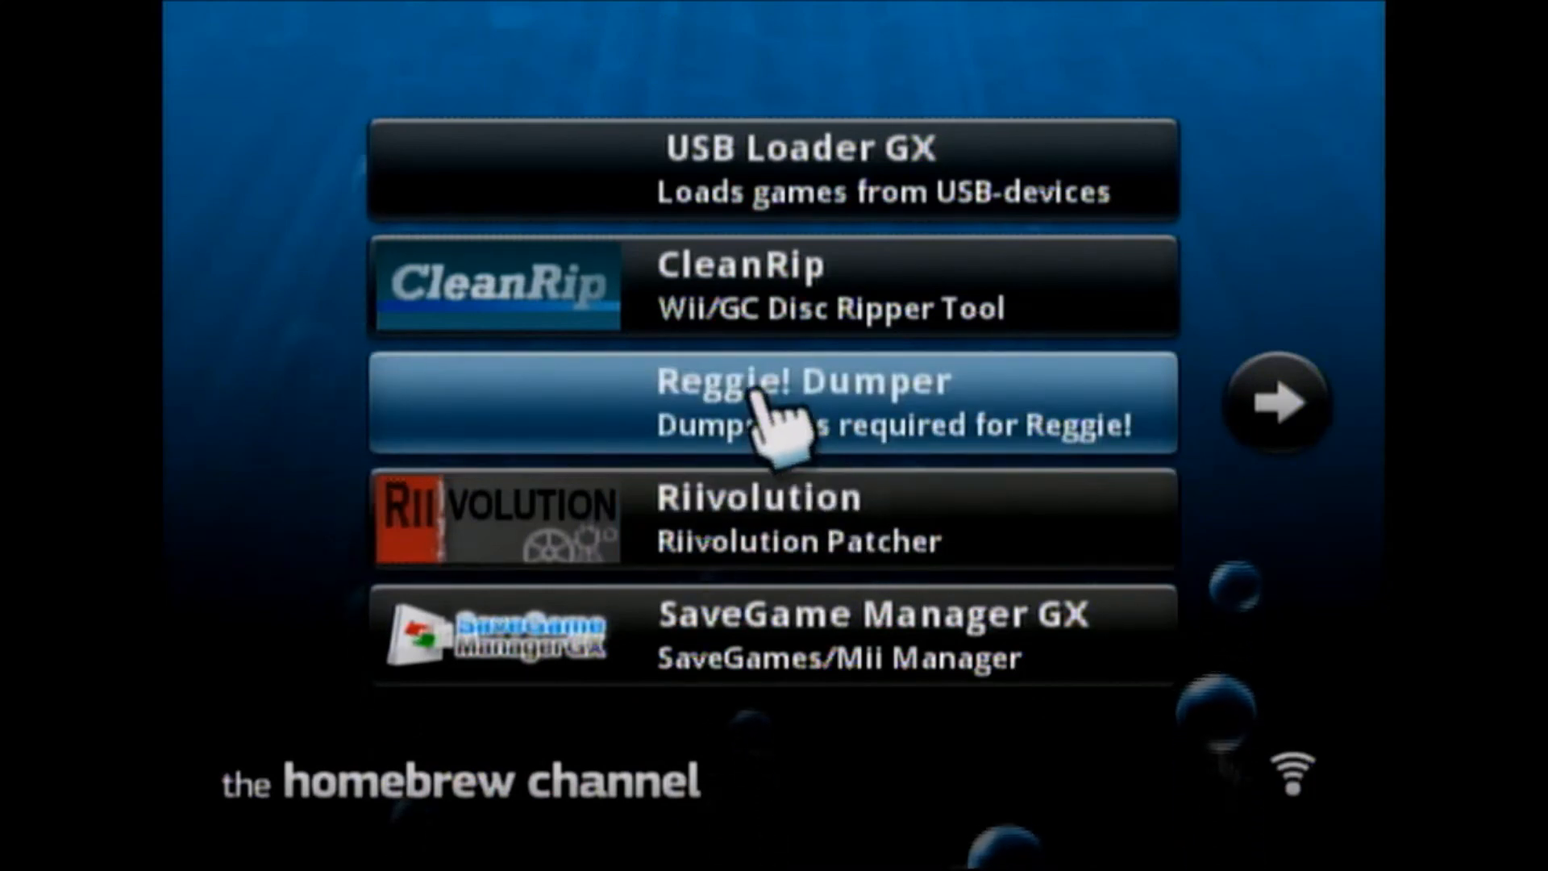
mouse_move(1076, 519)
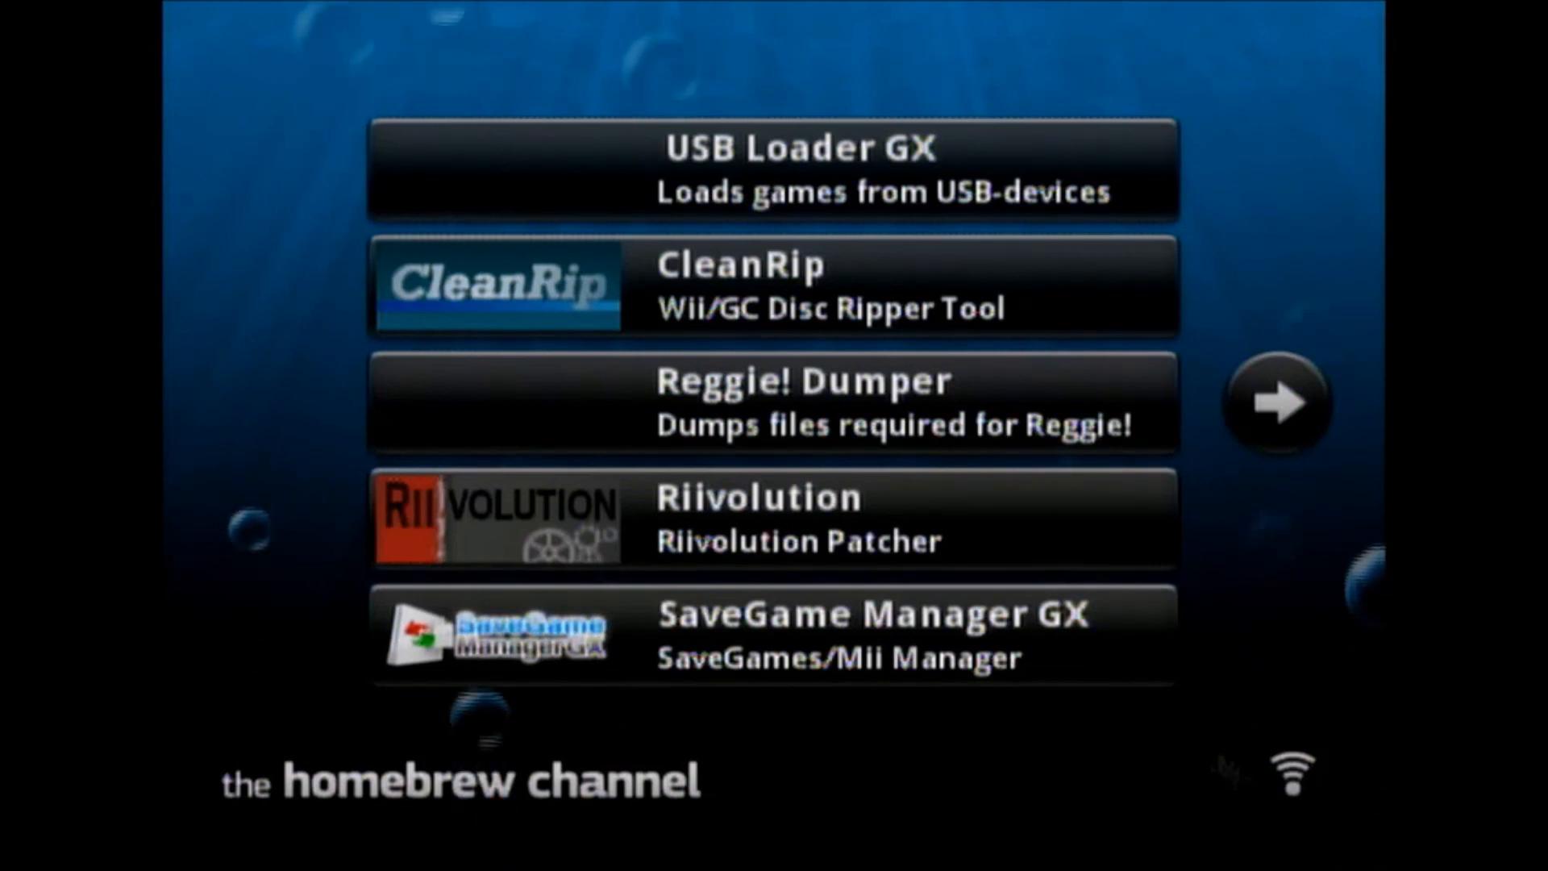
mouse_move(780, 79)
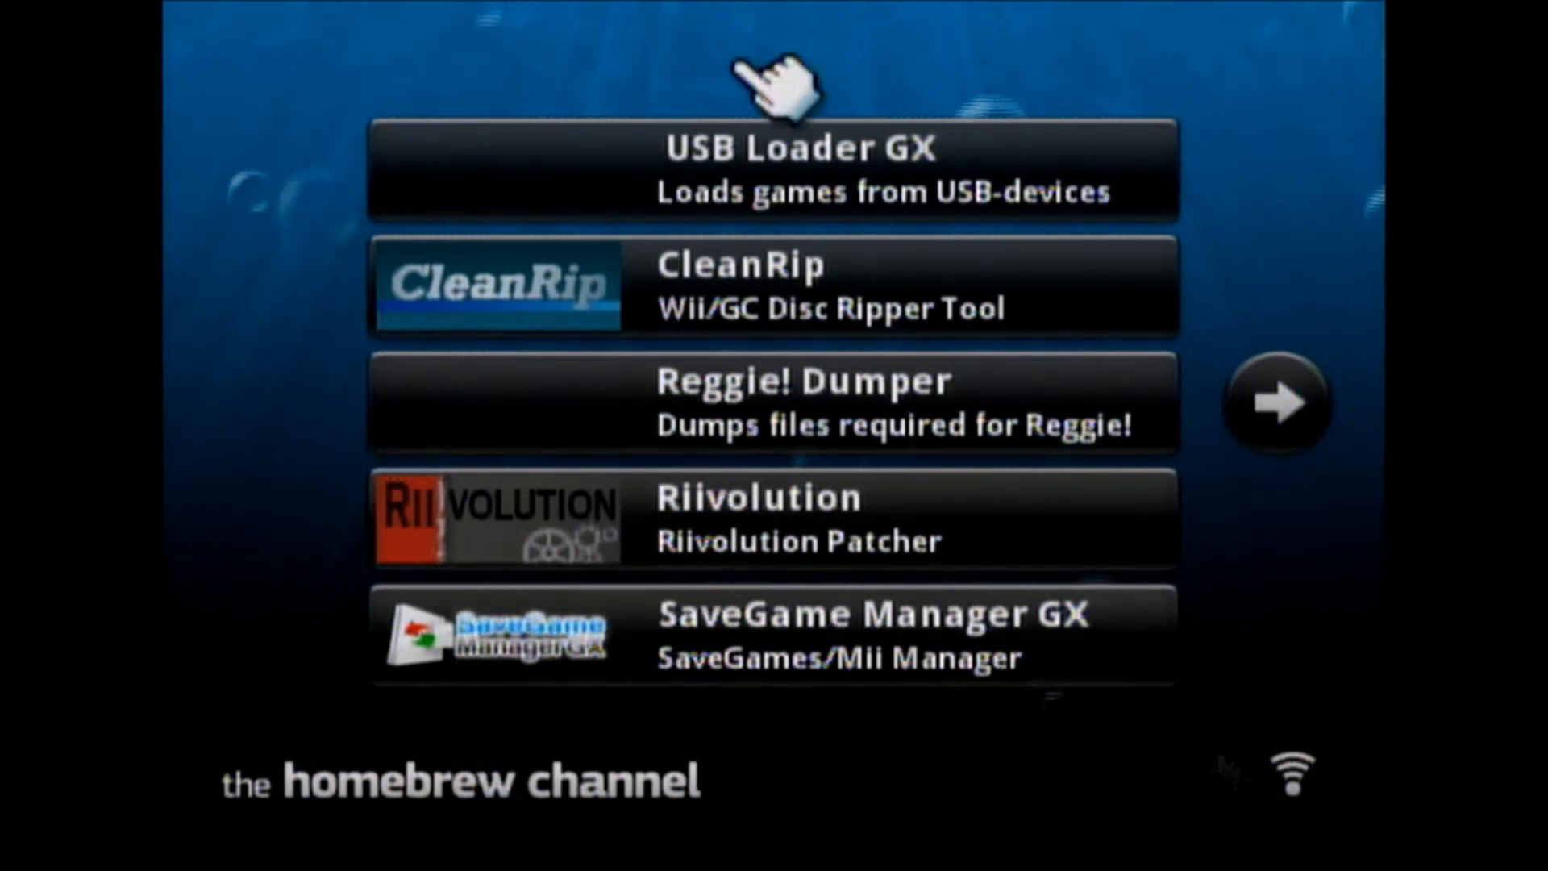